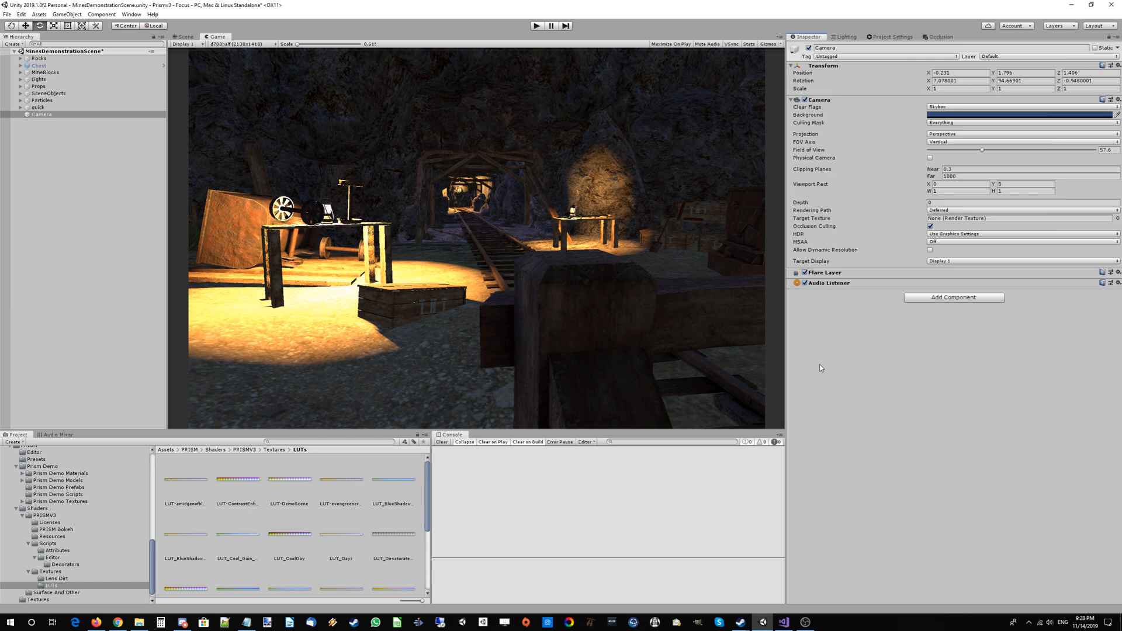
{"action": "mouse_move", "coordinate": [407, 191]}
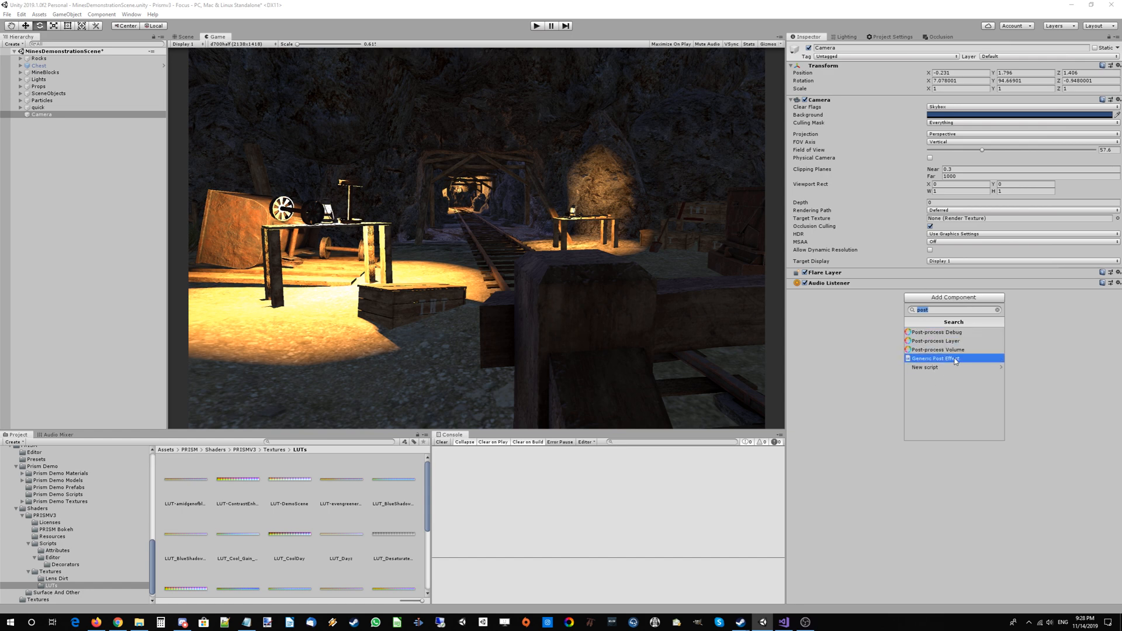
{"action": "mouse_move", "coordinate": [937, 349]}
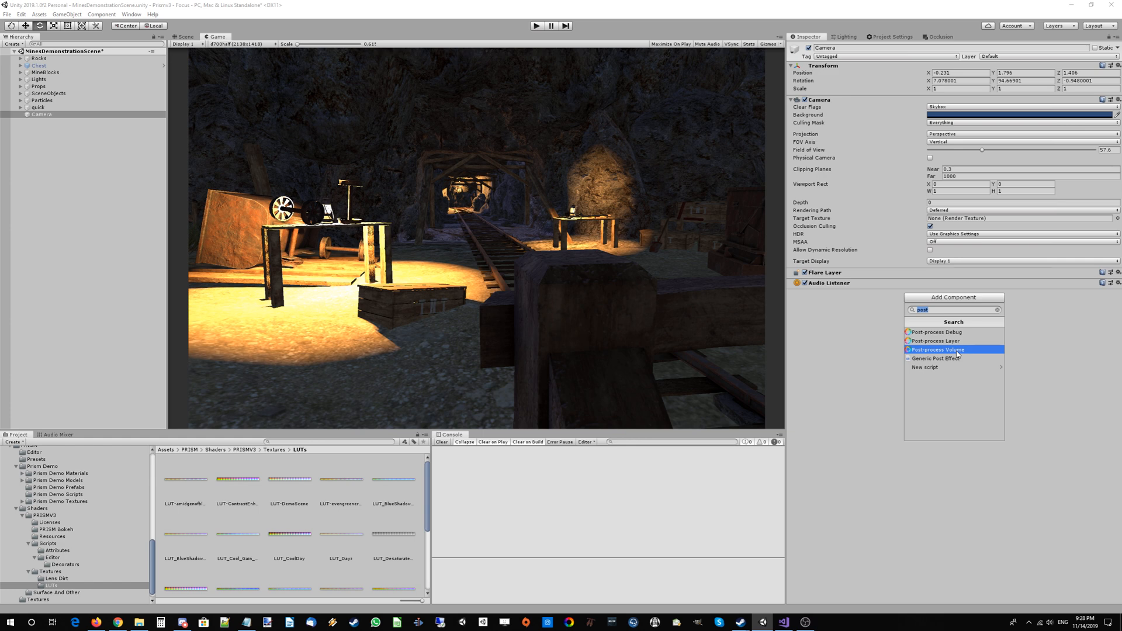
Step: Add Post-process Volume and Debug components to the Camera, with the Histogram overlay enabled
{"action": "left_click", "coordinate": [937, 350]}
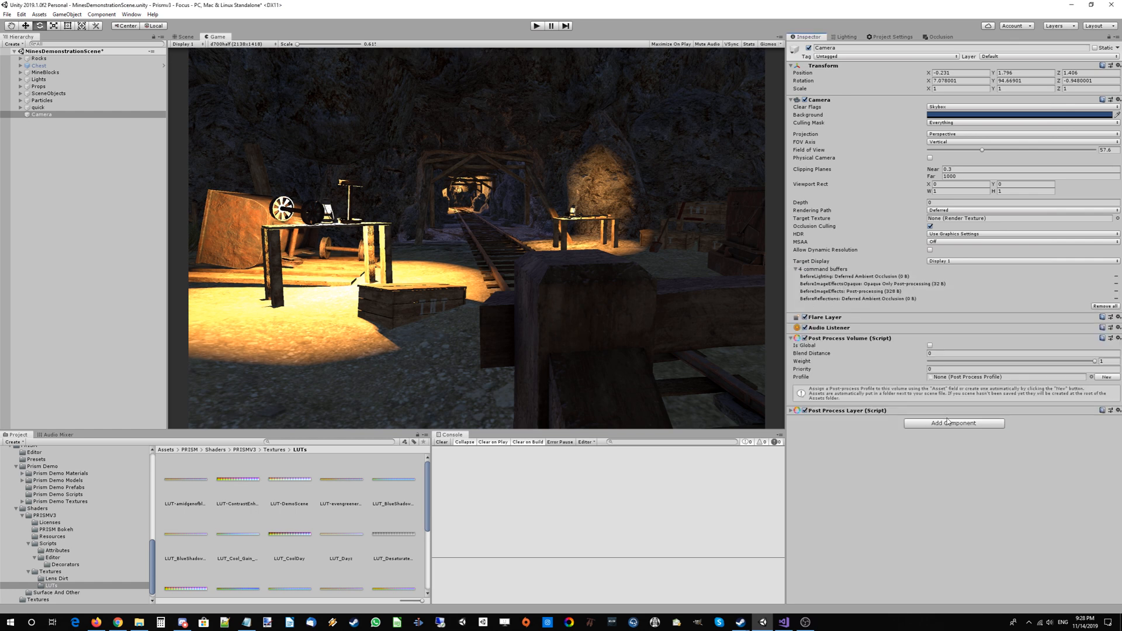
{"action": "left_click", "coordinate": [954, 422]}
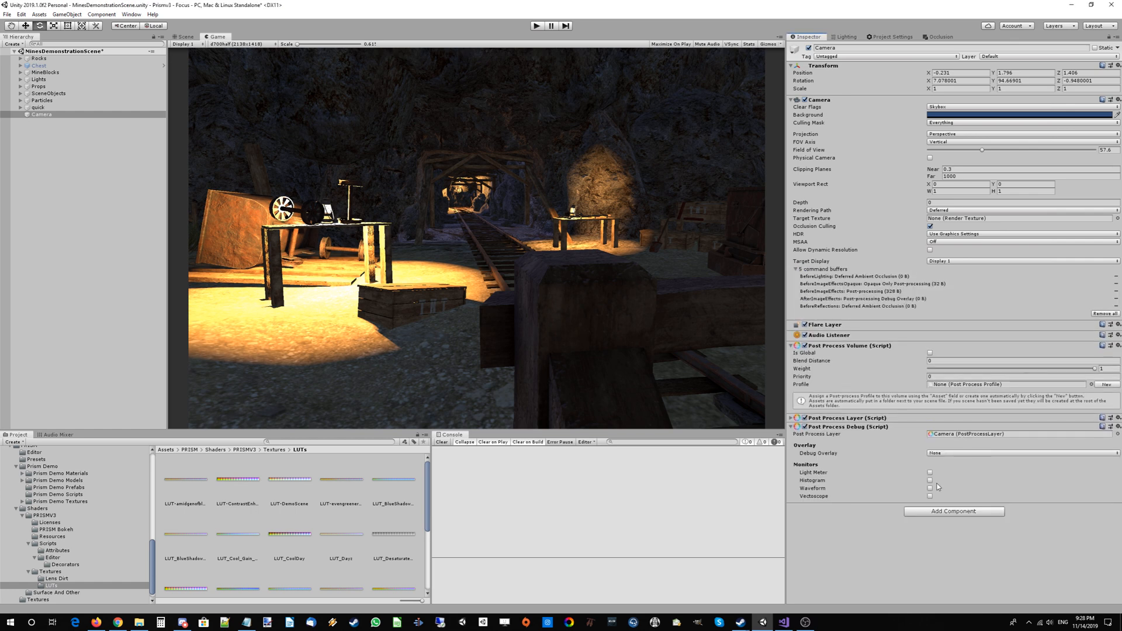
{"action": "left_click", "coordinate": [931, 480]}
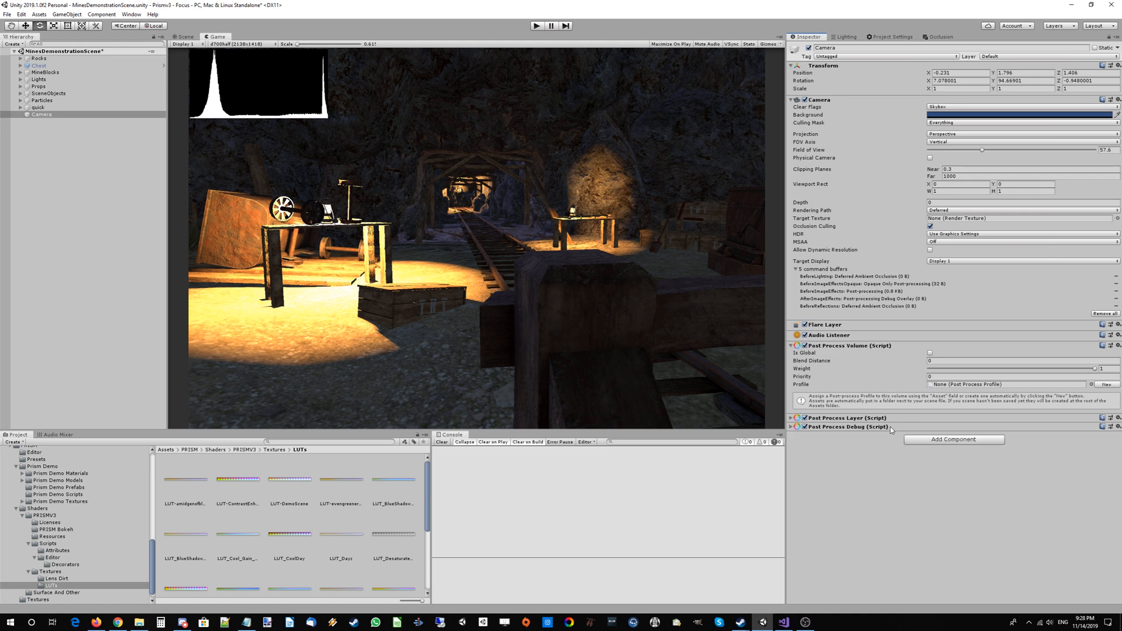
{"action": "mouse_move", "coordinate": [893, 387]}
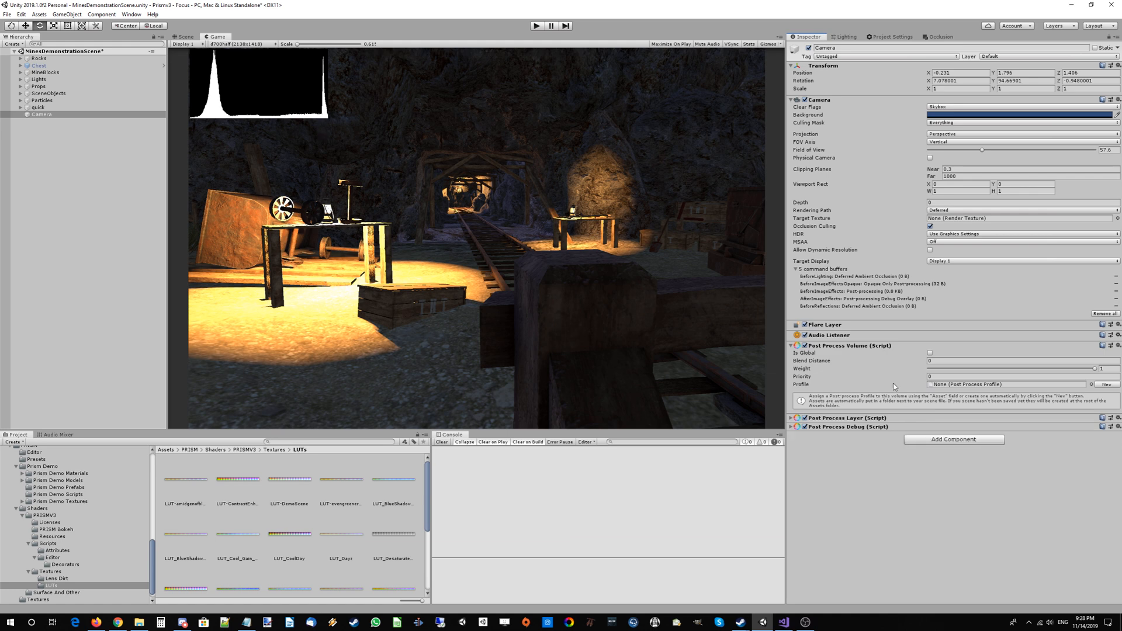
Step: Make the volume global, assign new Camera Profile 1, and set the post-process layer mask
{"action": "left_click", "coordinate": [931, 352]}
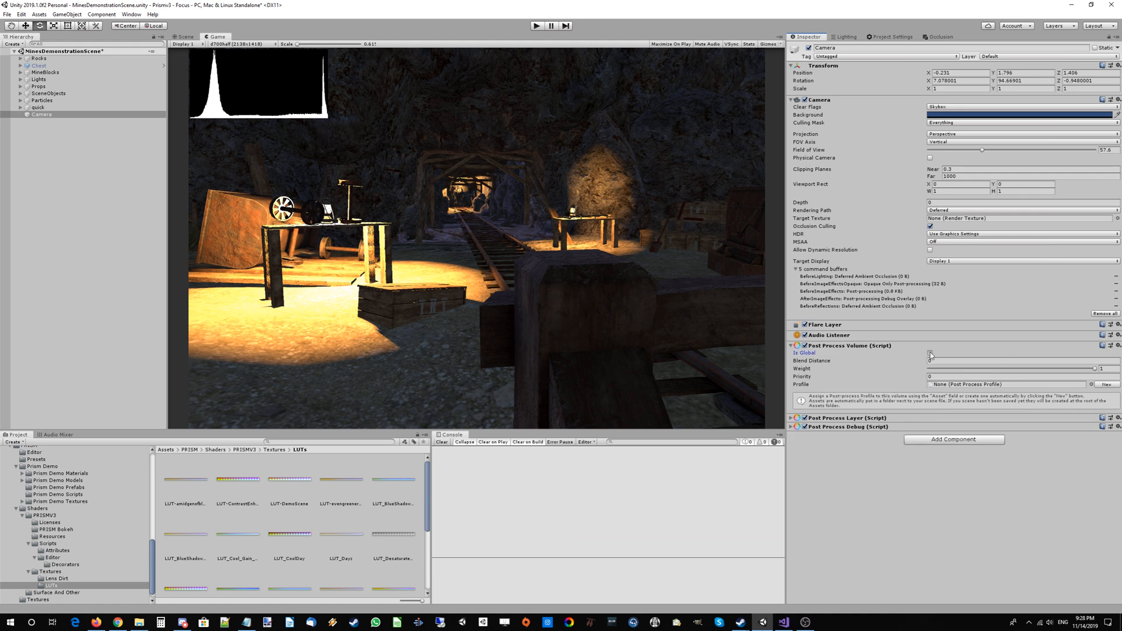
{"action": "left_click", "coordinate": [930, 353]}
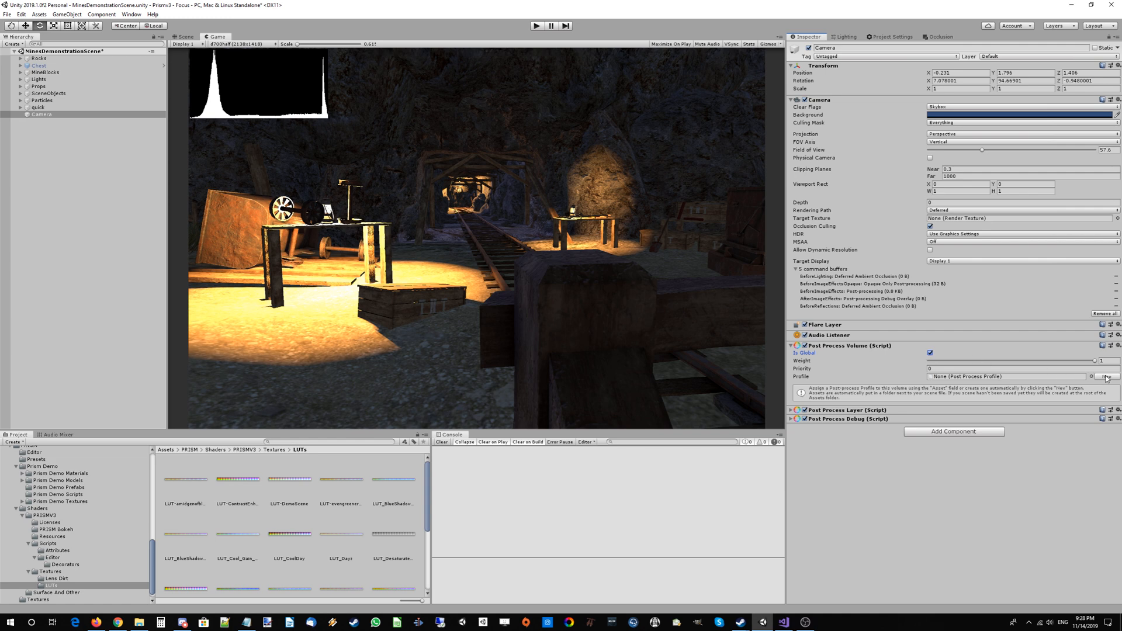
{"action": "left_click", "coordinate": [1089, 377]}
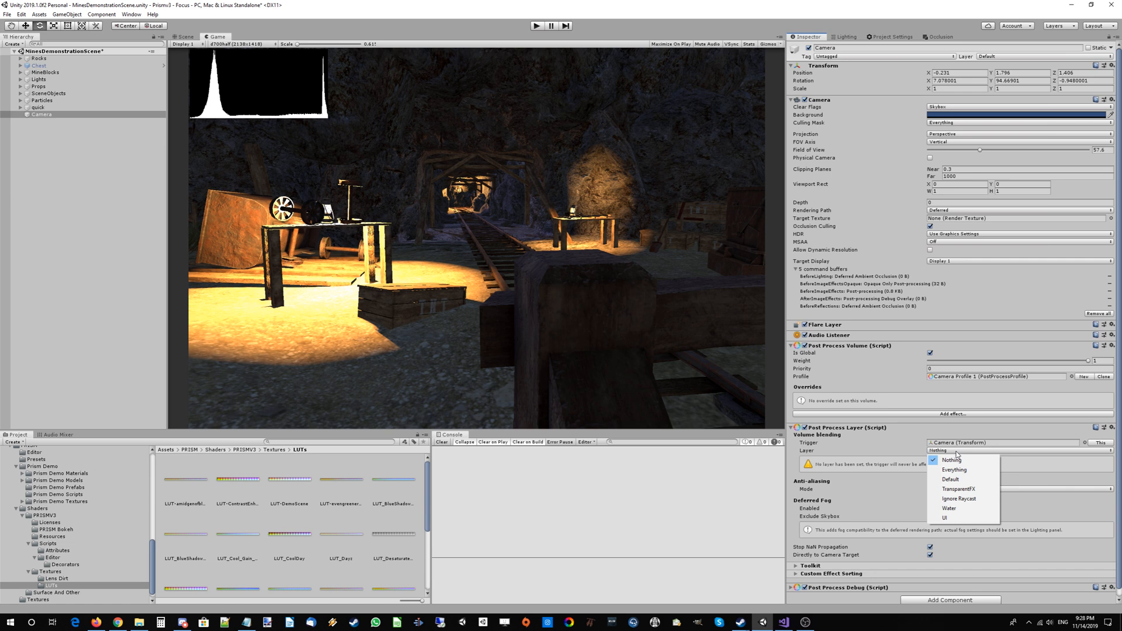
{"action": "left_click", "coordinate": [954, 470]}
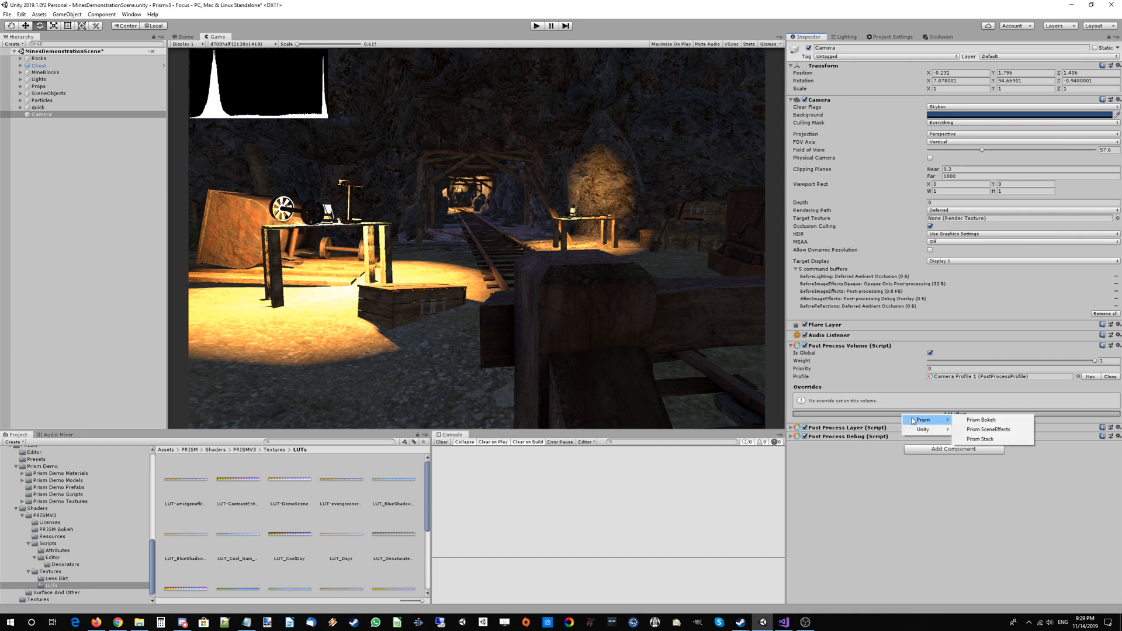
{"action": "mouse_move", "coordinate": [994, 420]}
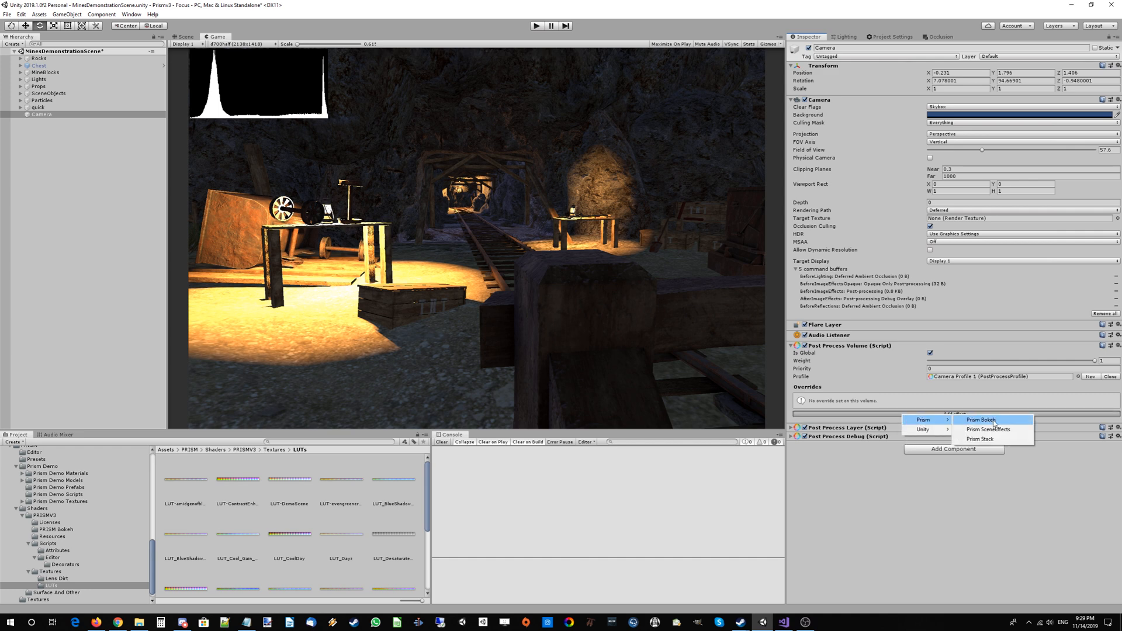
Step: Add a PRISM Bokeh override to Camera Profile 1 with its depth-of-field overrides enabled
{"action": "left_click", "coordinate": [979, 420]}
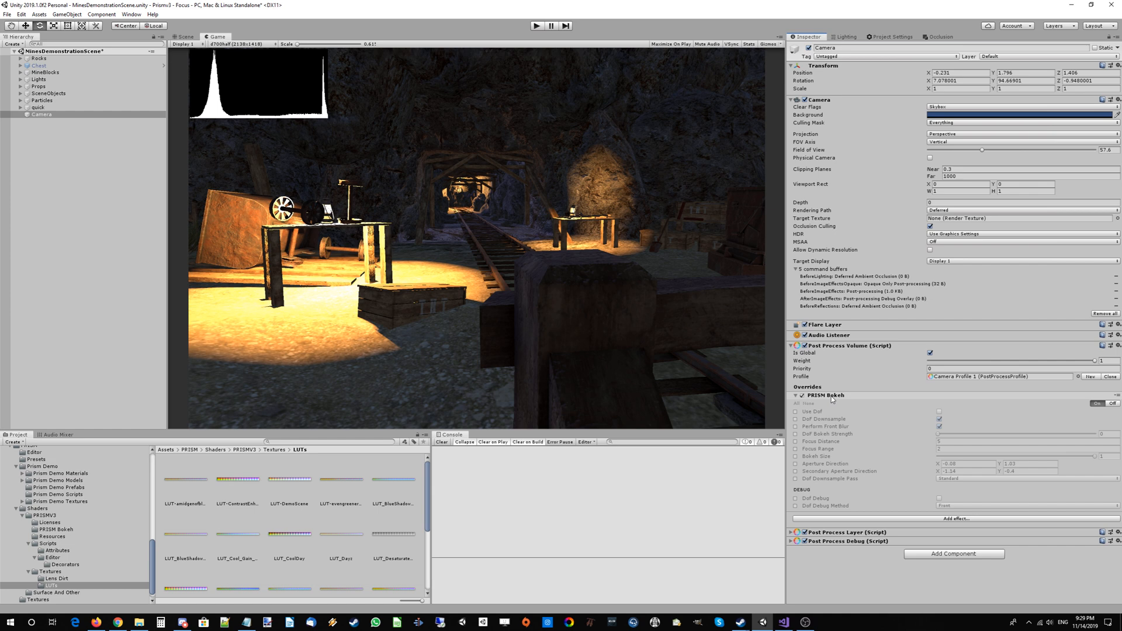
{"action": "mouse_move", "coordinate": [859, 346]}
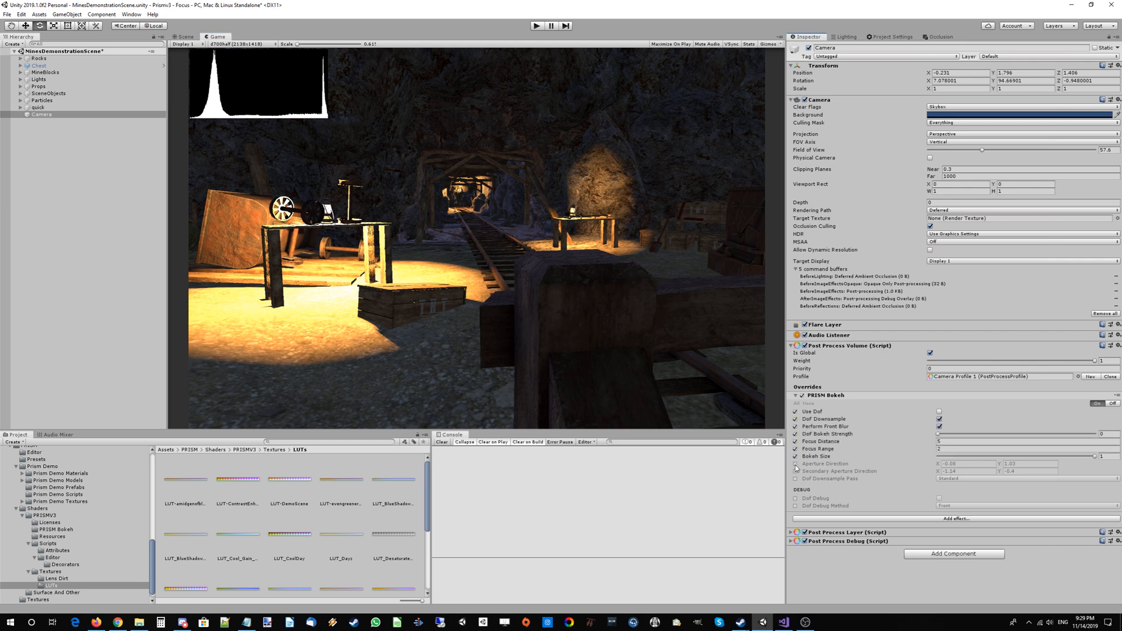
{"action": "left_click", "coordinate": [795, 464]}
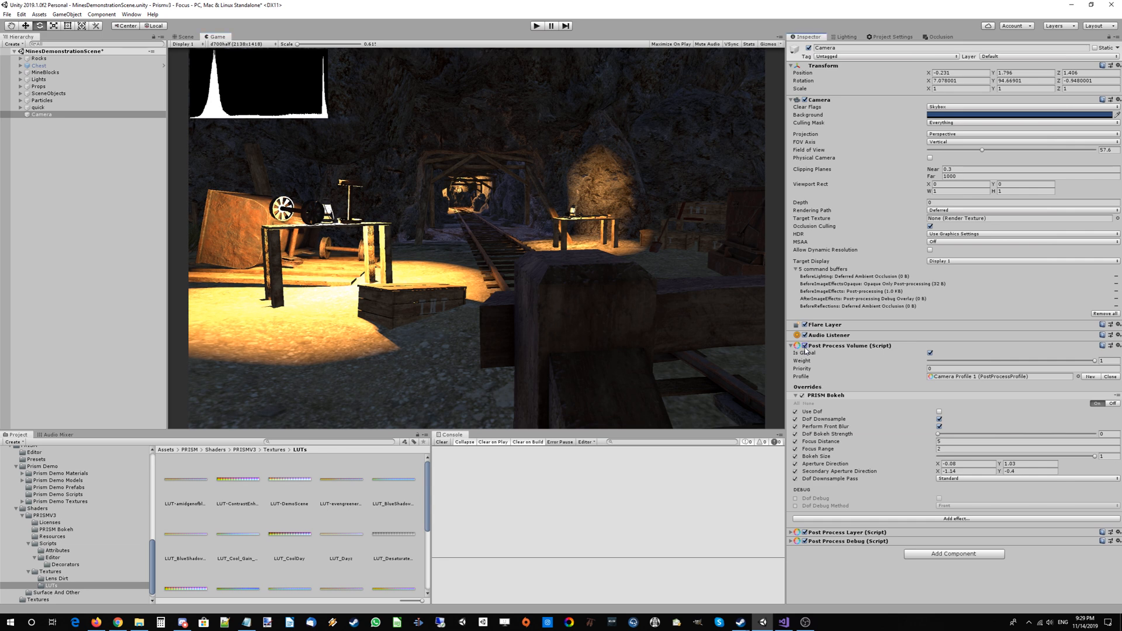
{"action": "left_click", "coordinate": [939, 412]}
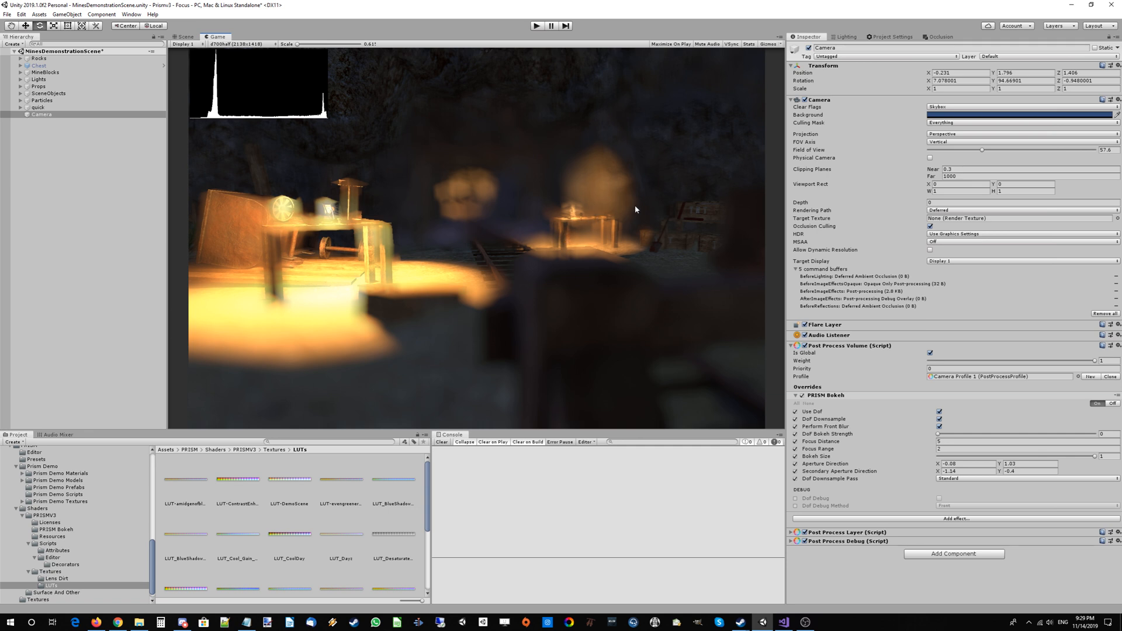
{"action": "mouse_move", "coordinate": [680, 173]}
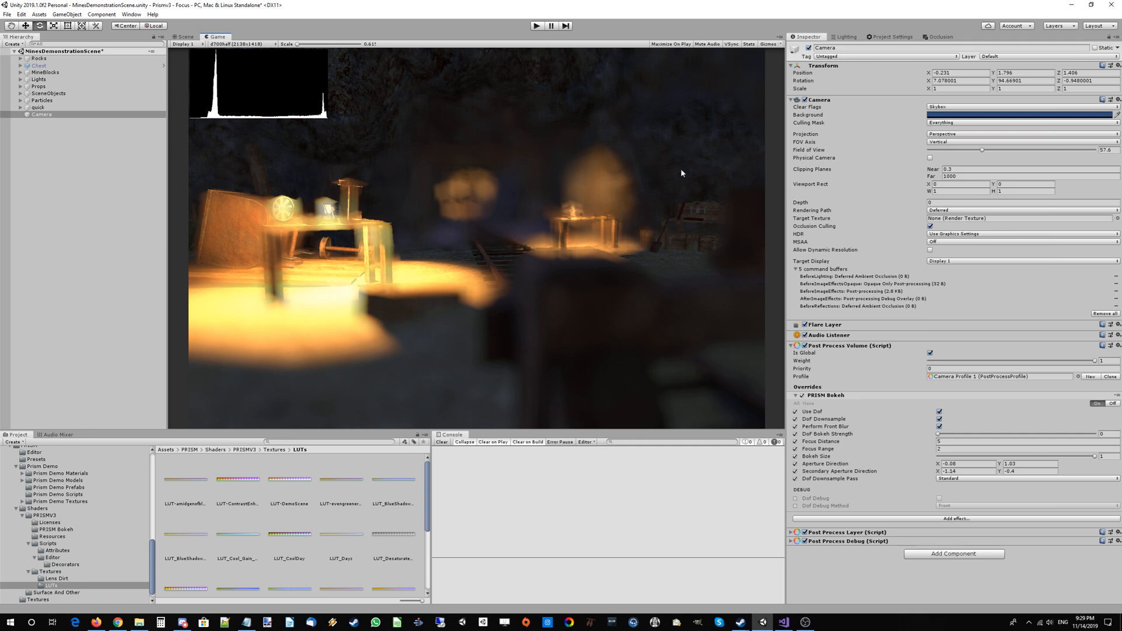
{"action": "mouse_move", "coordinate": [898, 394]}
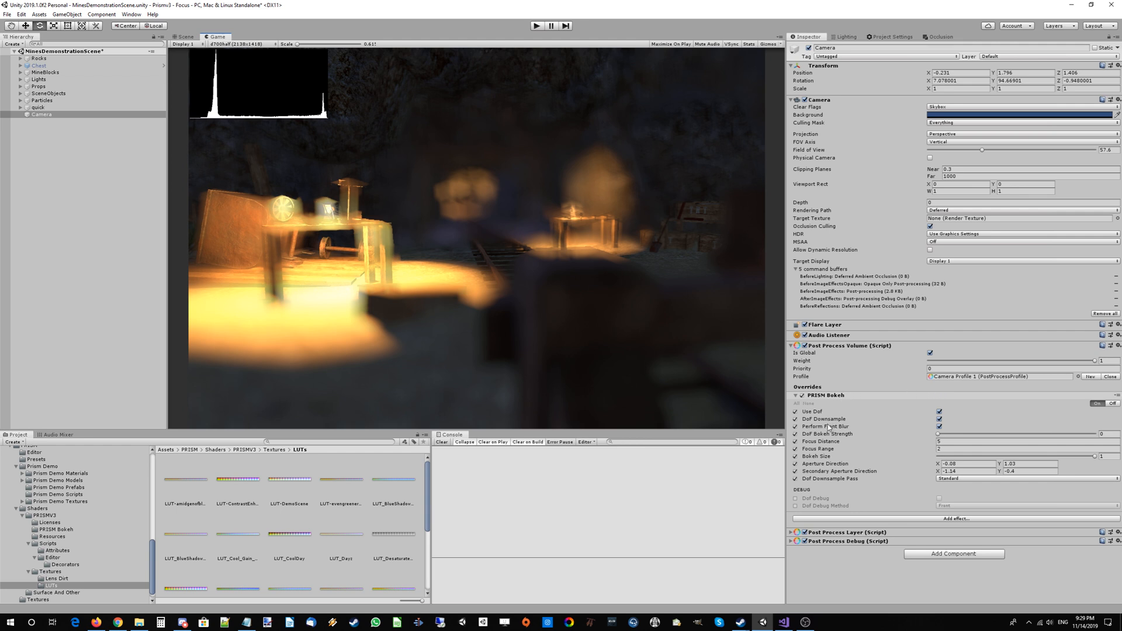
{"action": "mouse_move", "coordinate": [492, 225]}
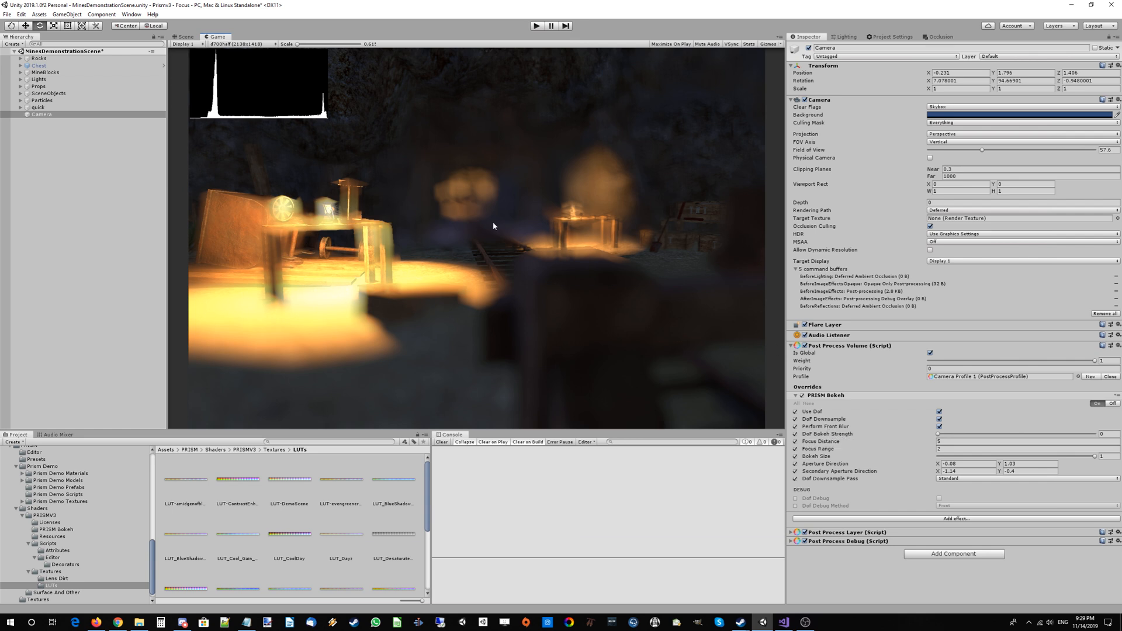
{"action": "mouse_move", "coordinate": [494, 275]}
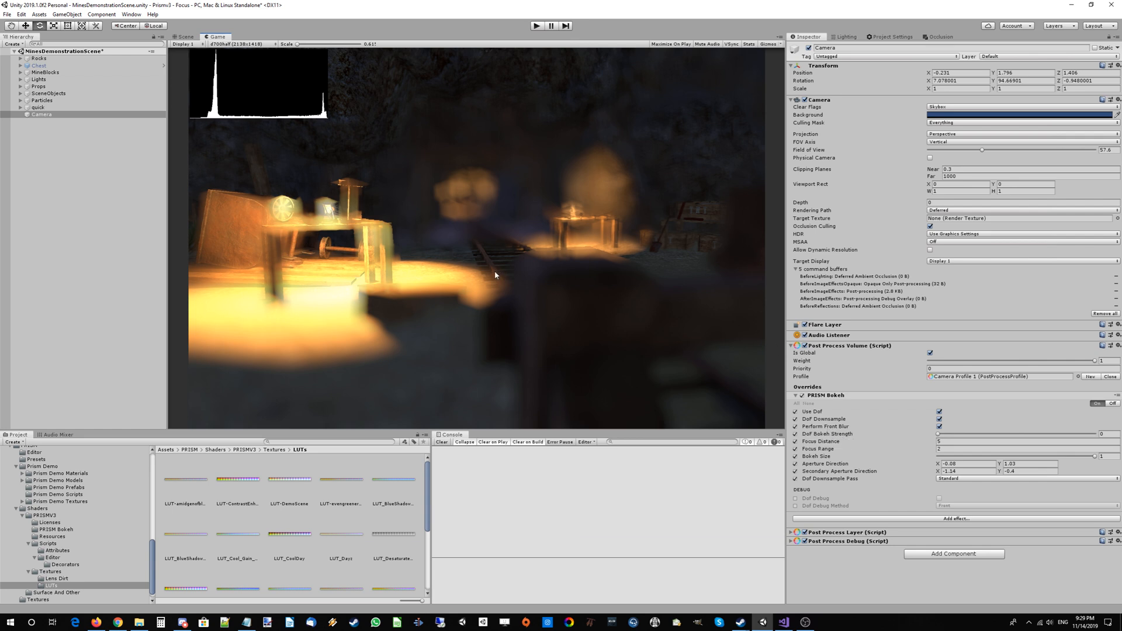
{"action": "mouse_move", "coordinate": [509, 256]}
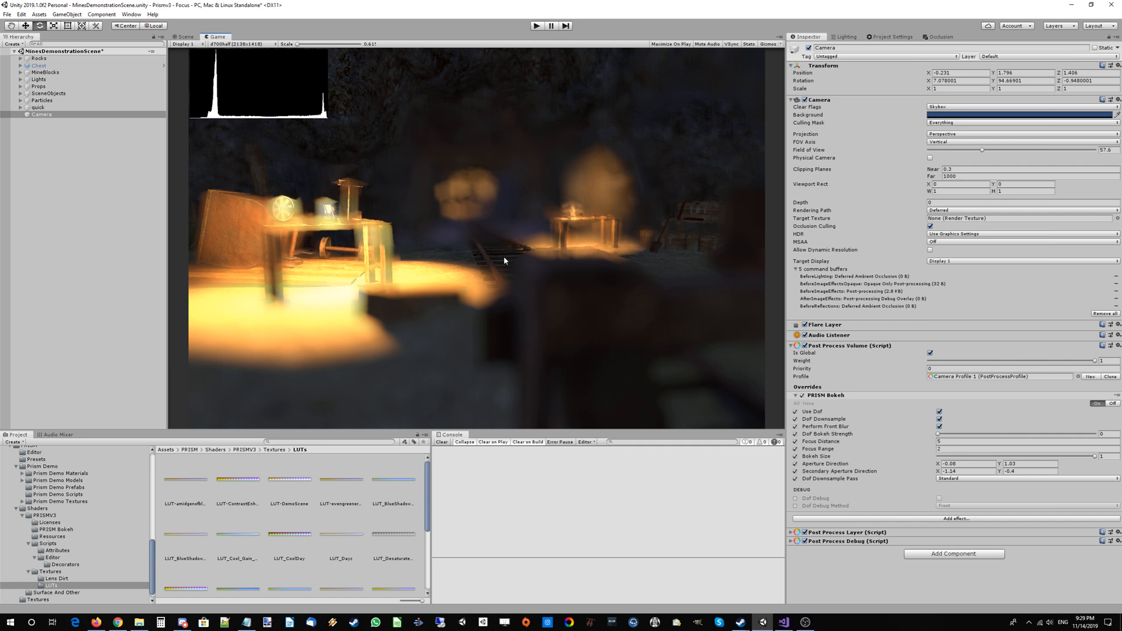
{"action": "mouse_move", "coordinate": [503, 262]}
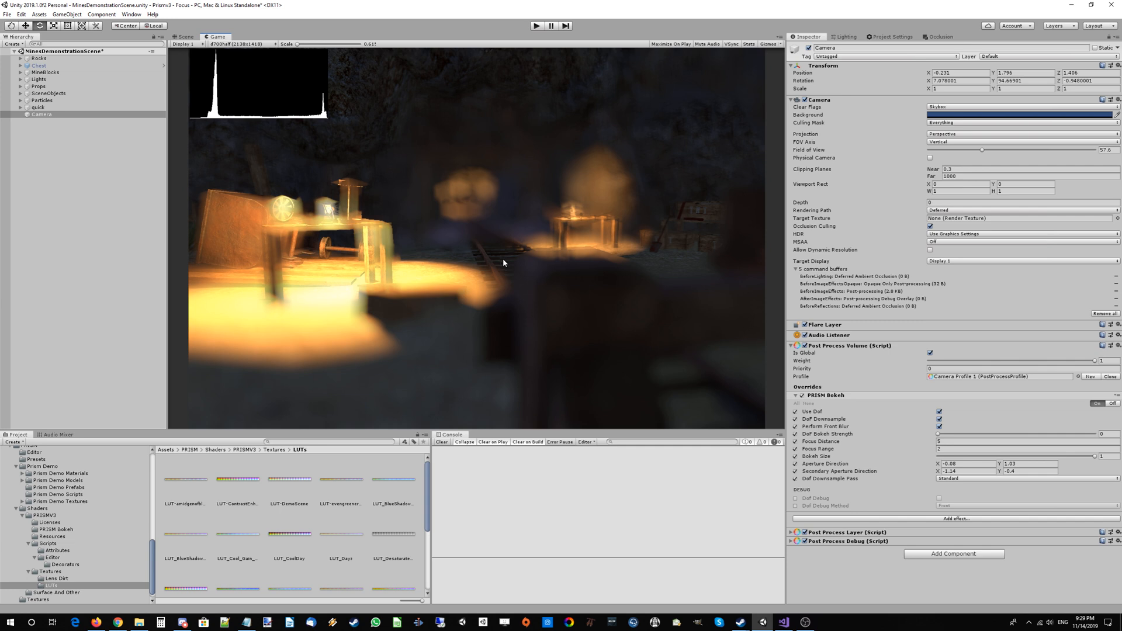
{"action": "mouse_move", "coordinate": [519, 273]}
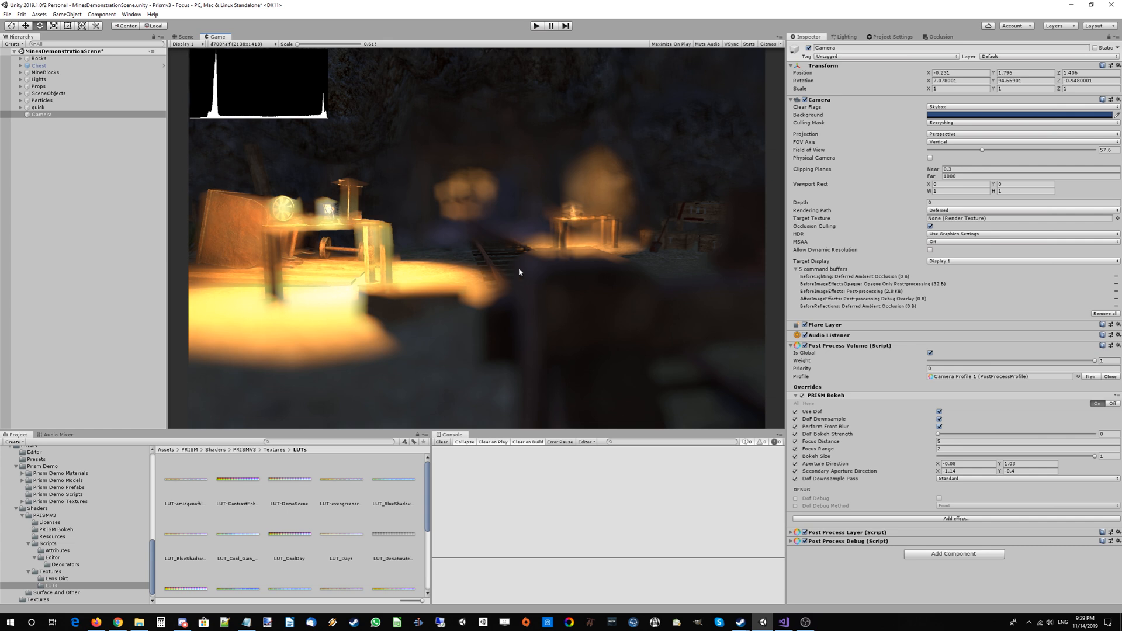
{"action": "mouse_move", "coordinate": [665, 226]}
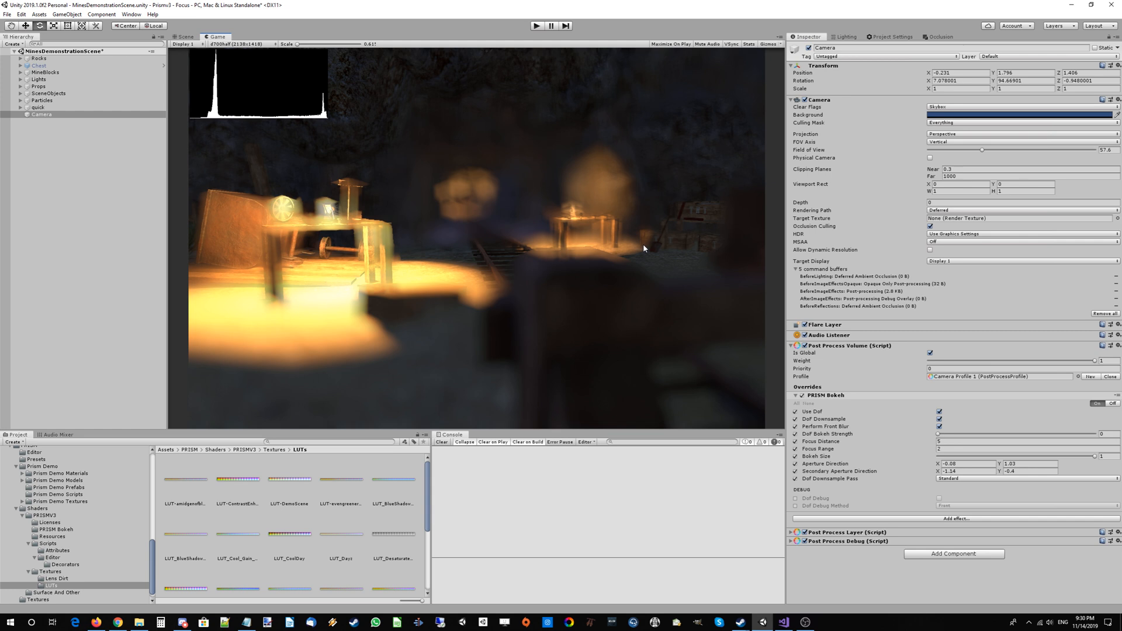
{"action": "mouse_move", "coordinate": [946, 438]}
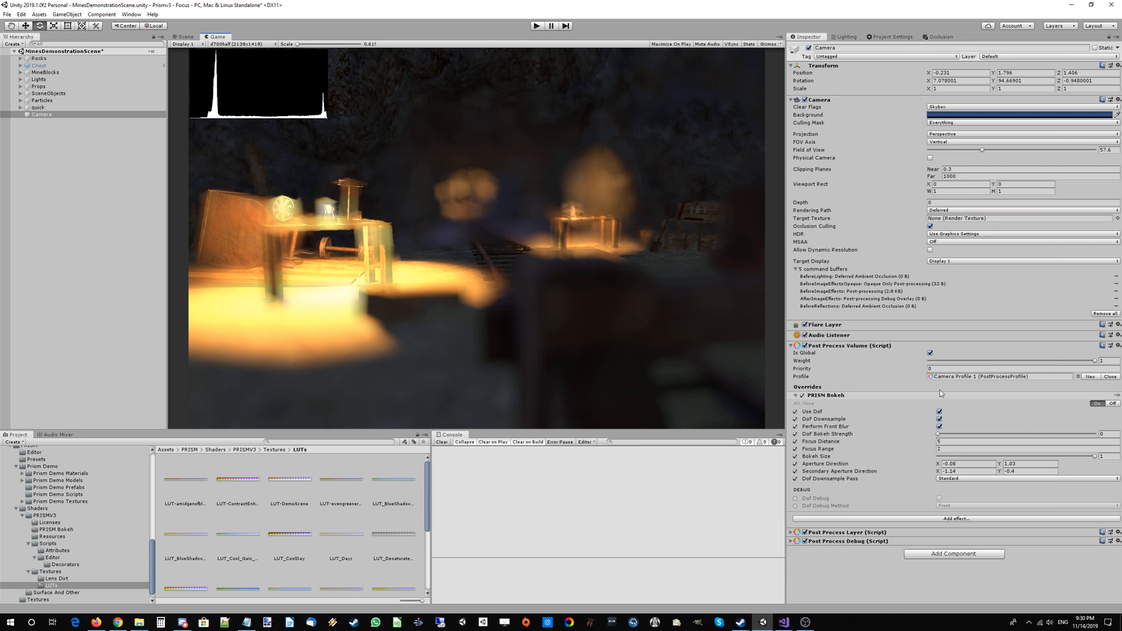
{"action": "mouse_move", "coordinate": [923, 446]}
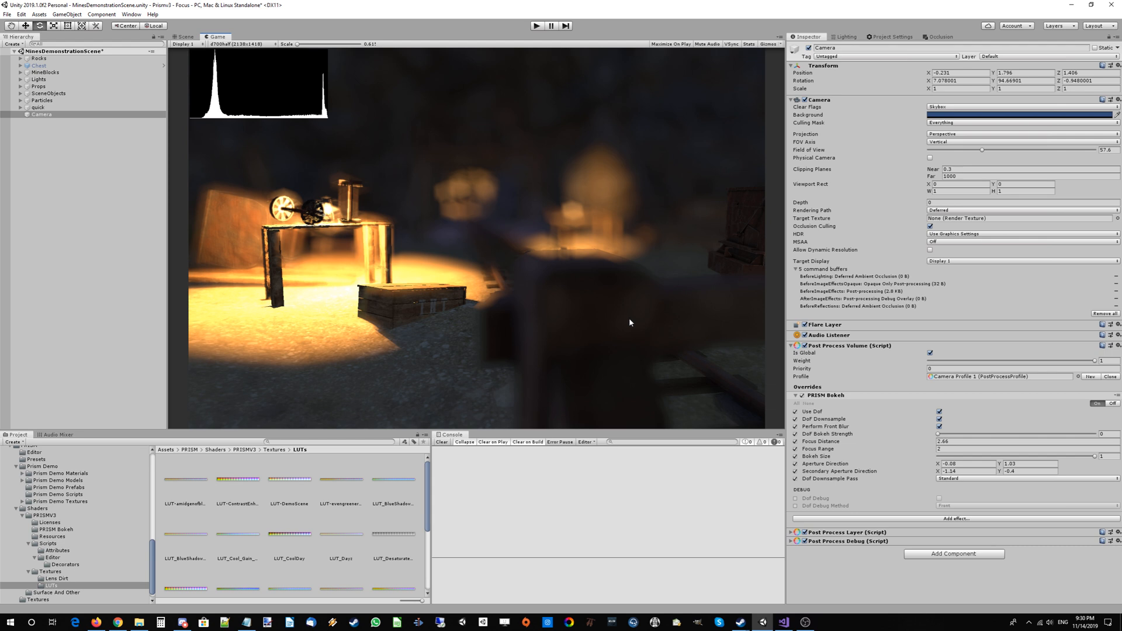
{"action": "mouse_move", "coordinate": [565, 329]}
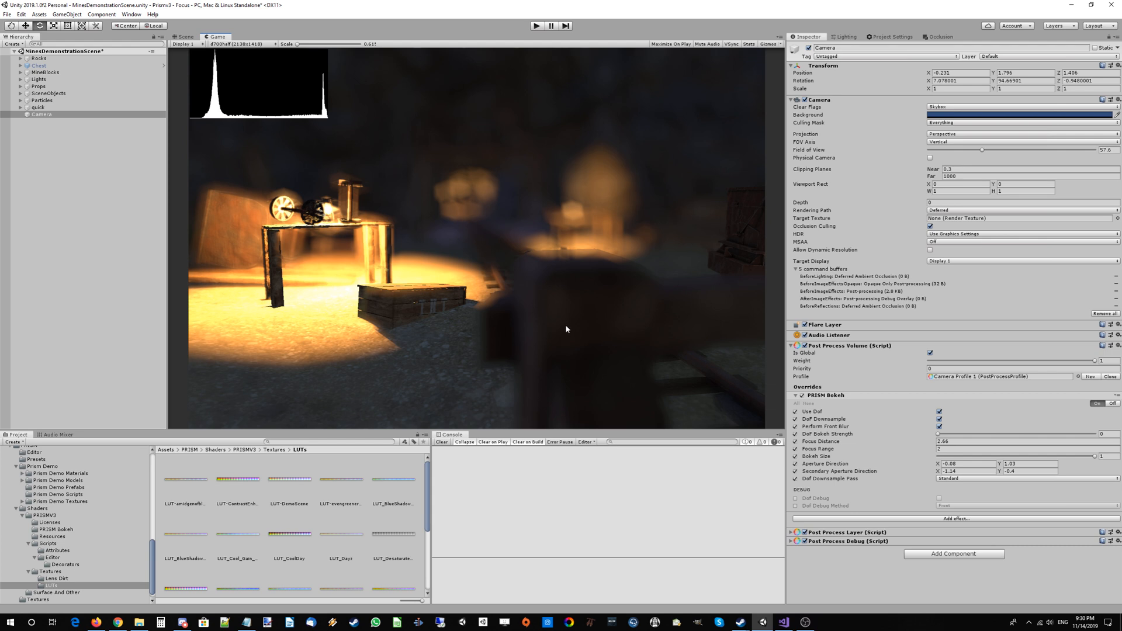
{"action": "mouse_move", "coordinate": [444, 314]}
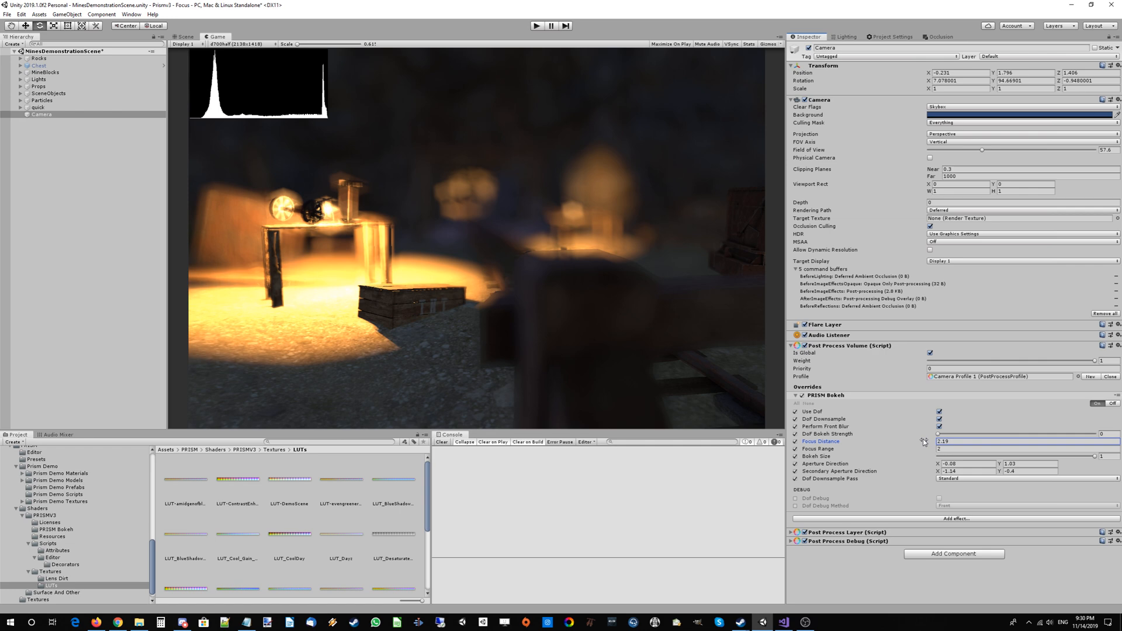
{"action": "left_click_drag", "start_coordinate": [943, 436], "coordinate": [947, 436]}
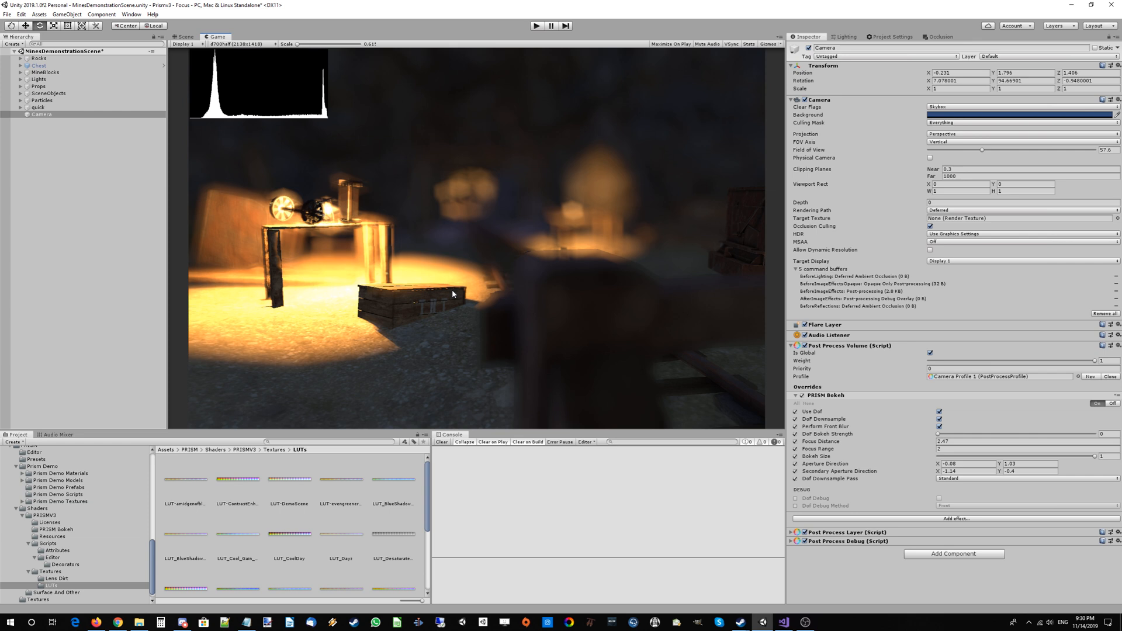
{"action": "mouse_move", "coordinate": [1044, 145]}
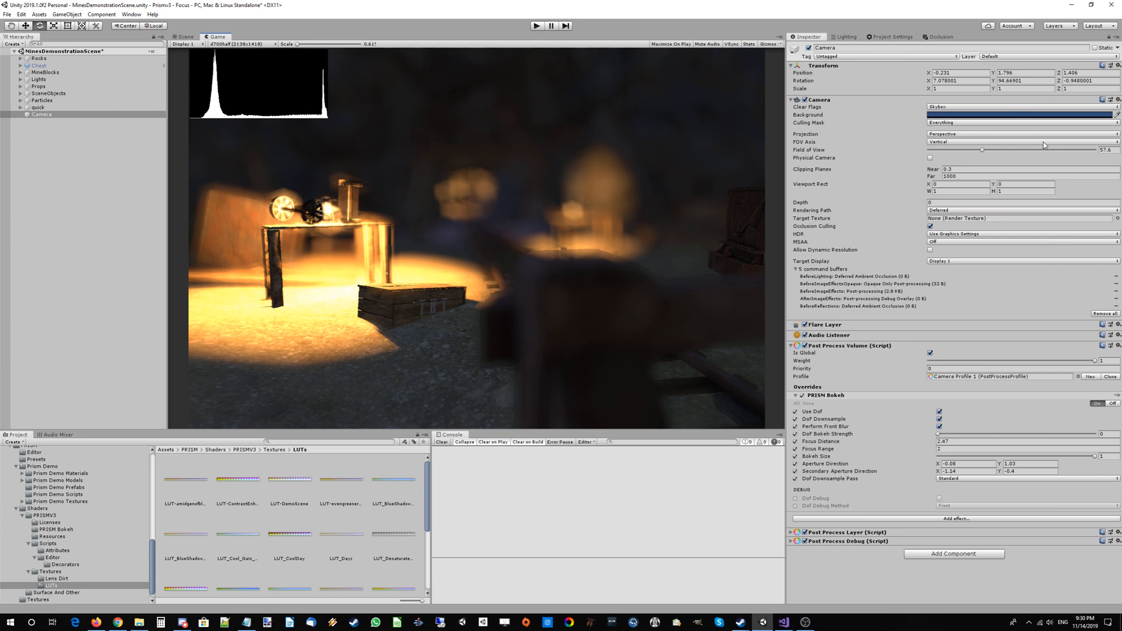
{"action": "mouse_move", "coordinate": [591, 257]}
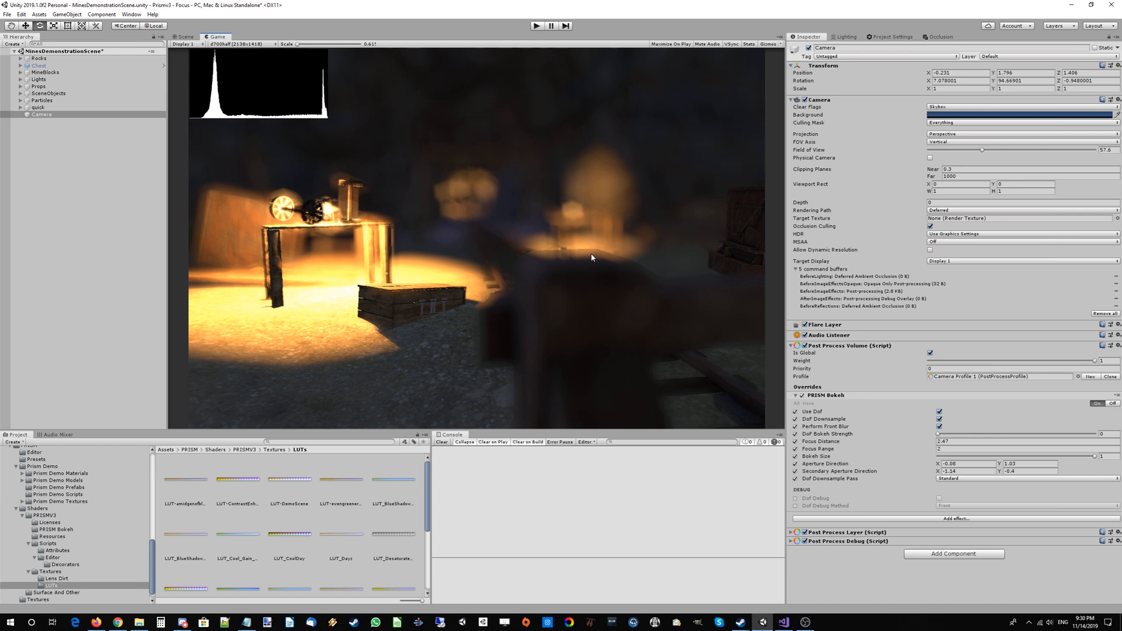
{"action": "mouse_move", "coordinate": [589, 260]}
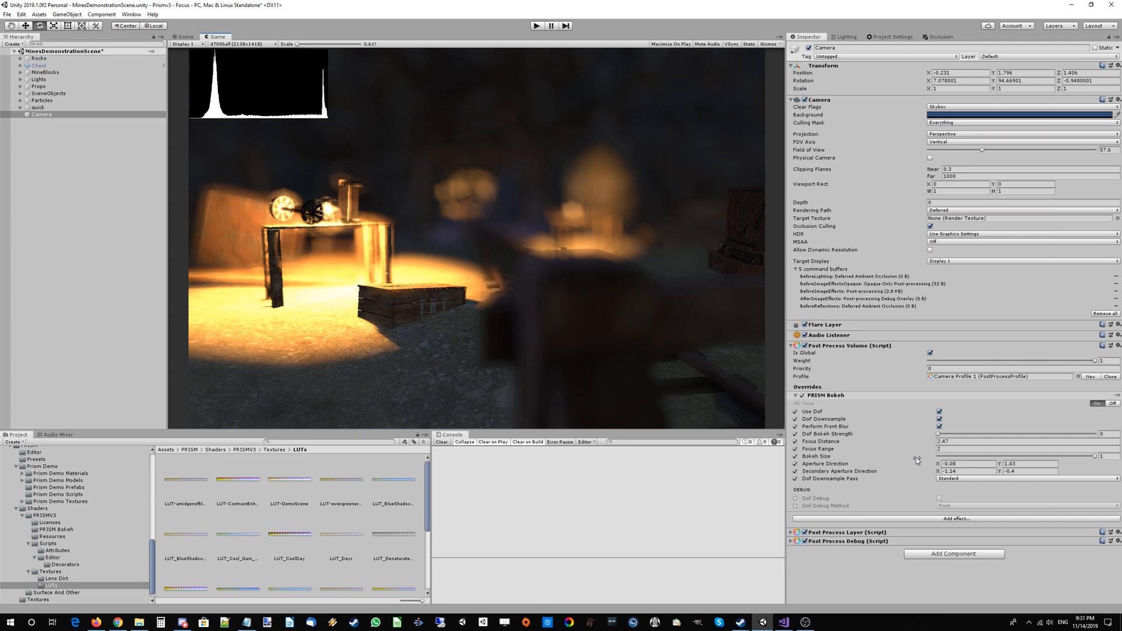
{"action": "mouse_move", "coordinate": [1027, 462]}
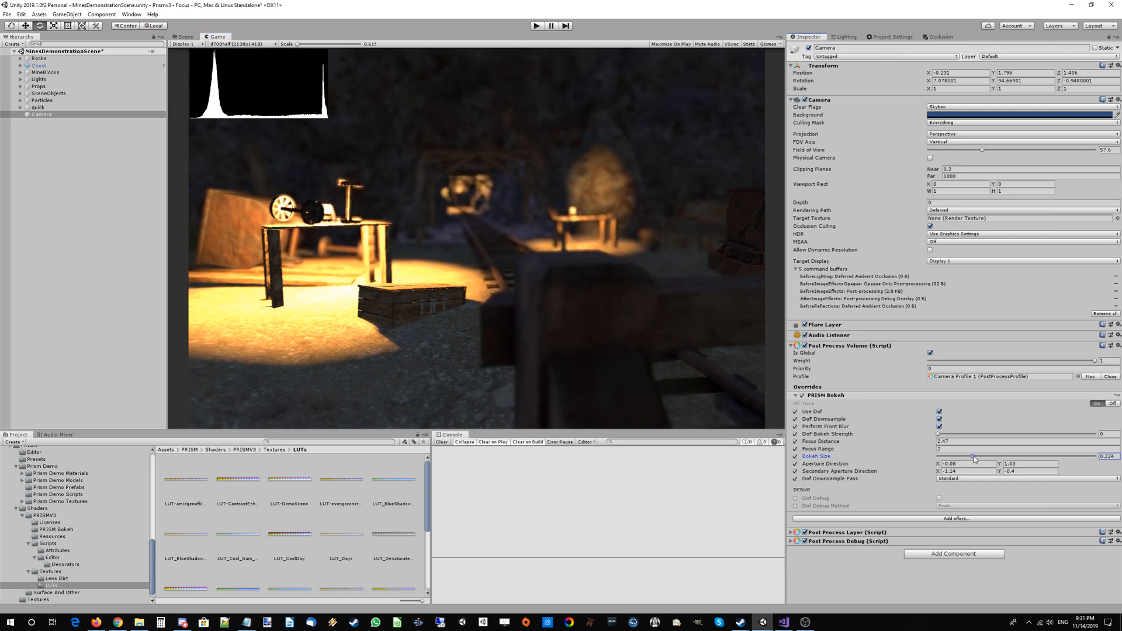
Step: Adjust the Bokeh Size slider, testing values, and settle it around 0.386
{"action": "left_click_drag", "start_coordinate": [973, 457], "coordinate": [979, 457]}
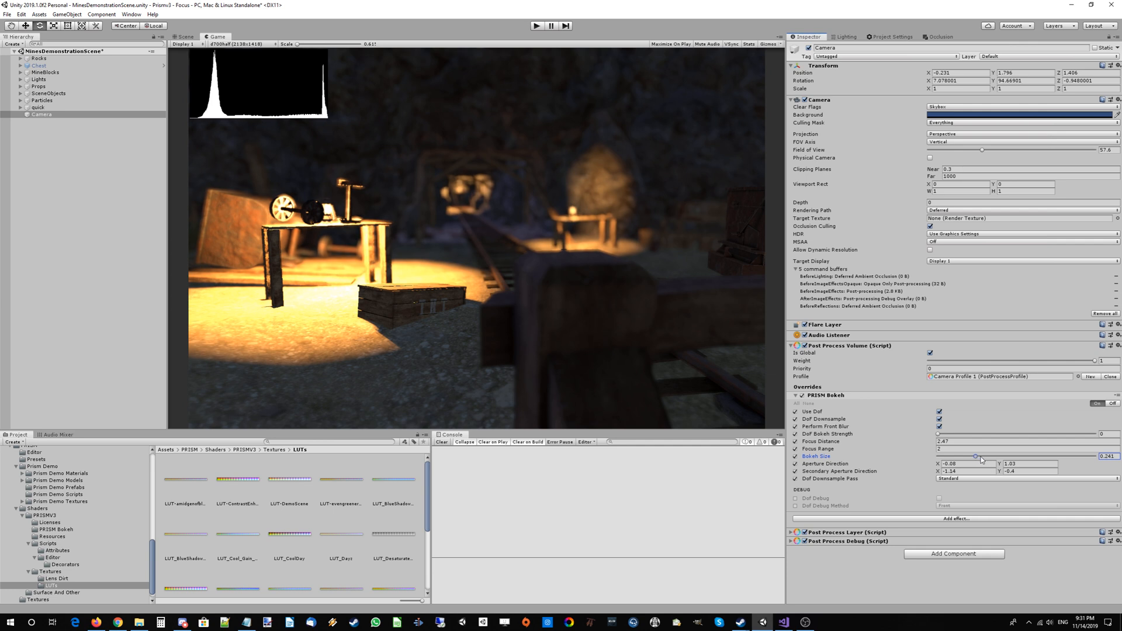
{"action": "left_click_drag", "start_coordinate": [975, 457], "coordinate": [993, 457]}
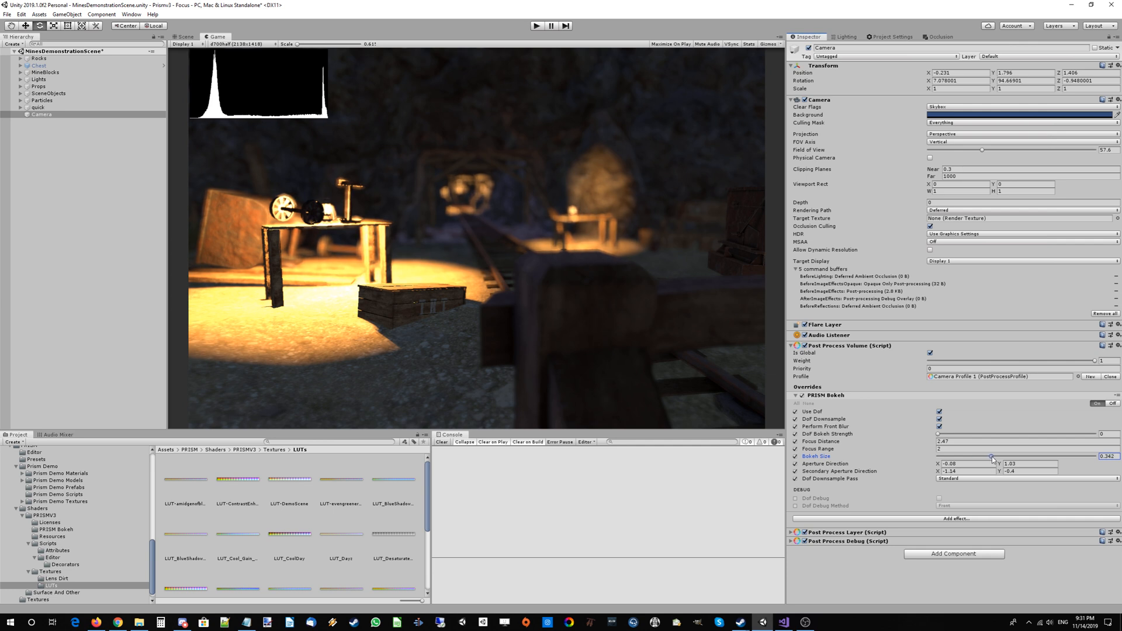
{"action": "left_click_drag", "start_coordinate": [992, 456], "coordinate": [1000, 455]}
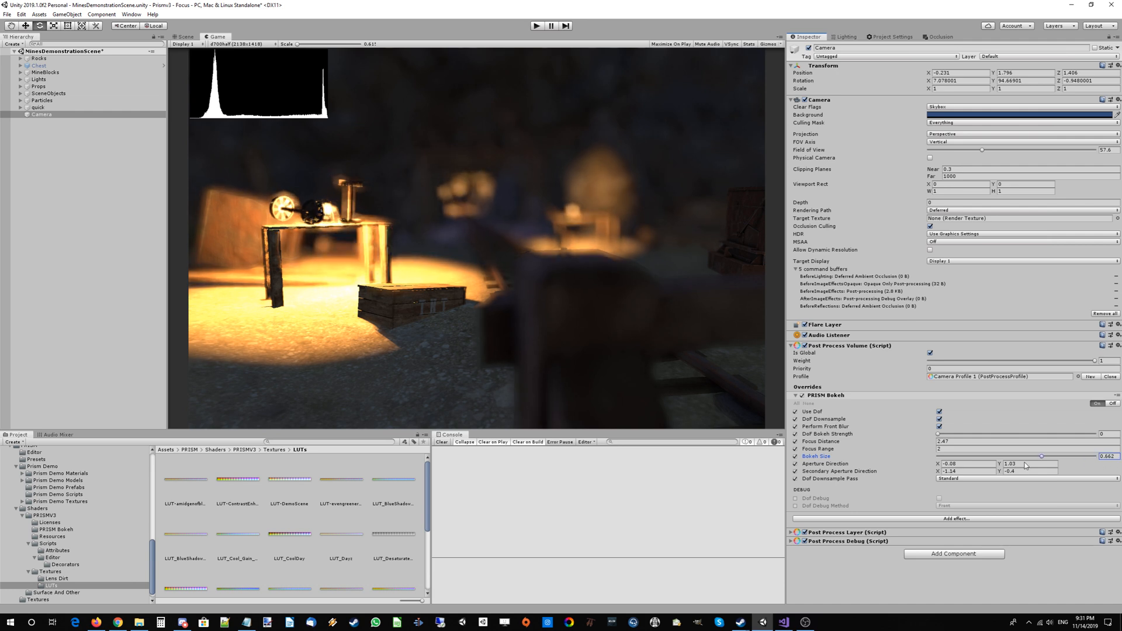
{"action": "left_click_drag", "start_coordinate": [1041, 457], "coordinate": [997, 457]}
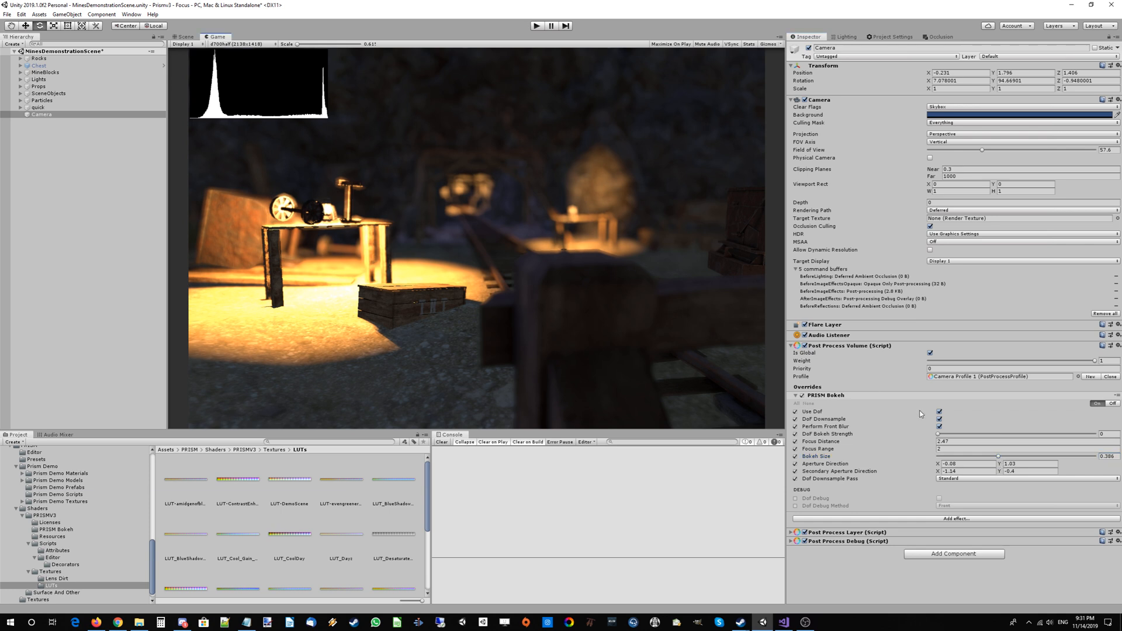
{"action": "mouse_move", "coordinate": [916, 459]}
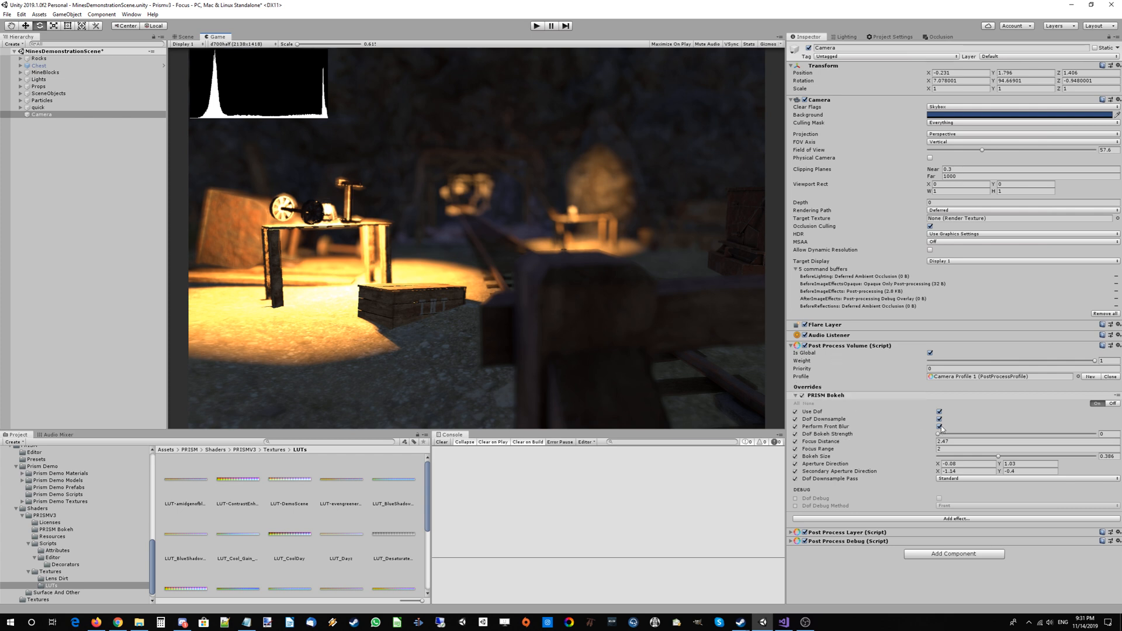
{"action": "left_click", "coordinate": [941, 425]}
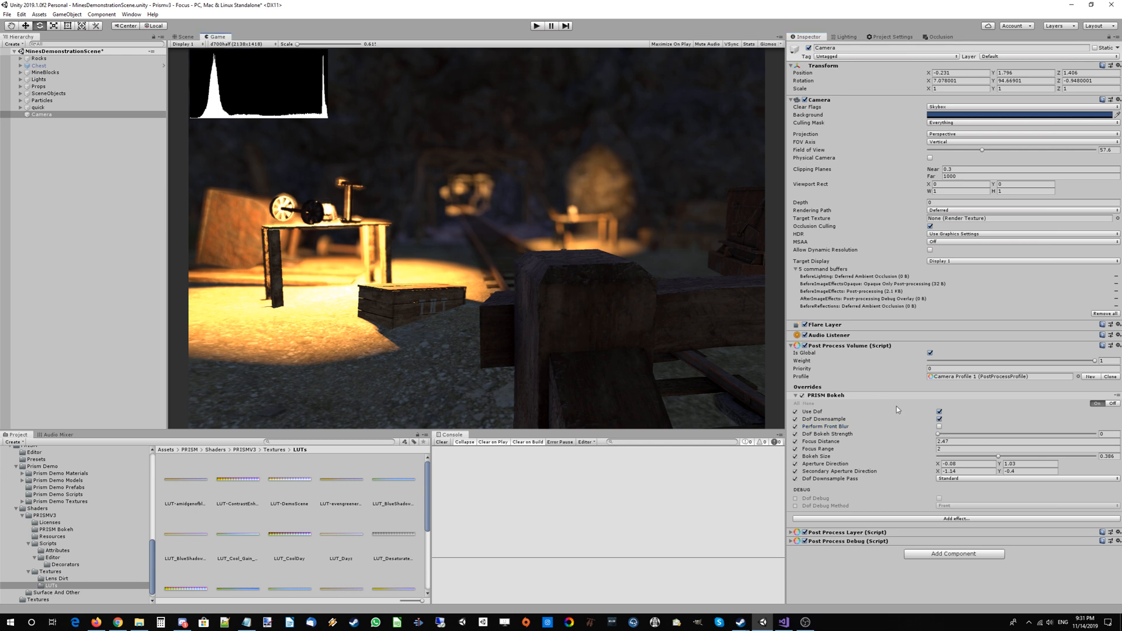
{"action": "mouse_move", "coordinate": [941, 431]}
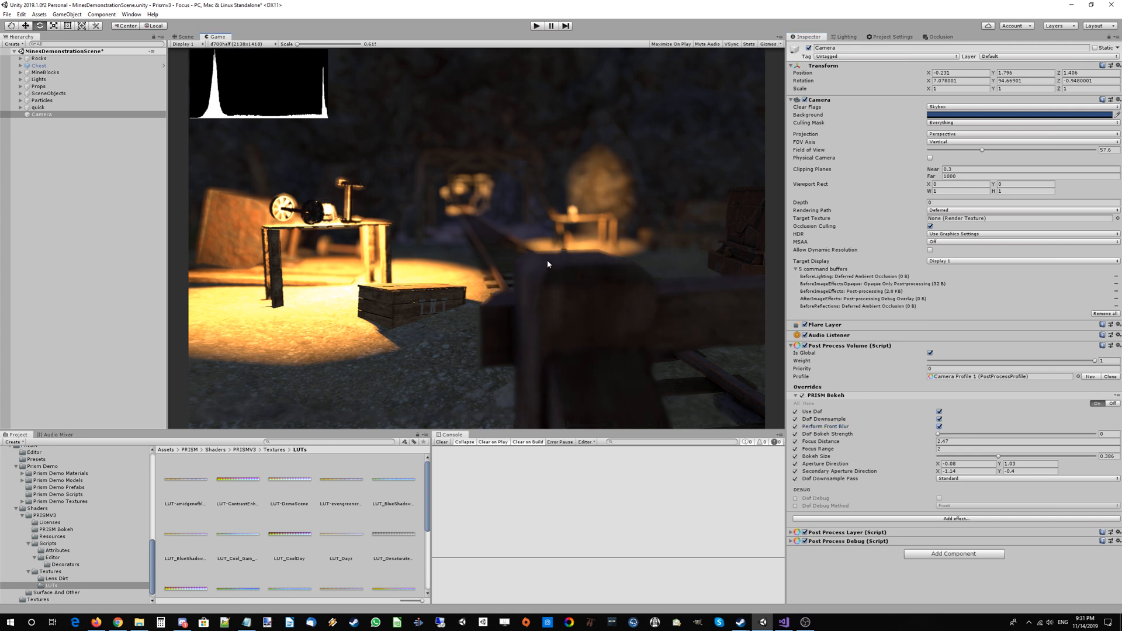
{"action": "mouse_move", "coordinate": [598, 338]}
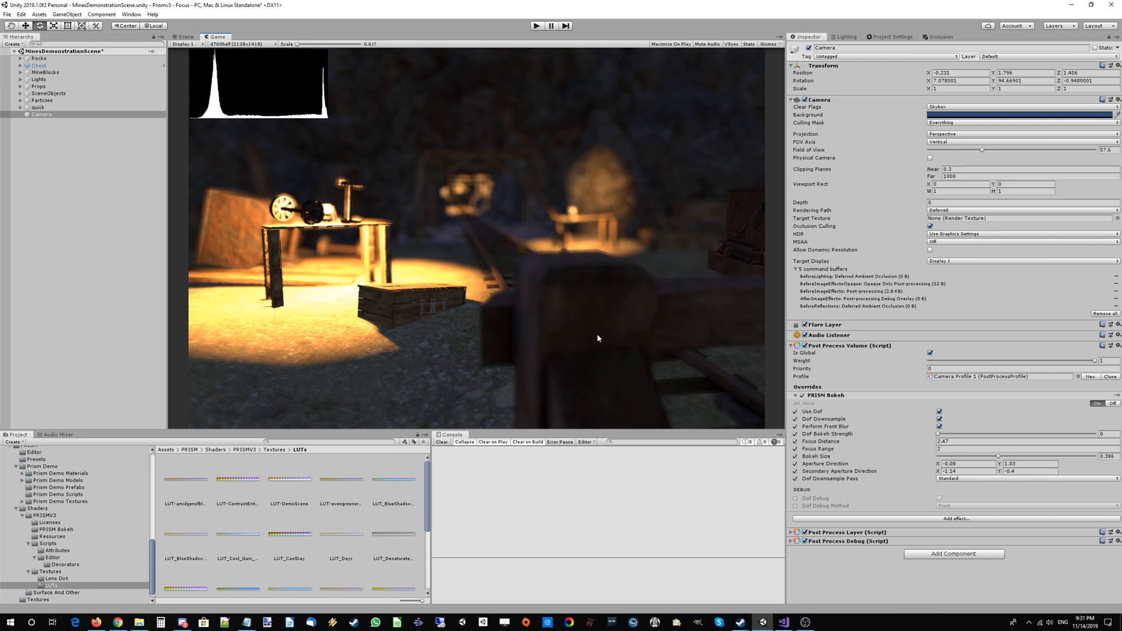
{"action": "mouse_move", "coordinate": [589, 308]}
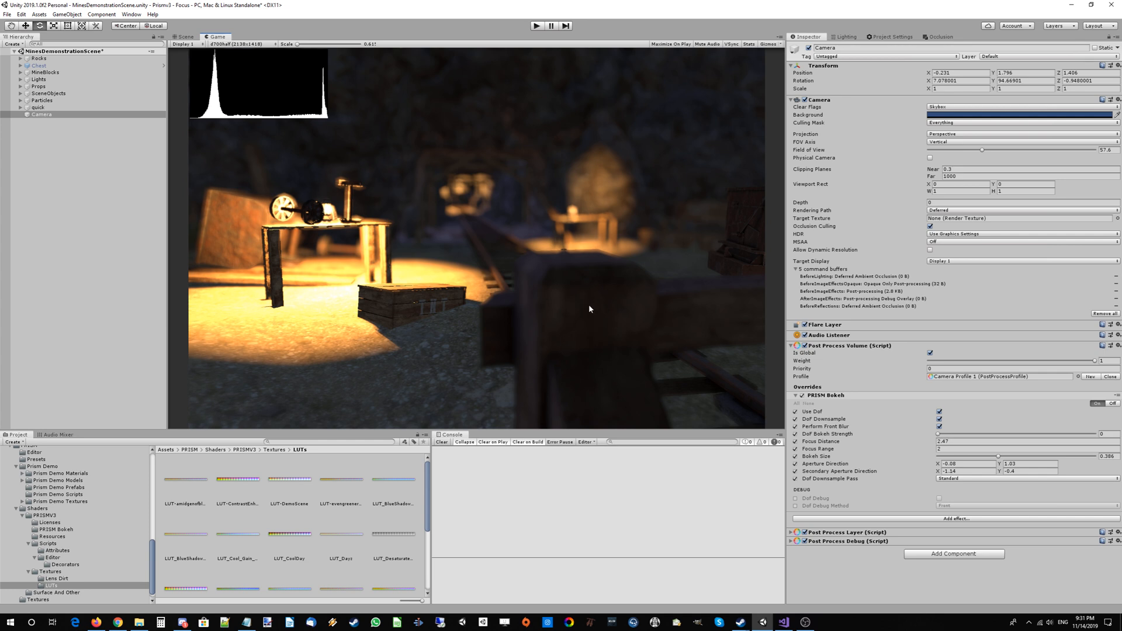
{"action": "mouse_move", "coordinate": [578, 331]}
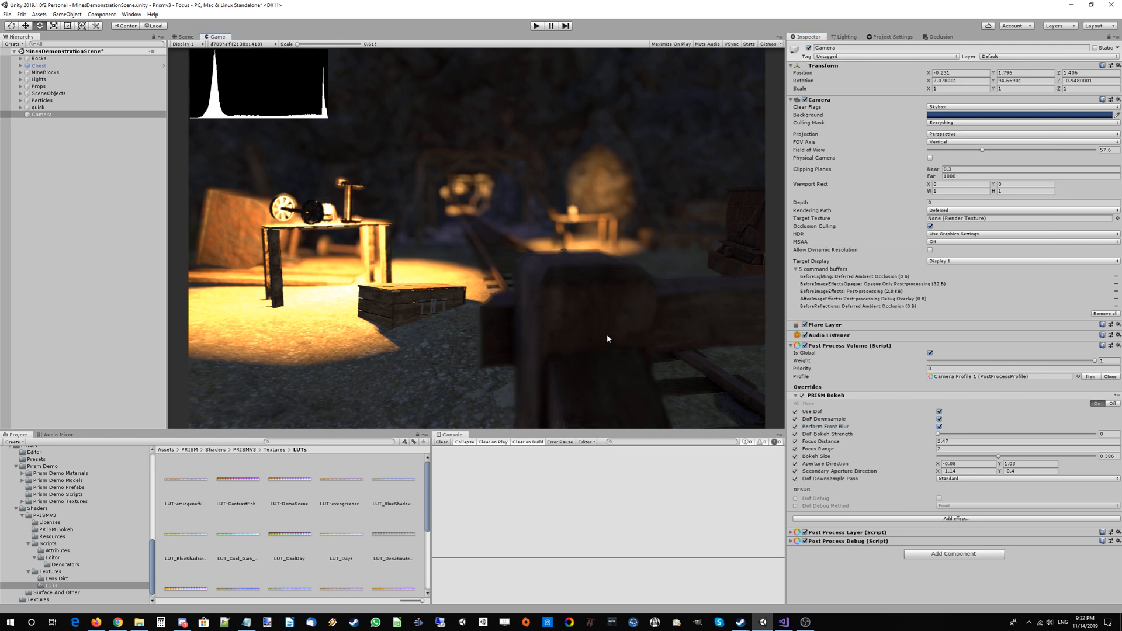
{"action": "mouse_move", "coordinate": [637, 312]}
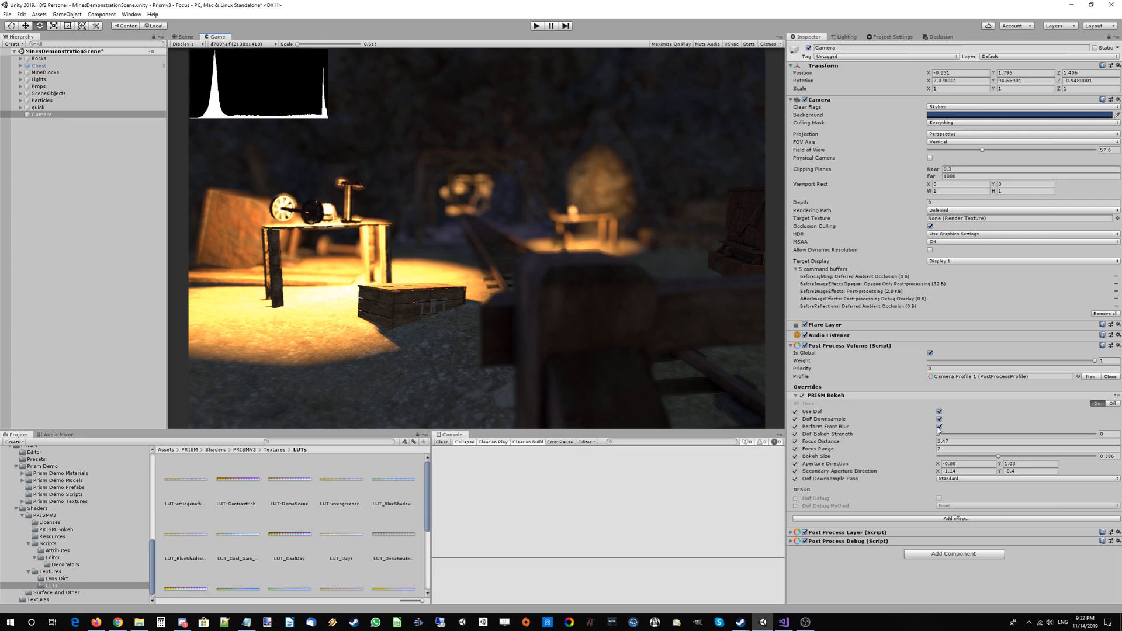
{"action": "left_click", "coordinate": [939, 419]}
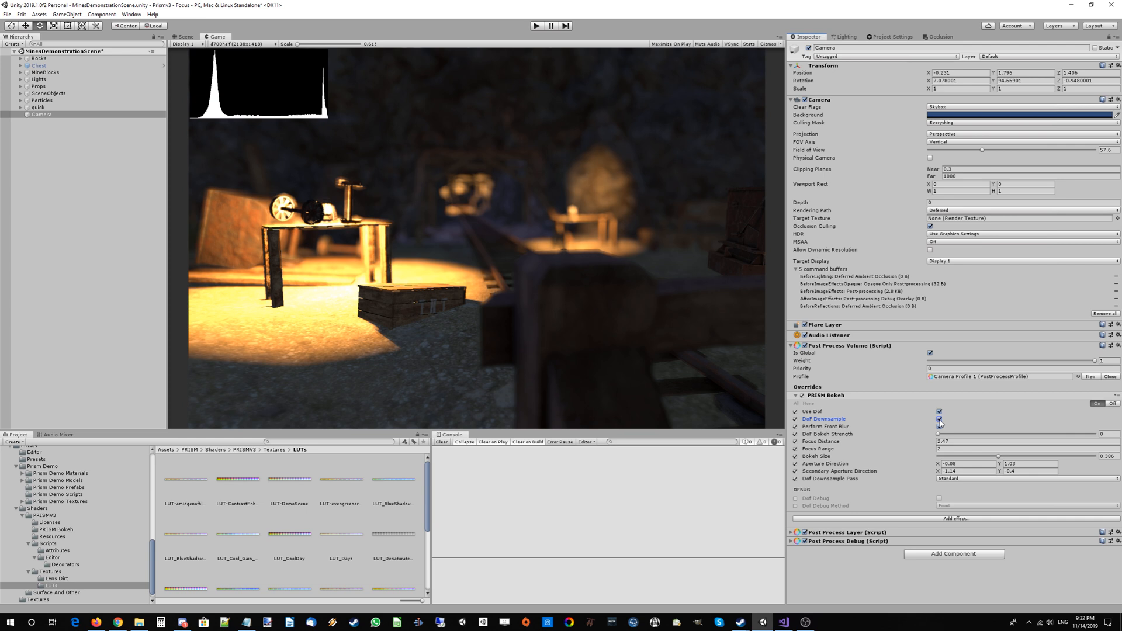
Step: Re-enable DOF downsampling and set Bokeh Strength to 2.5 after trying maximum and zero
{"action": "left_click", "coordinate": [940, 418]}
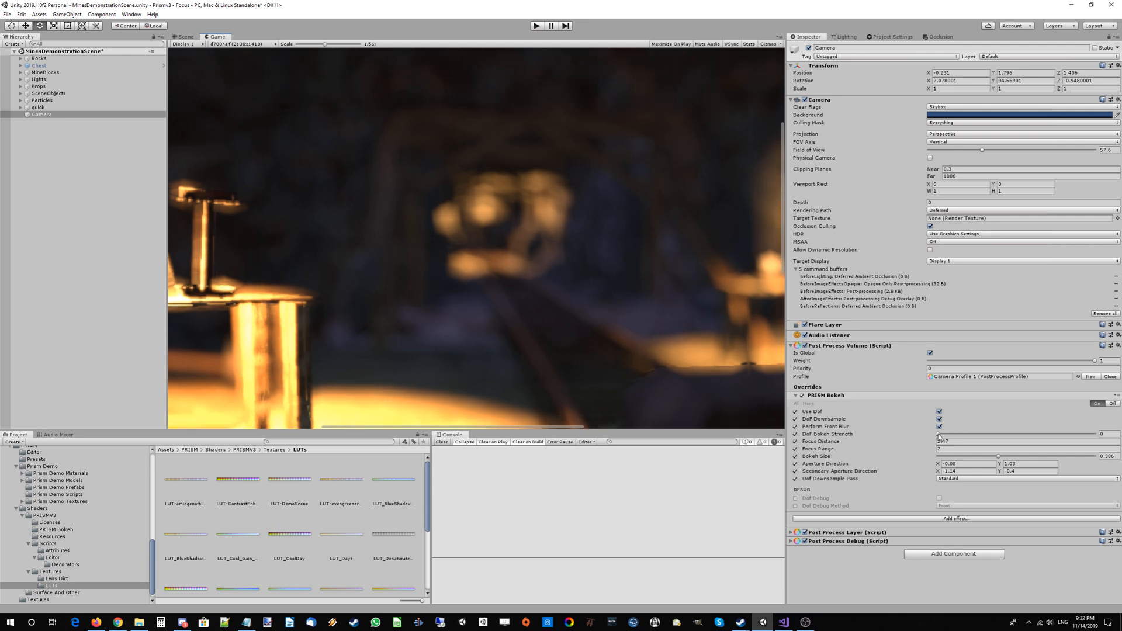
{"action": "left_click_drag", "start_coordinate": [937, 441], "coordinate": [1102, 441]}
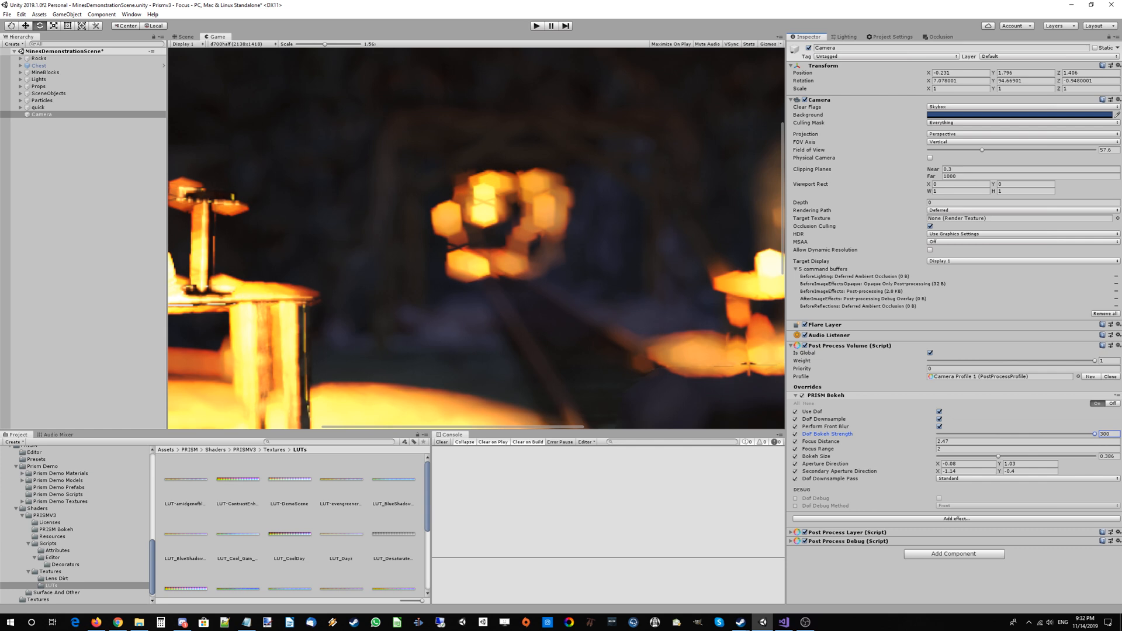
{"action": "left_click_drag", "start_coordinate": [1105, 434], "coordinate": [937, 434]}
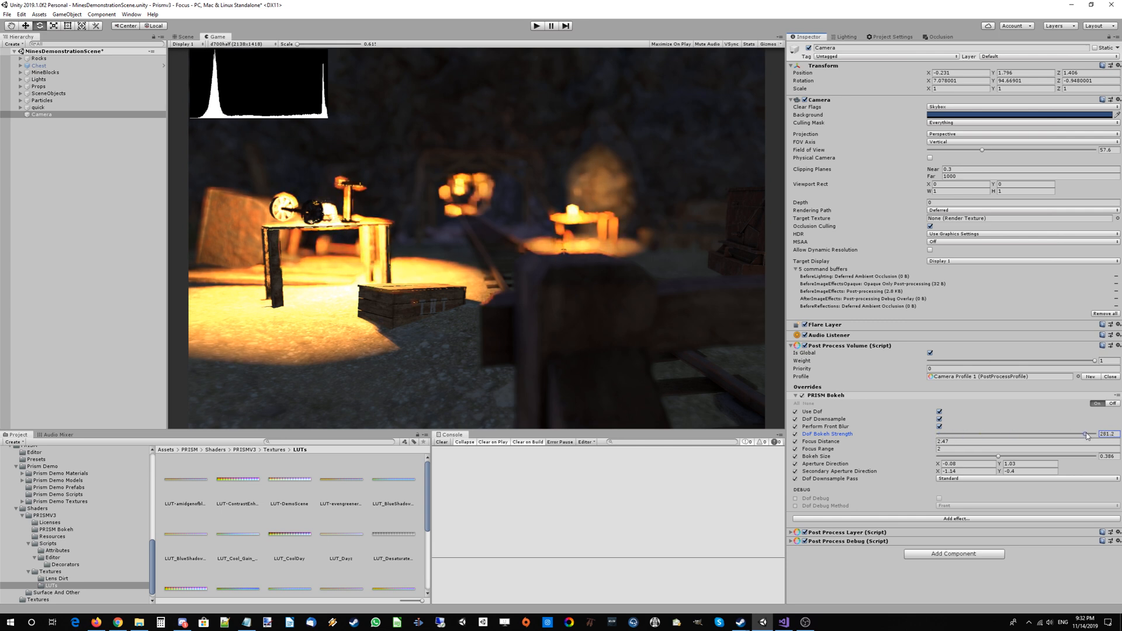
{"action": "left_click_drag", "start_coordinate": [1085, 435], "coordinate": [1015, 435]}
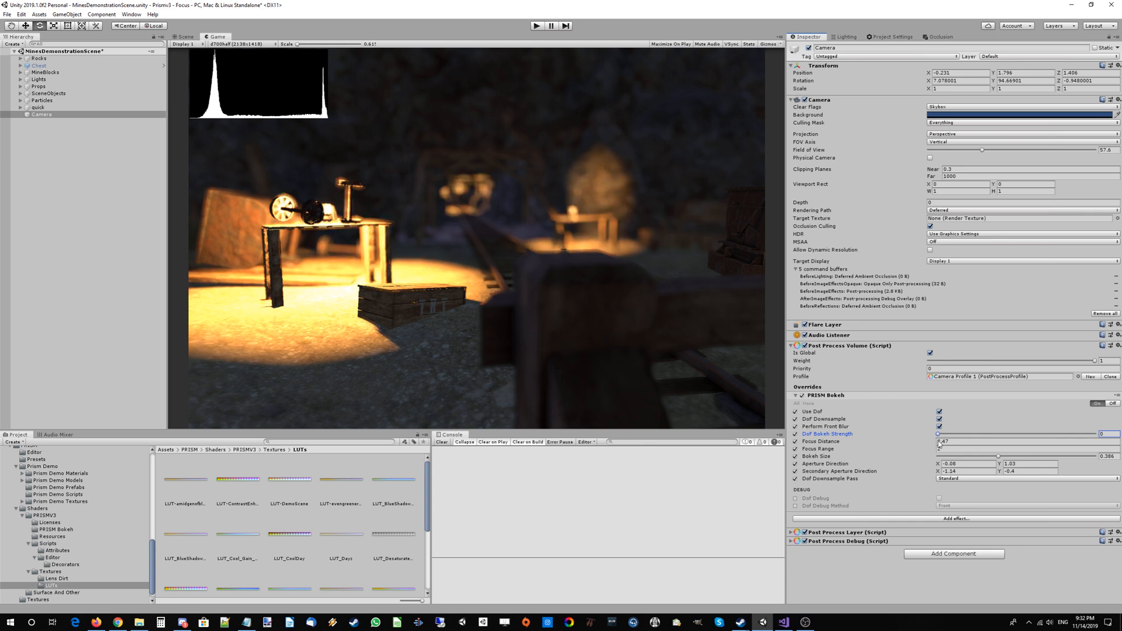
{"action": "left_click_drag", "start_coordinate": [937, 433], "coordinate": [1104, 433]}
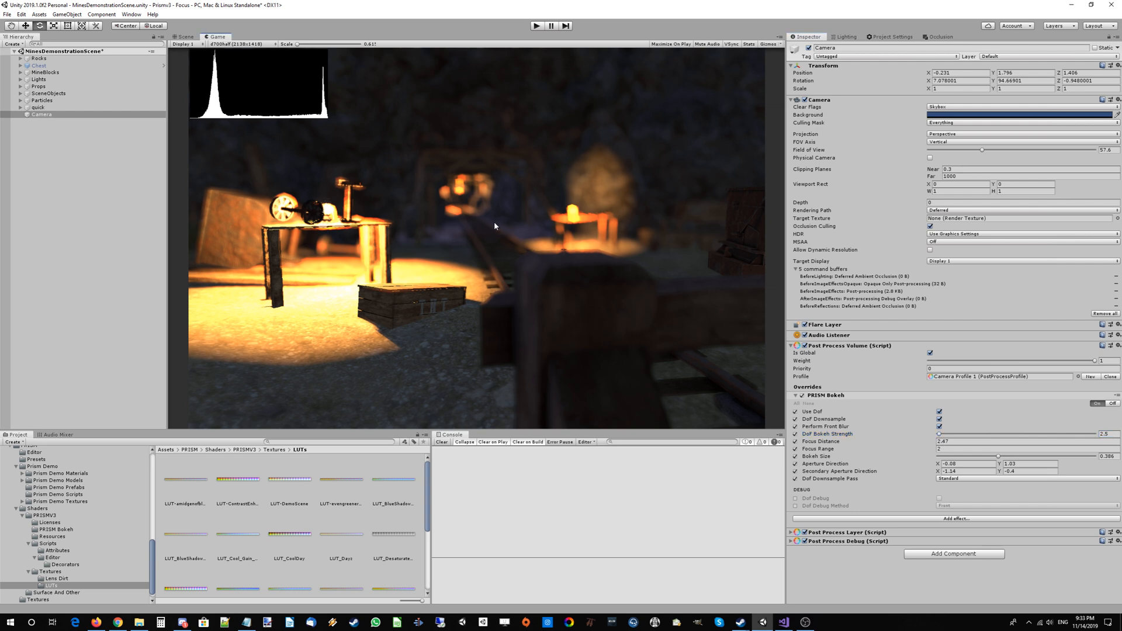
{"action": "mouse_move", "coordinate": [462, 220]}
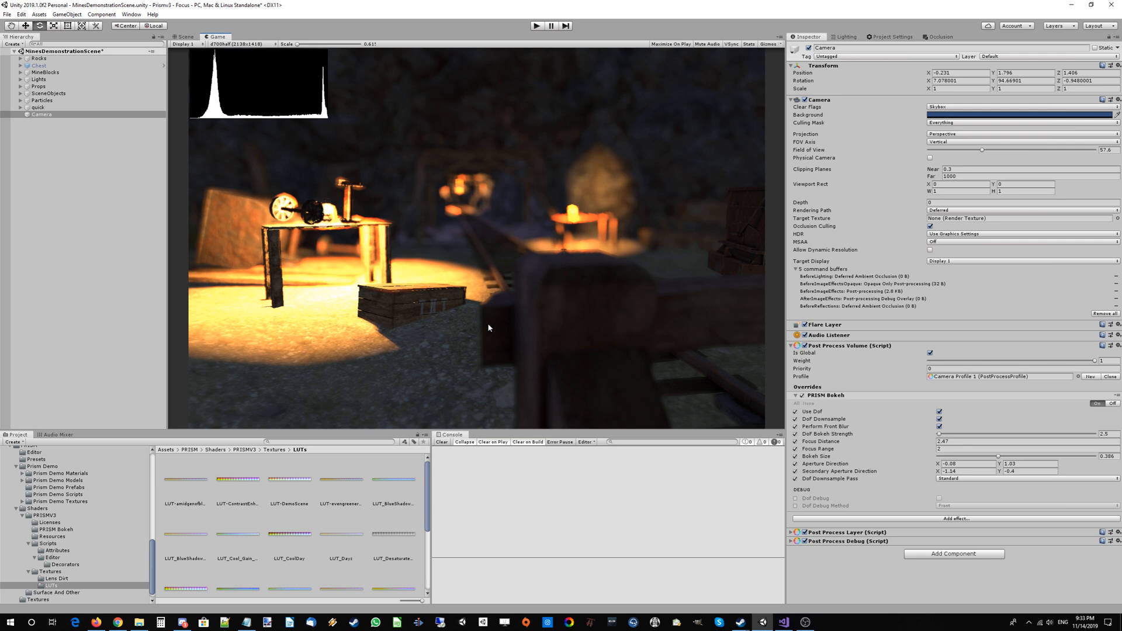
{"action": "mouse_move", "coordinate": [388, 320]}
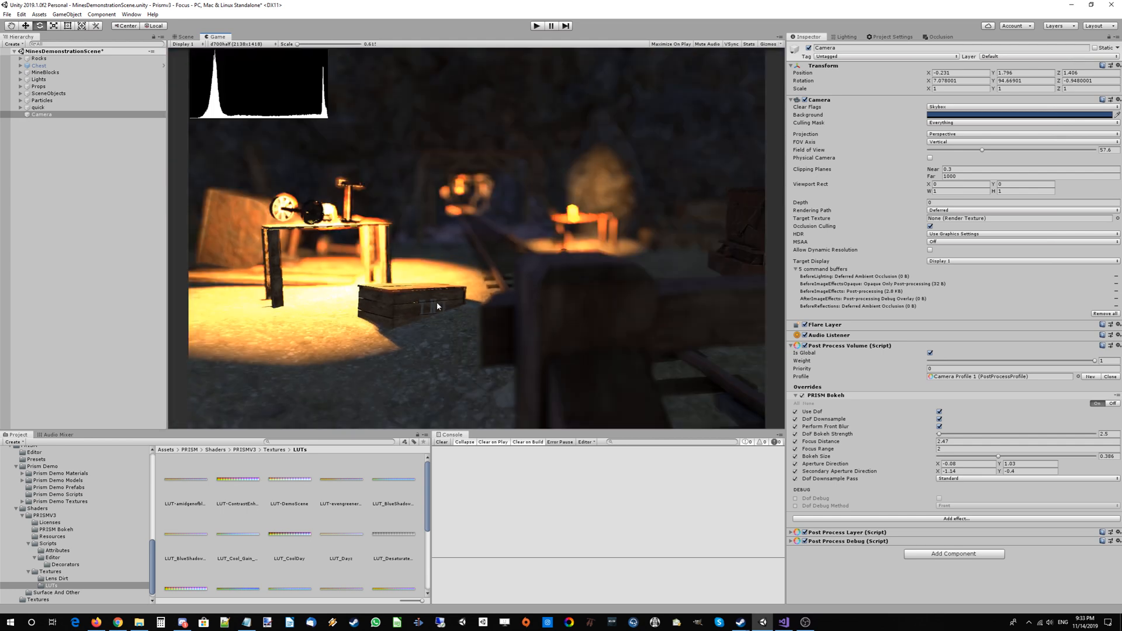
{"action": "mouse_move", "coordinate": [861, 425]}
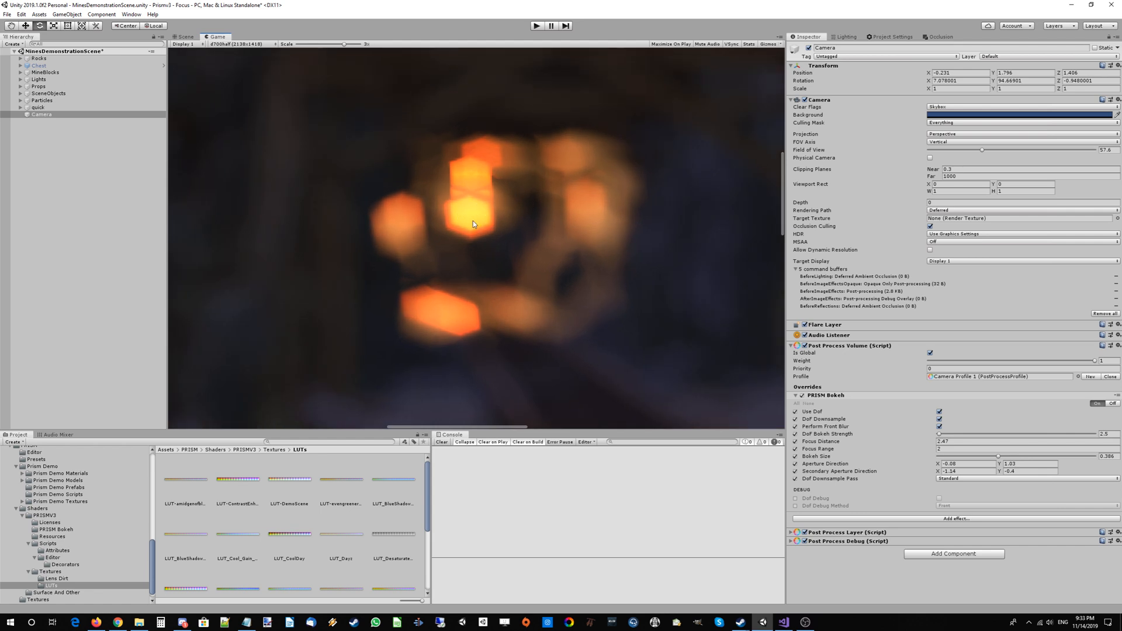
{"action": "mouse_move", "coordinate": [472, 223]}
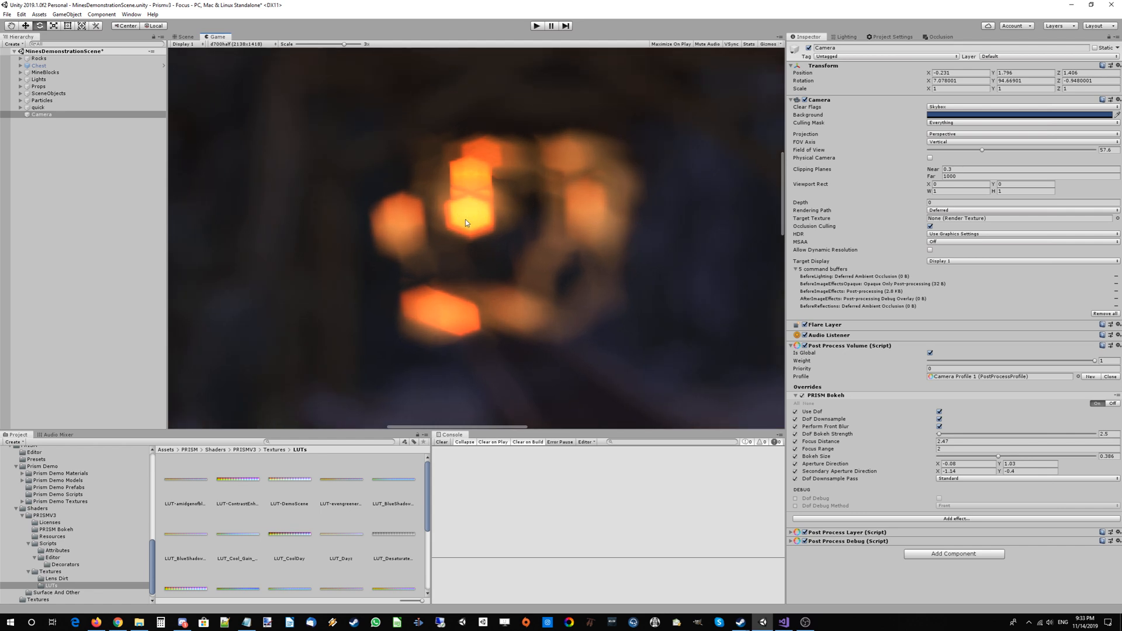
{"action": "mouse_move", "coordinate": [470, 235]}
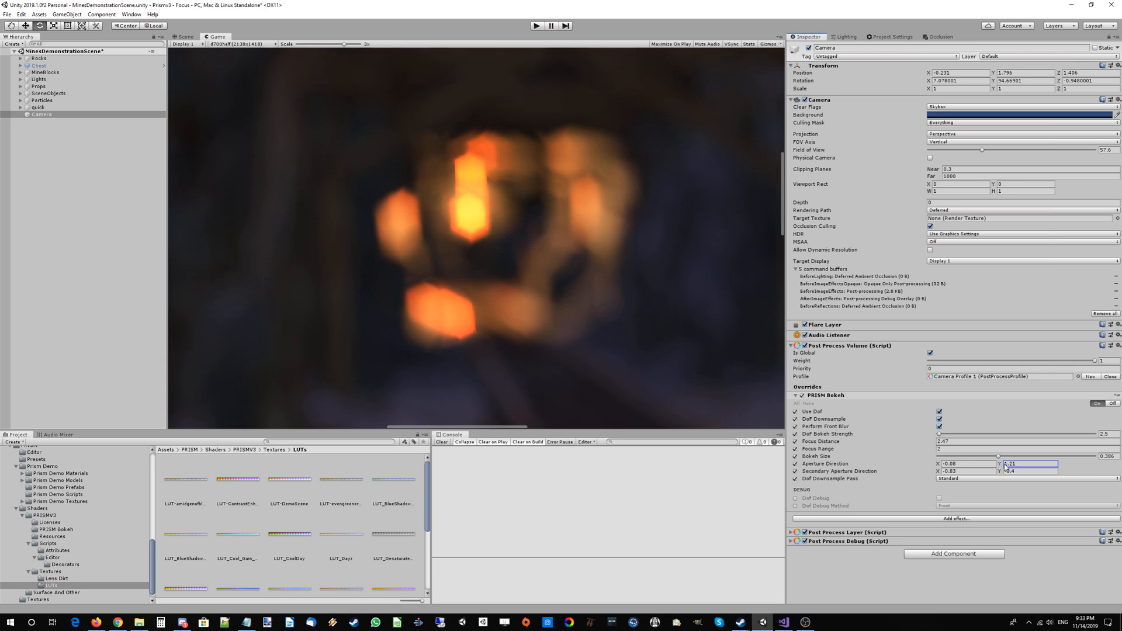
Step: Enter focus and aperture direction values (1.45, 0.38, 0.44, 0.48, -0.7, -1.03) for PRISM Bokeh
{"action": "type", "text": "1.45"}
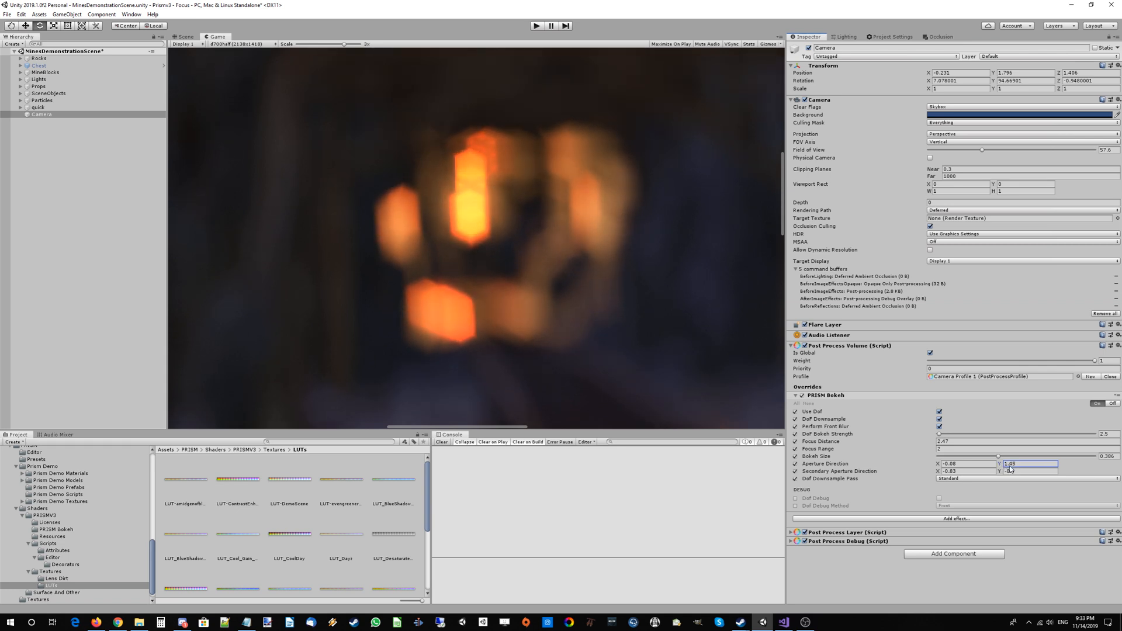
{"action": "type", "text": "0.38"}
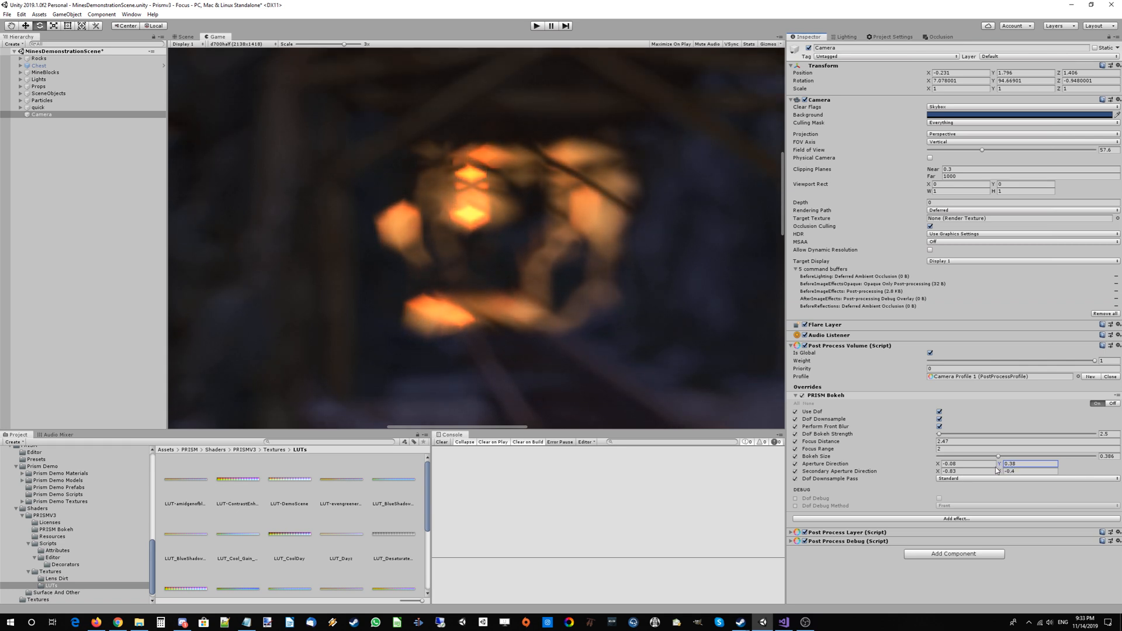
{"action": "type", "text": "0.44"}
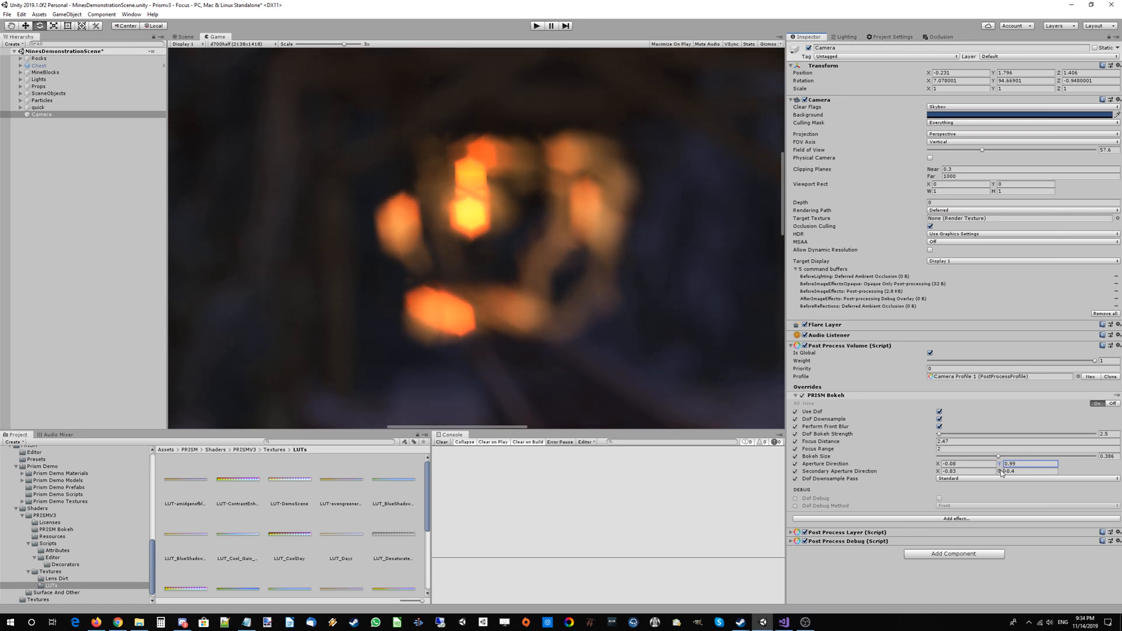
{"action": "type", "text": "0.48"}
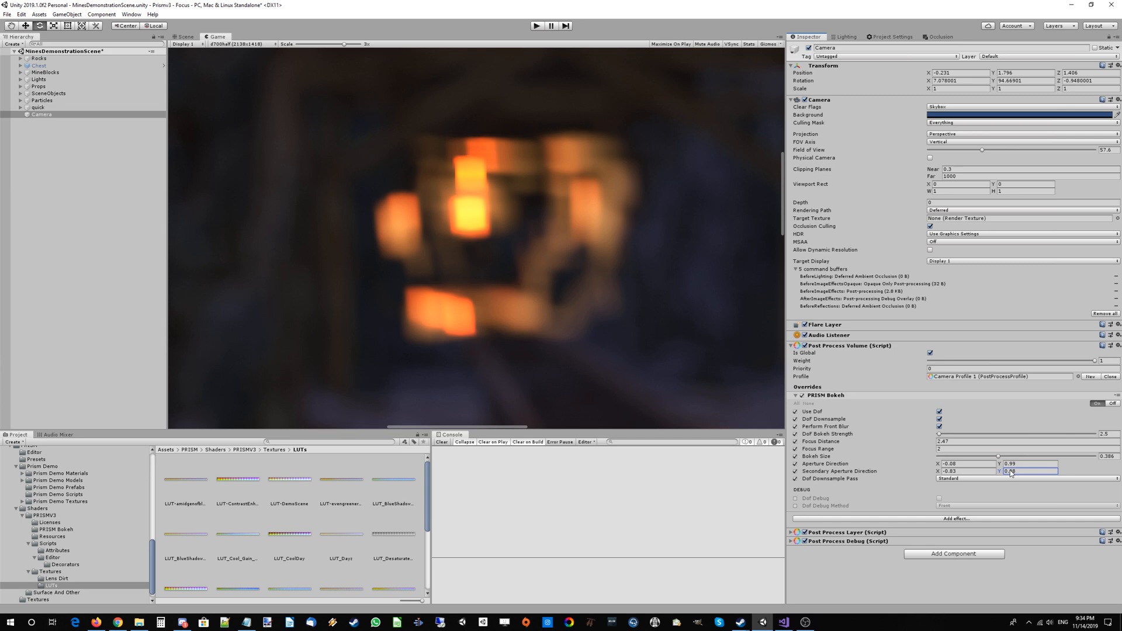
{"action": "type", "text": "-0.7"}
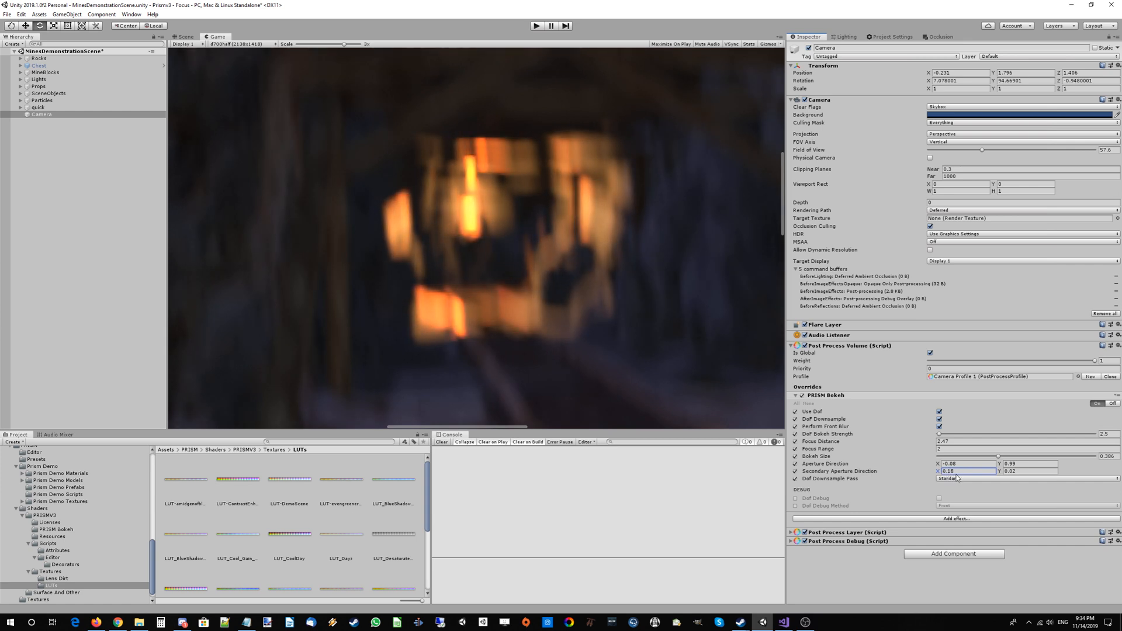
{"action": "type", "text": "-1.03"}
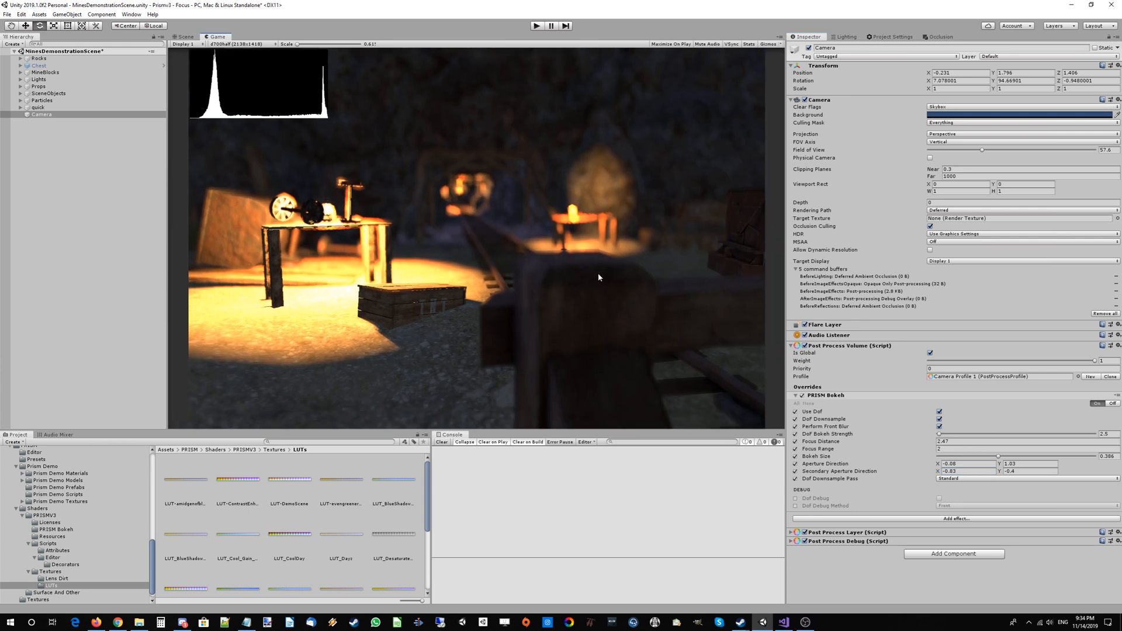
{"action": "mouse_move", "coordinate": [536, 263]}
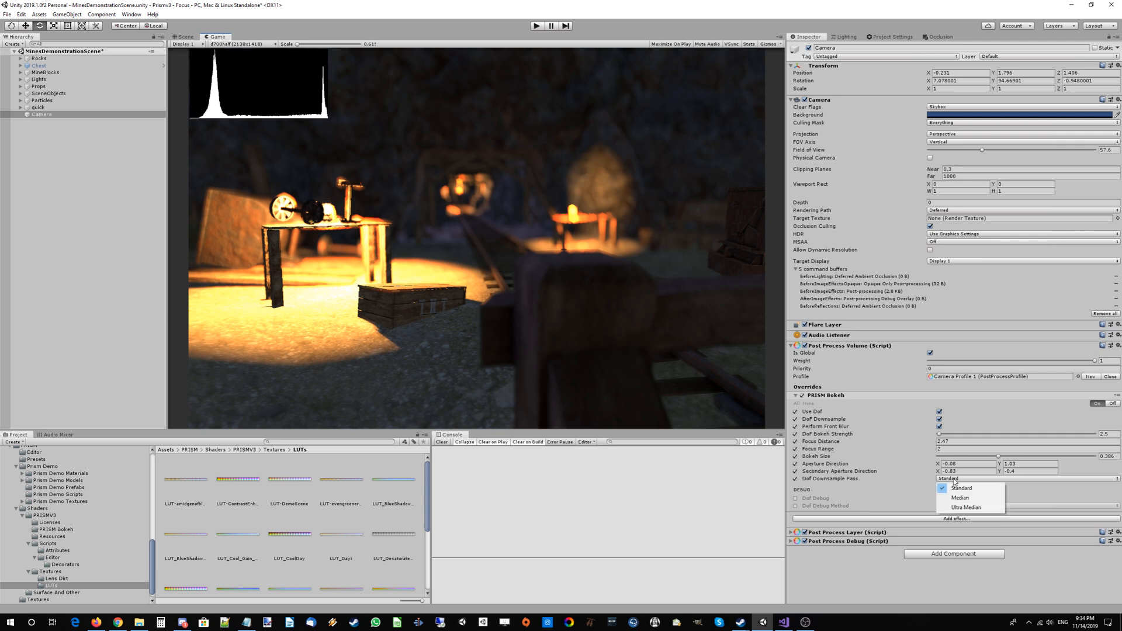
{"action": "mouse_move", "coordinate": [904, 487]}
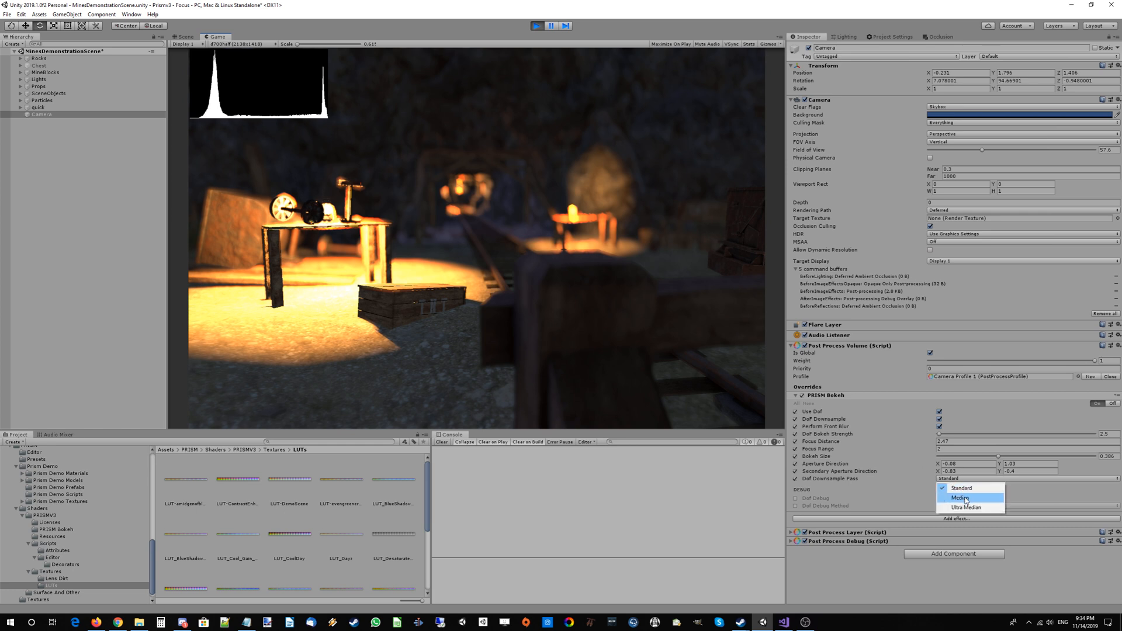
{"action": "mouse_move", "coordinate": [965, 506]}
{"action": "type", "text": "0.03"}
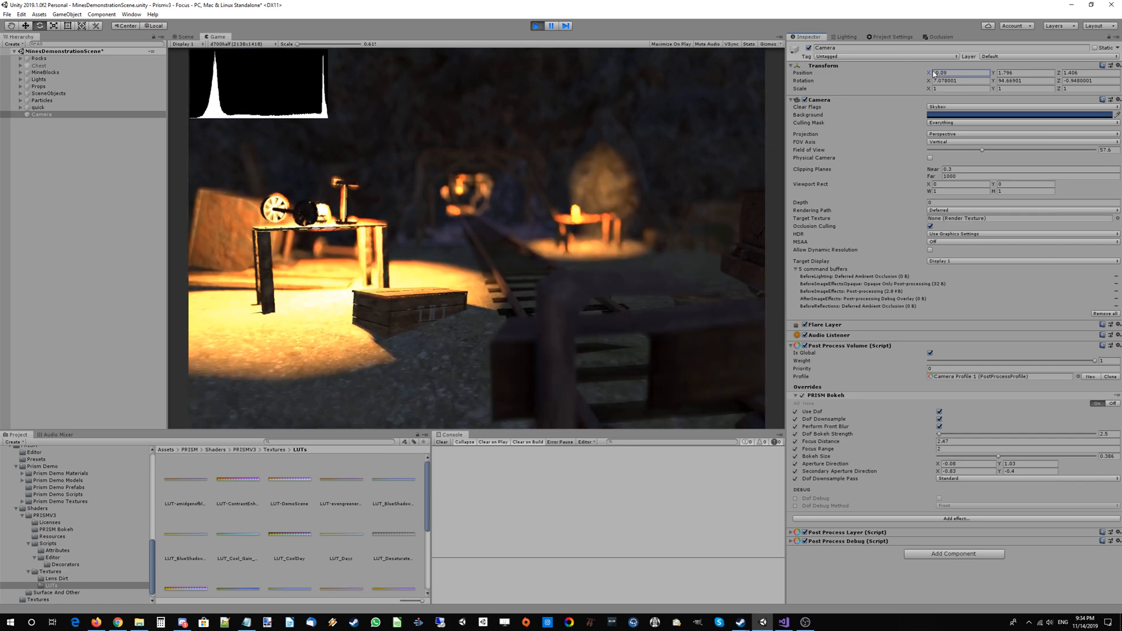
Step: Set the last aperture direction value to -0.4 and shift the camera slightly sideways
{"action": "type", "text": "-0.4"}
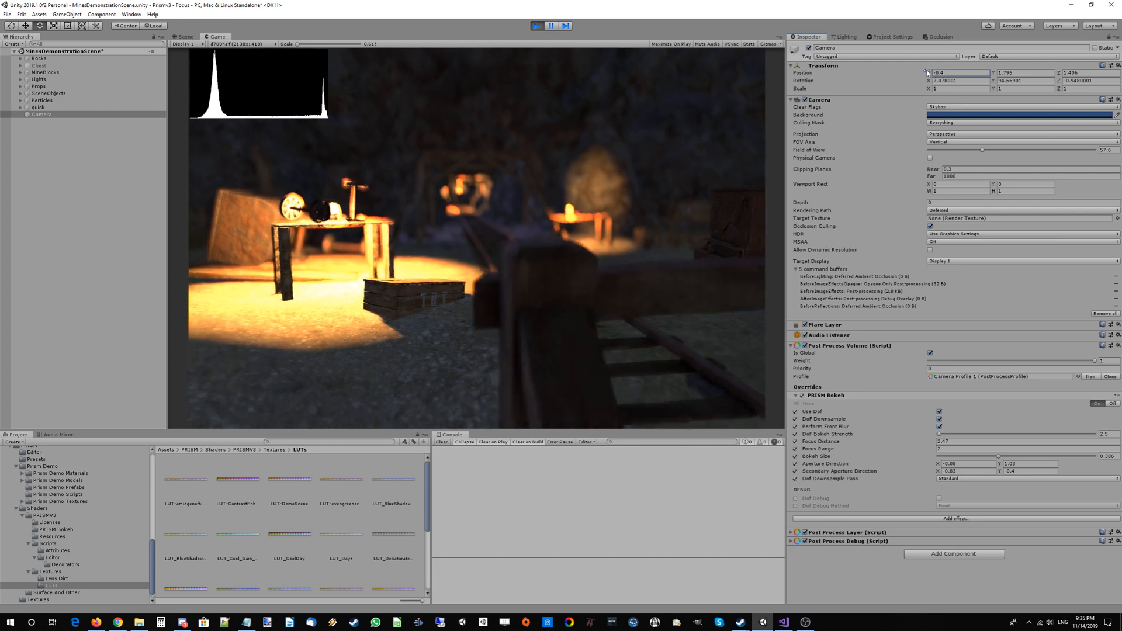
{"action": "left_click_drag", "start_coordinate": [937, 72], "coordinate": [958, 72]}
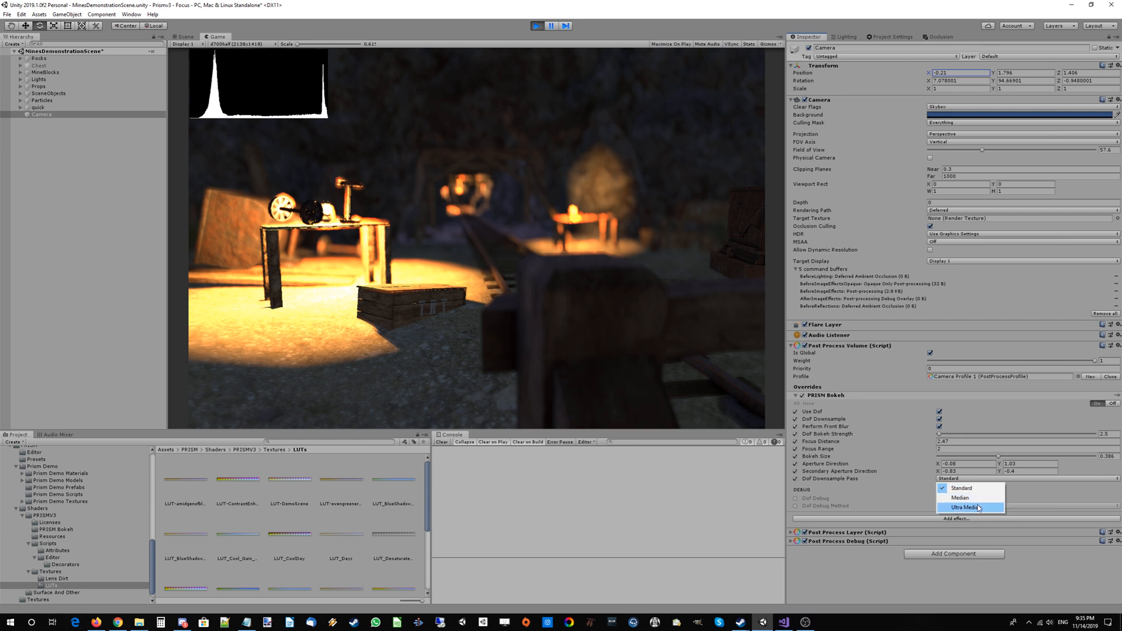
Step: Set the Dof Downsample Pass to Ultra Median after comparing Median and Standard
{"action": "left_click", "coordinate": [958, 498]}
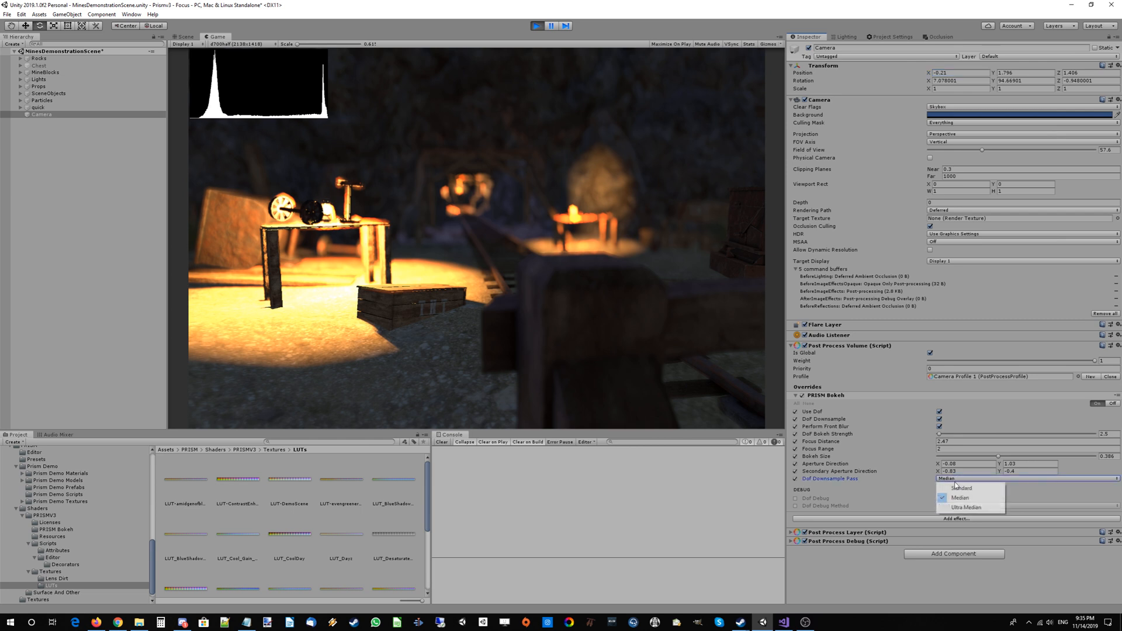
{"action": "left_click", "coordinate": [968, 506]}
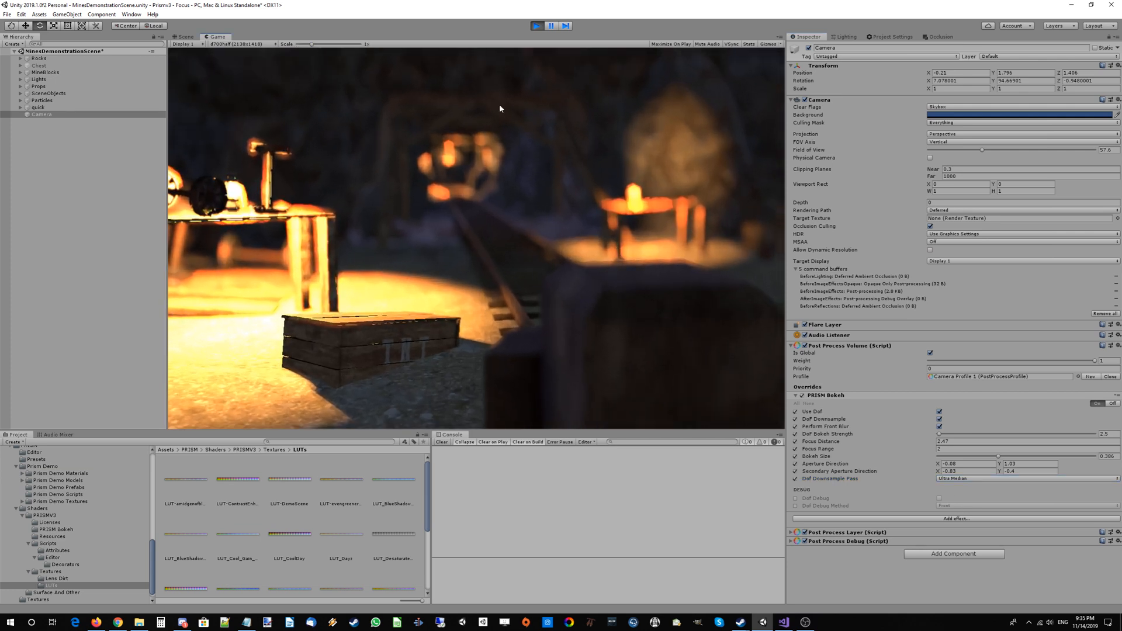
{"action": "left_click", "coordinate": [1024, 479]}
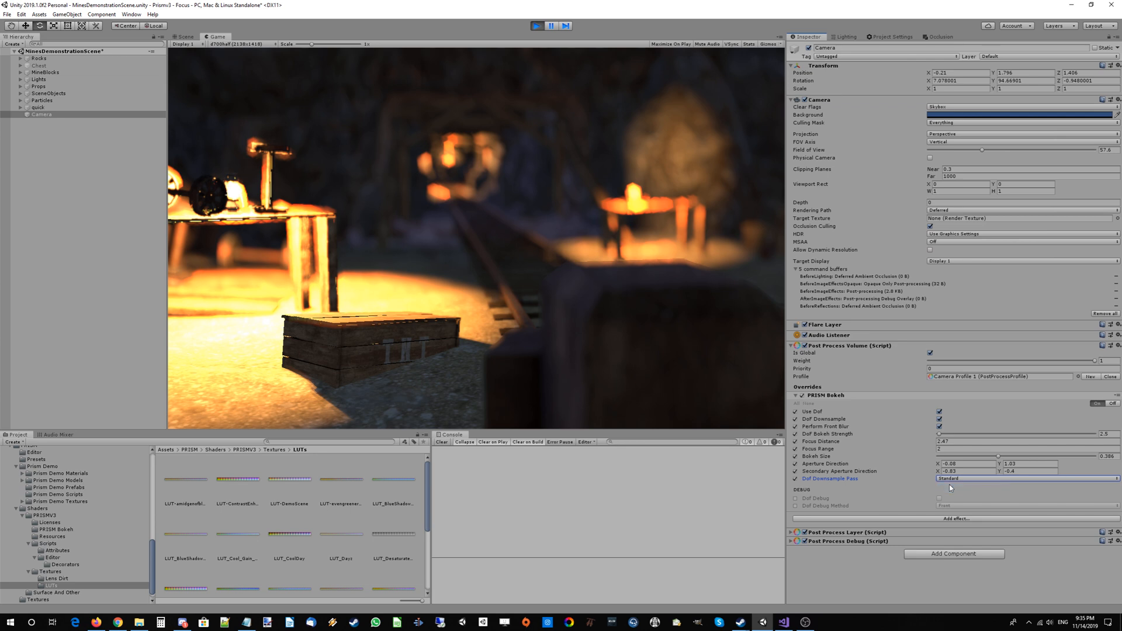
{"action": "left_click", "coordinate": [1028, 478]}
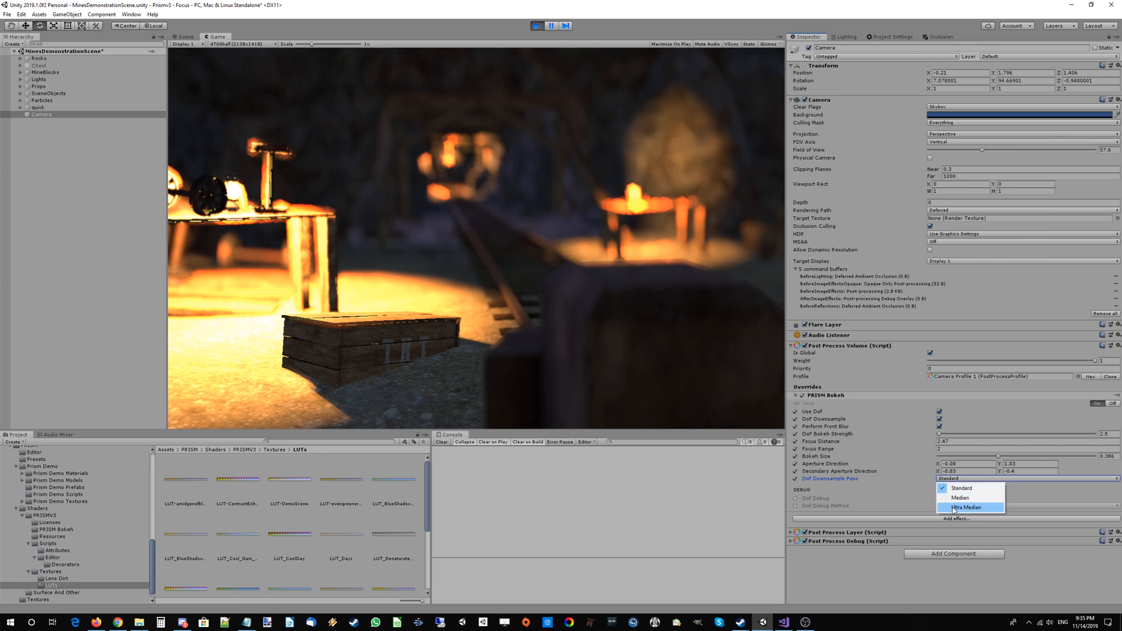
{"action": "left_click", "coordinate": [967, 506]}
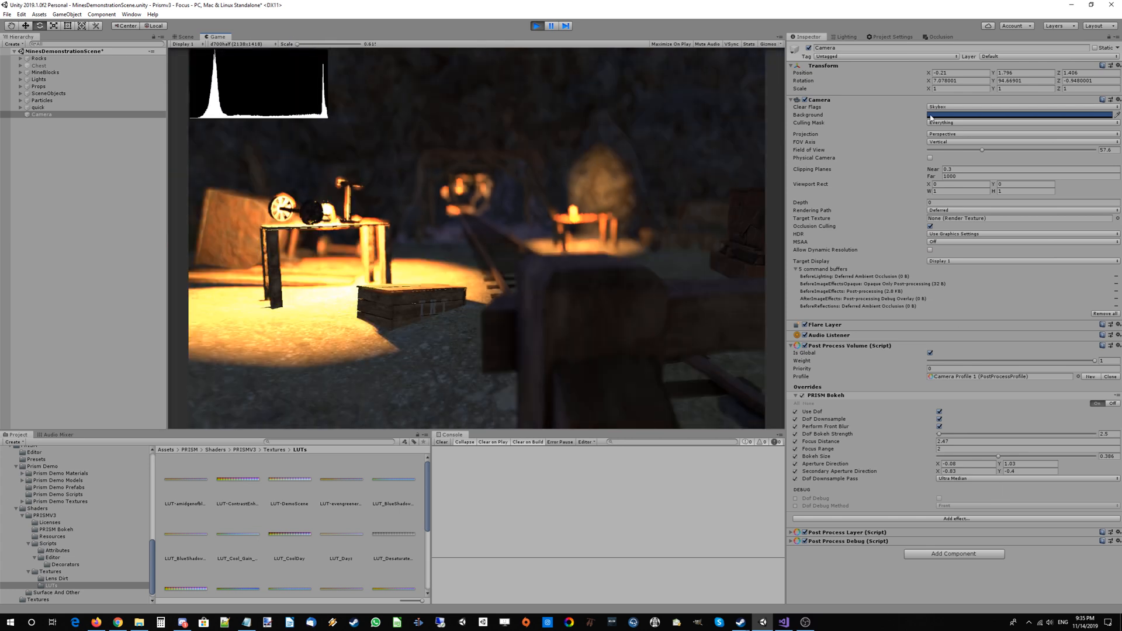
Step: Enter several camera Transform Position X values (-0.19, -0.2, -0.89, -13.81) to reposition the view
{"action": "left_click", "coordinate": [958, 72]}
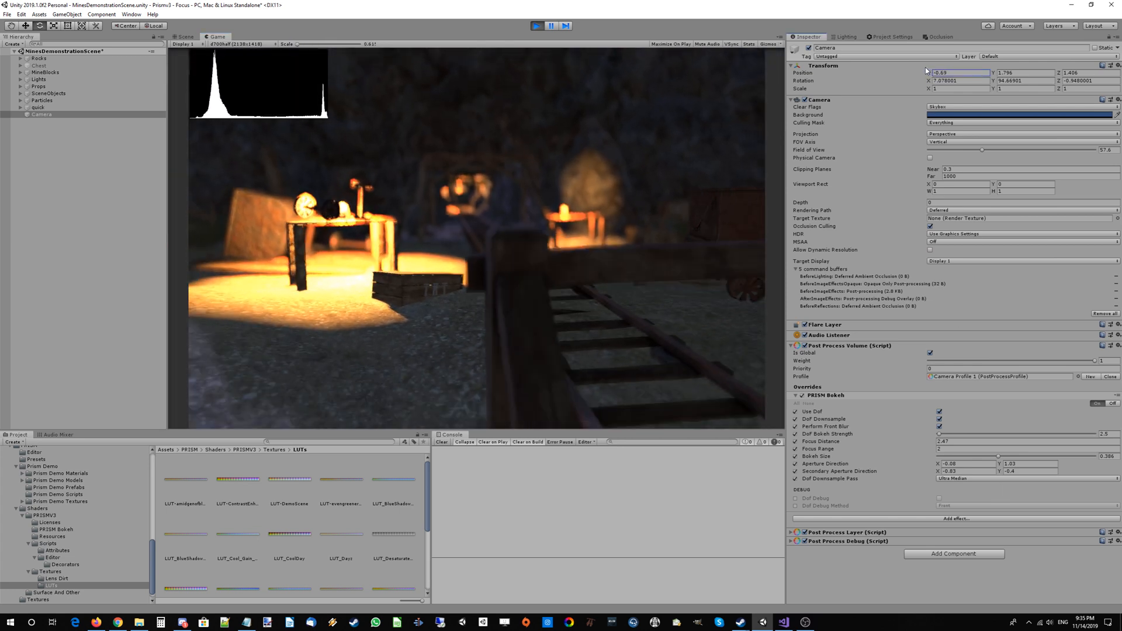
{"action": "type", "text": "-0.19"}
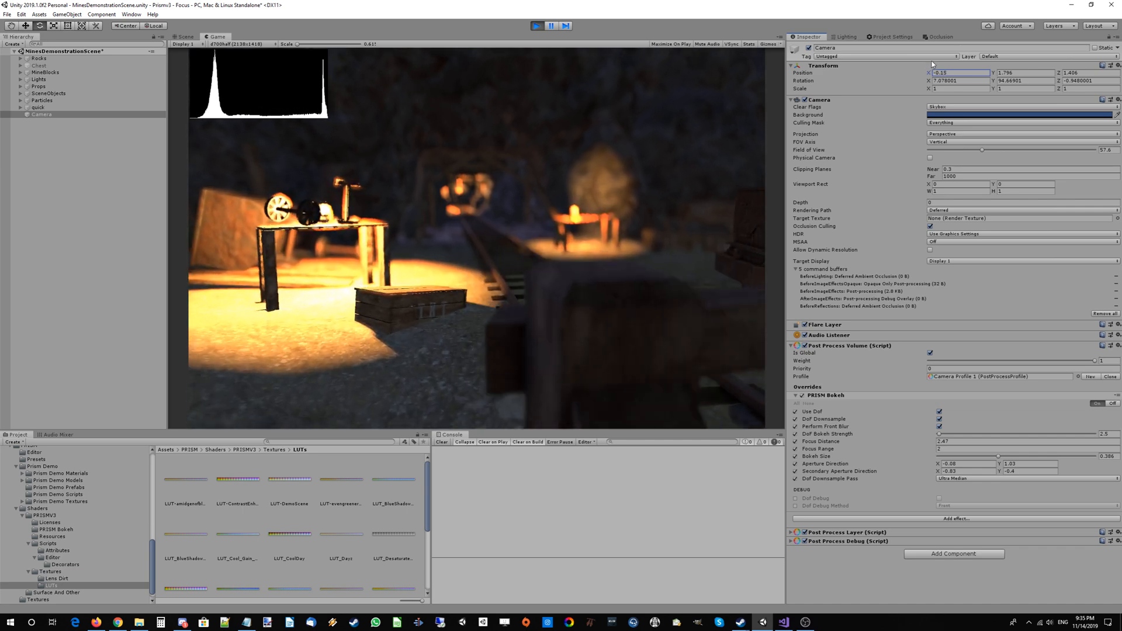
{"action": "type", "text": "-0.2"}
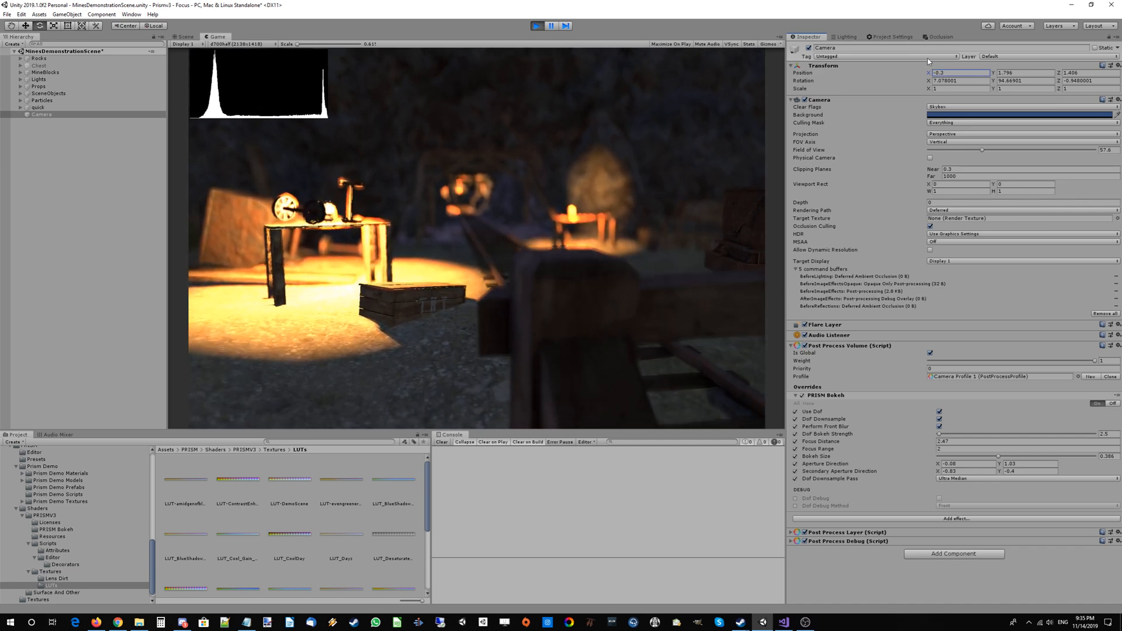
{"action": "type", "text": "-0.89"}
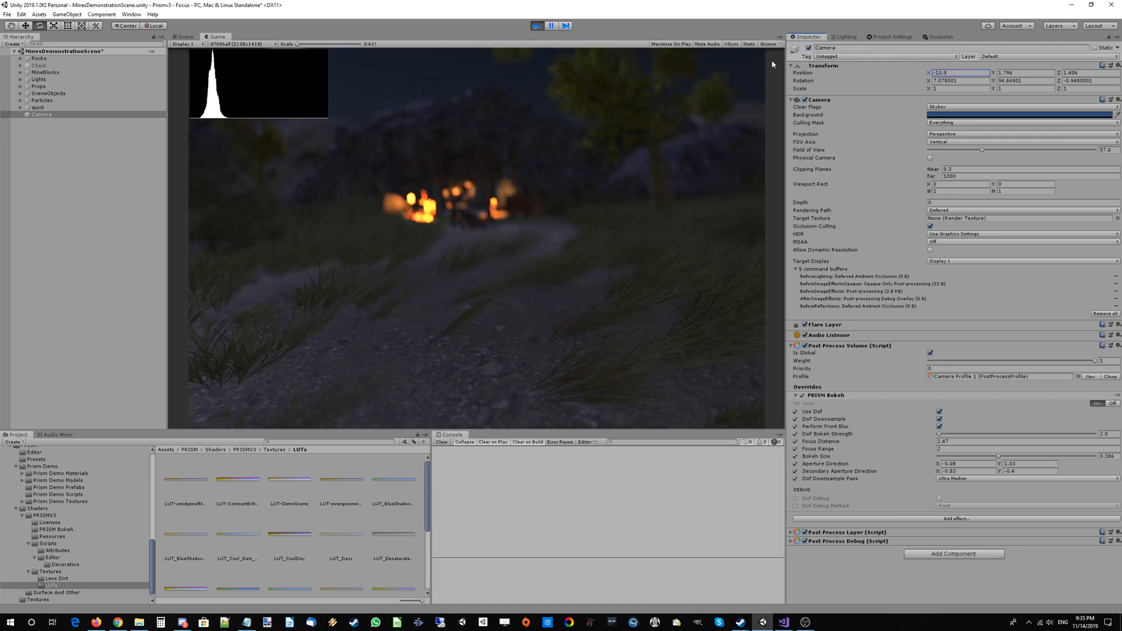
{"action": "type", "text": "-13.81"}
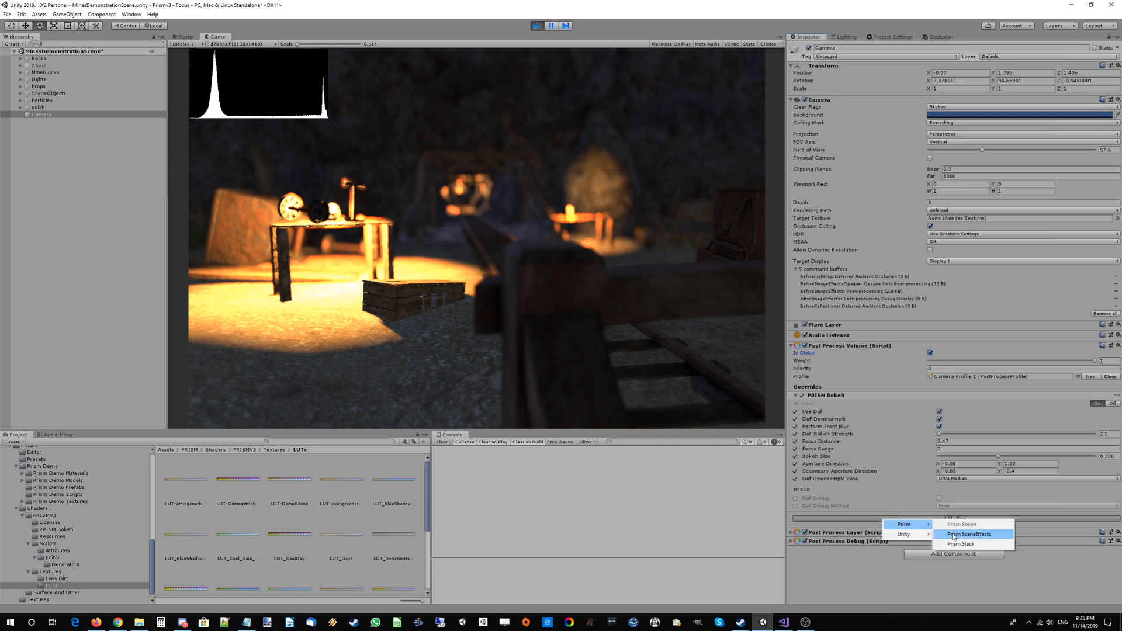
Step: Add PRISM Scene Effects to the profile with the NNAO ambient occlusion overrides enabled
{"action": "left_click", "coordinate": [968, 534]}
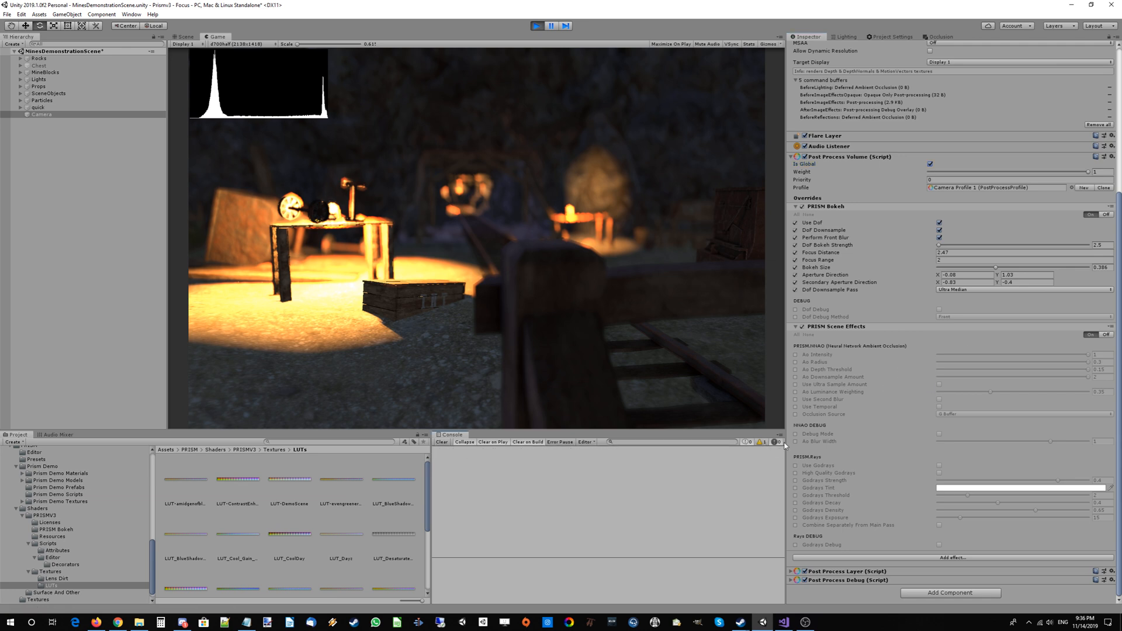
{"action": "mouse_move", "coordinate": [760, 463]}
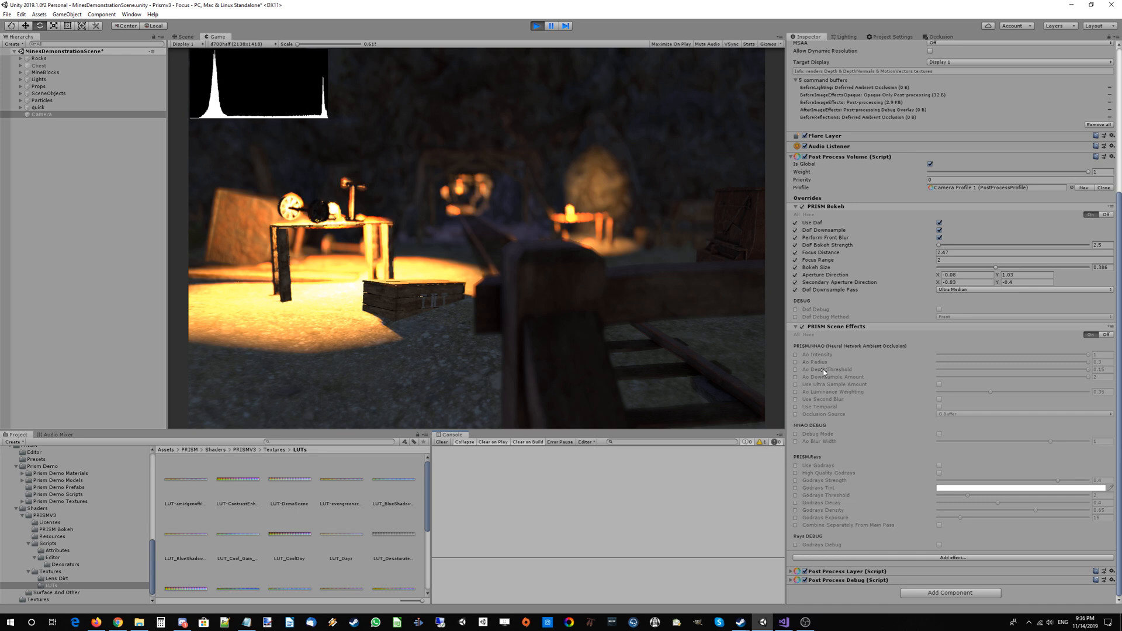
{"action": "left_click", "coordinate": [796, 355]}
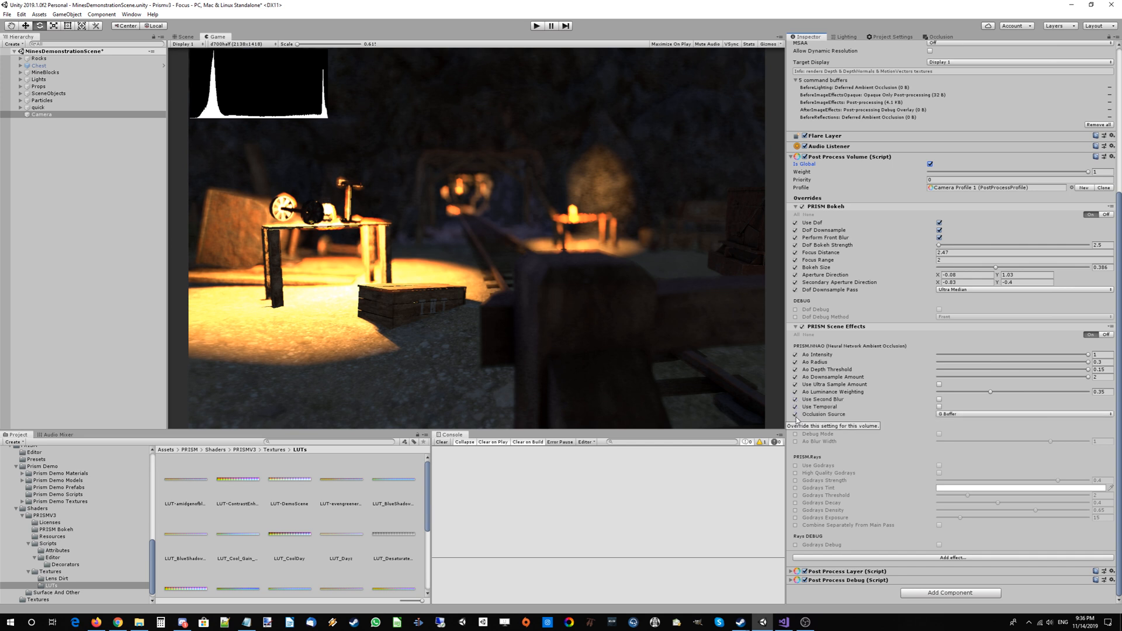
{"action": "mouse_move", "coordinate": [885, 352]}
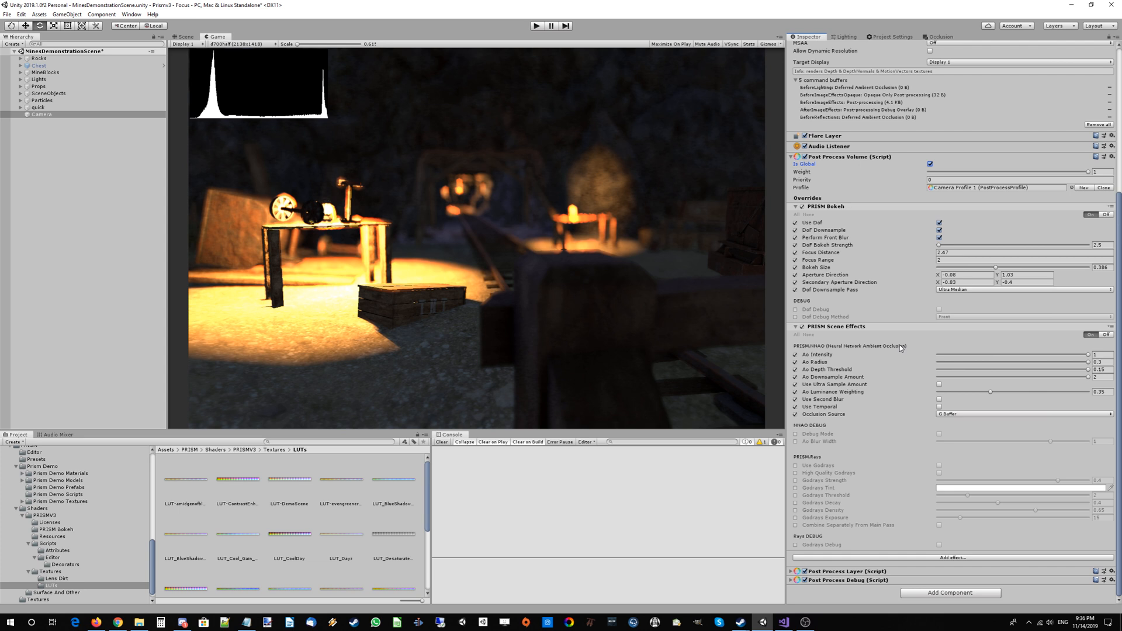
Step: Tune the AO Intensity slider, lowering it then pushing it to its maximum
{"action": "left_click_drag", "start_coordinate": [1105, 354], "coordinate": [999, 354]}
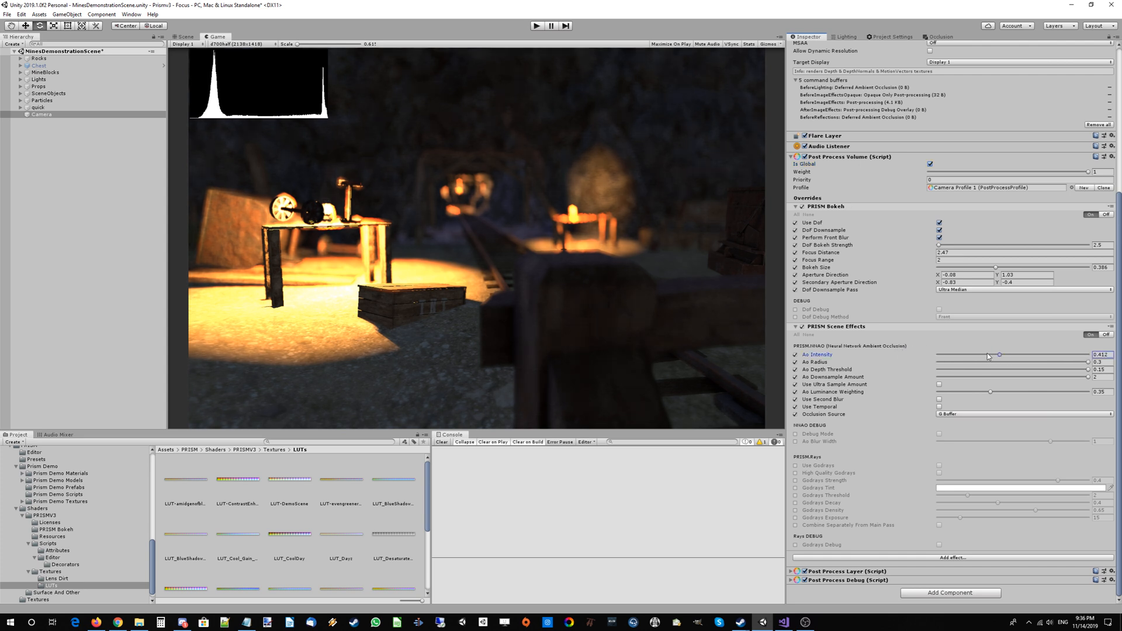
{"action": "left_click_drag", "start_coordinate": [999, 355], "coordinate": [978, 356]}
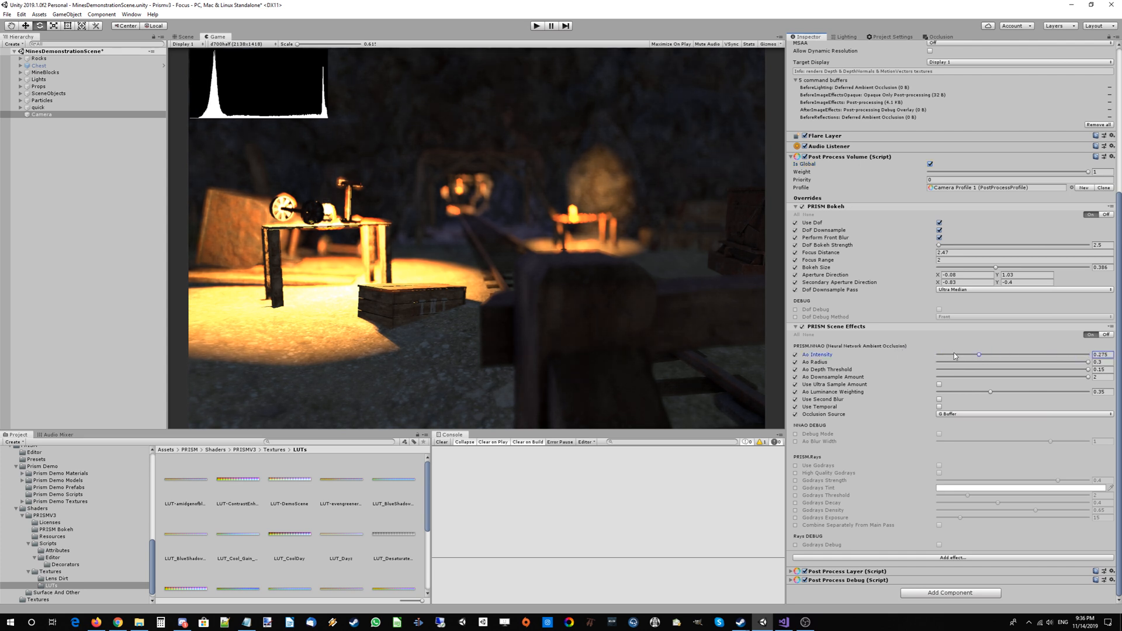
{"action": "left_click_drag", "start_coordinate": [979, 354], "coordinate": [971, 354]}
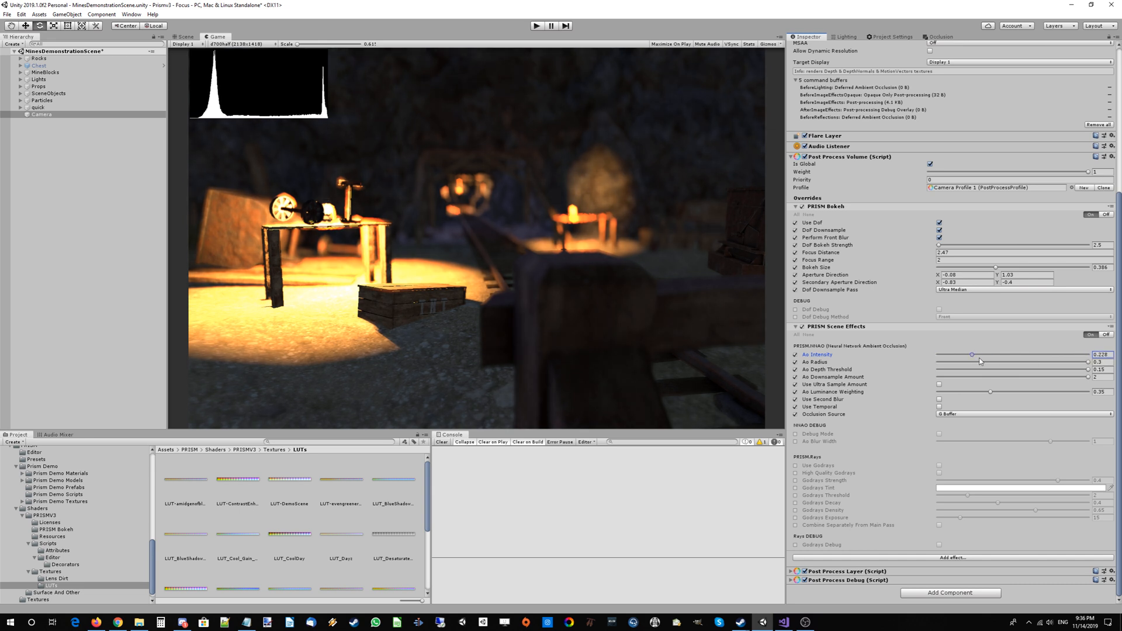
{"action": "left_click_drag", "start_coordinate": [971, 354], "coordinate": [1062, 354]}
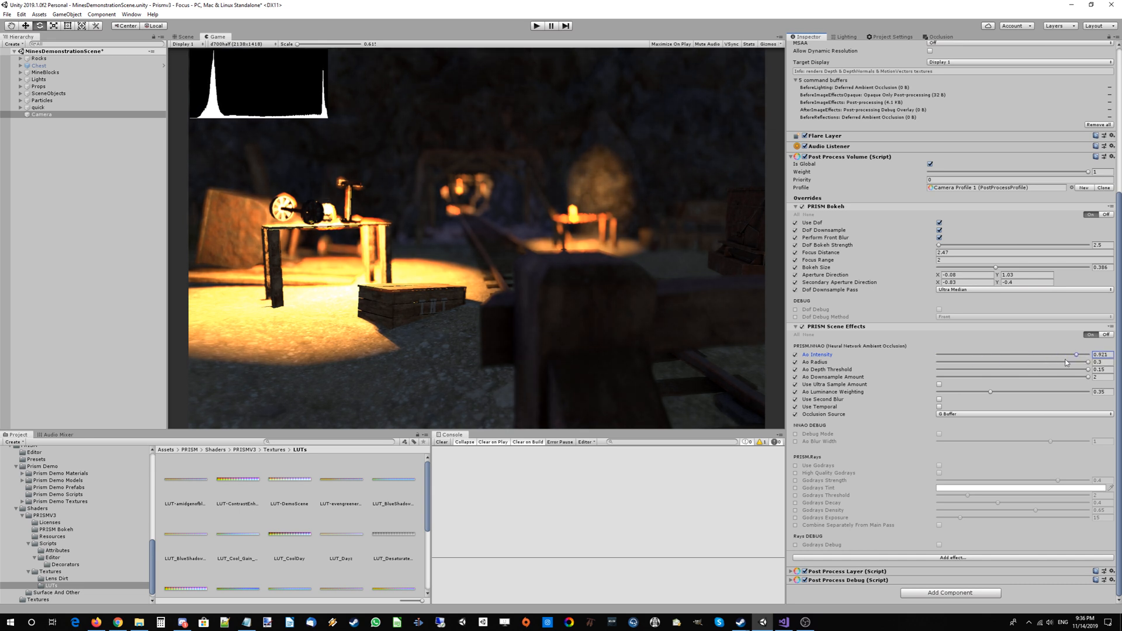
{"action": "left_click_drag", "start_coordinate": [1052, 355], "coordinate": [1116, 354]}
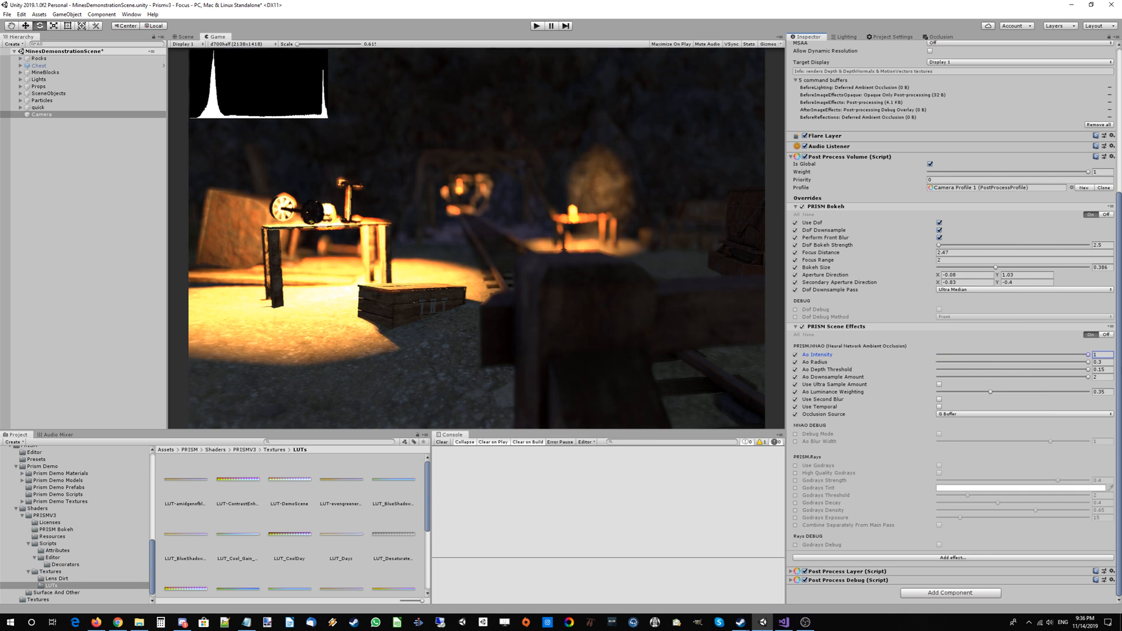
{"action": "mouse_move", "coordinate": [677, 313]}
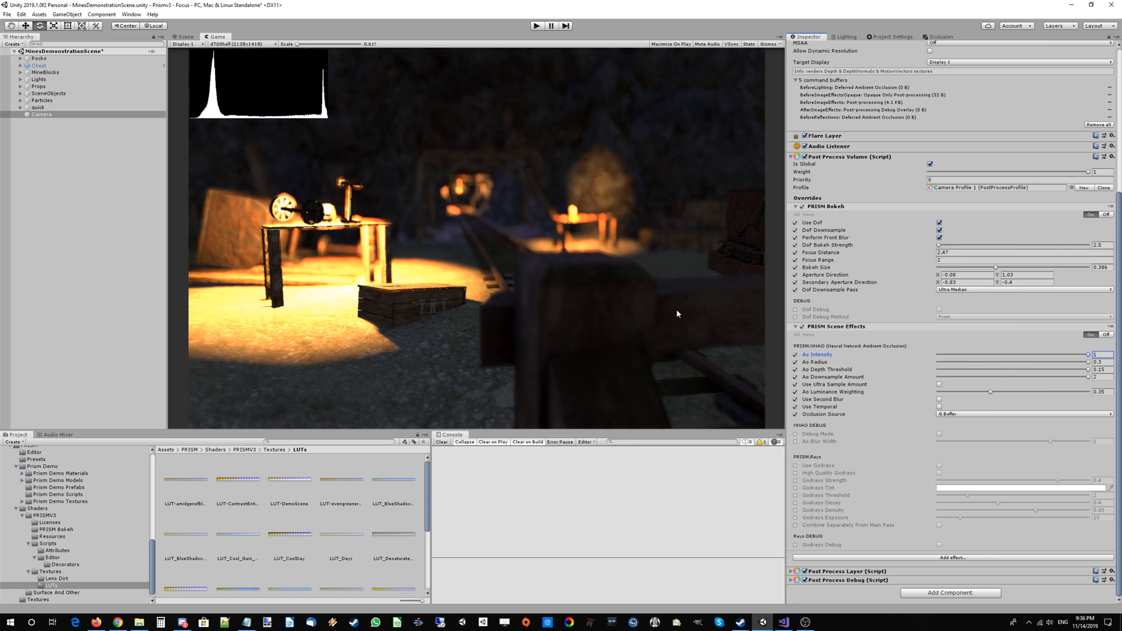
{"action": "mouse_move", "coordinate": [946, 420]}
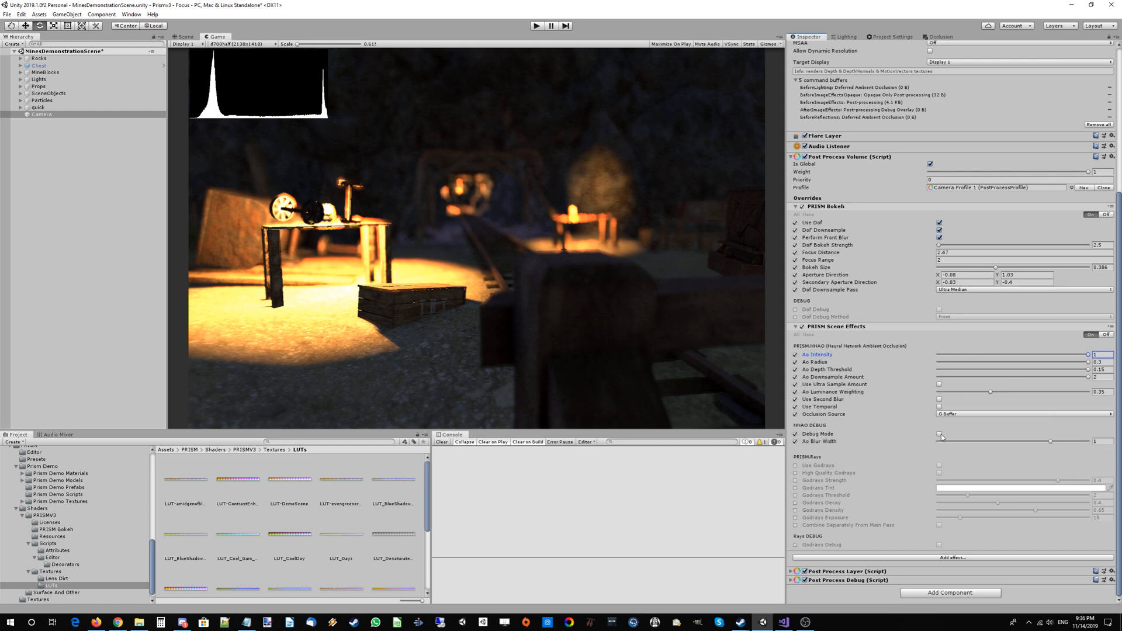
Step: Toggle the NNAO debug view on and off, then enable Use Second Blur
{"action": "left_click", "coordinate": [939, 435]}
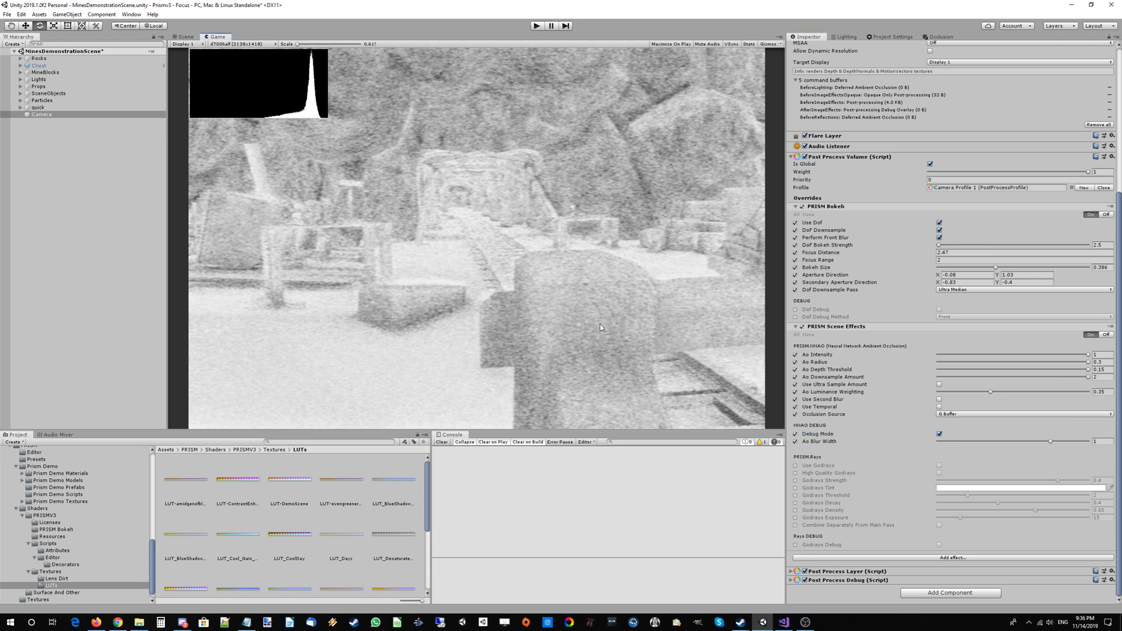
{"action": "mouse_move", "coordinate": [614, 319]}
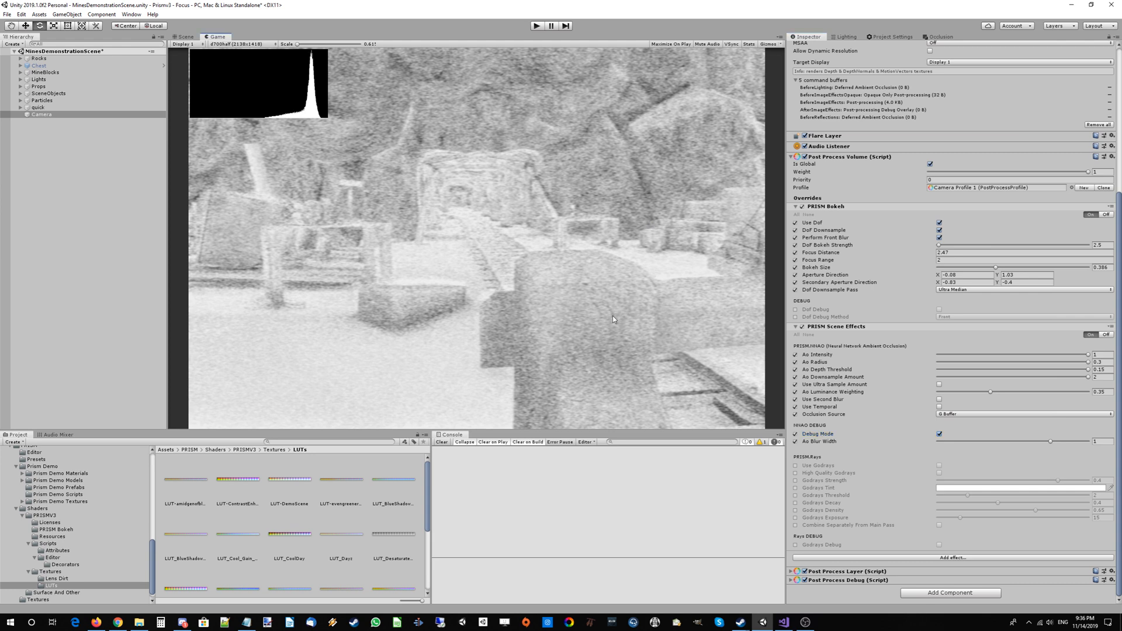
{"action": "mouse_move", "coordinate": [584, 300]}
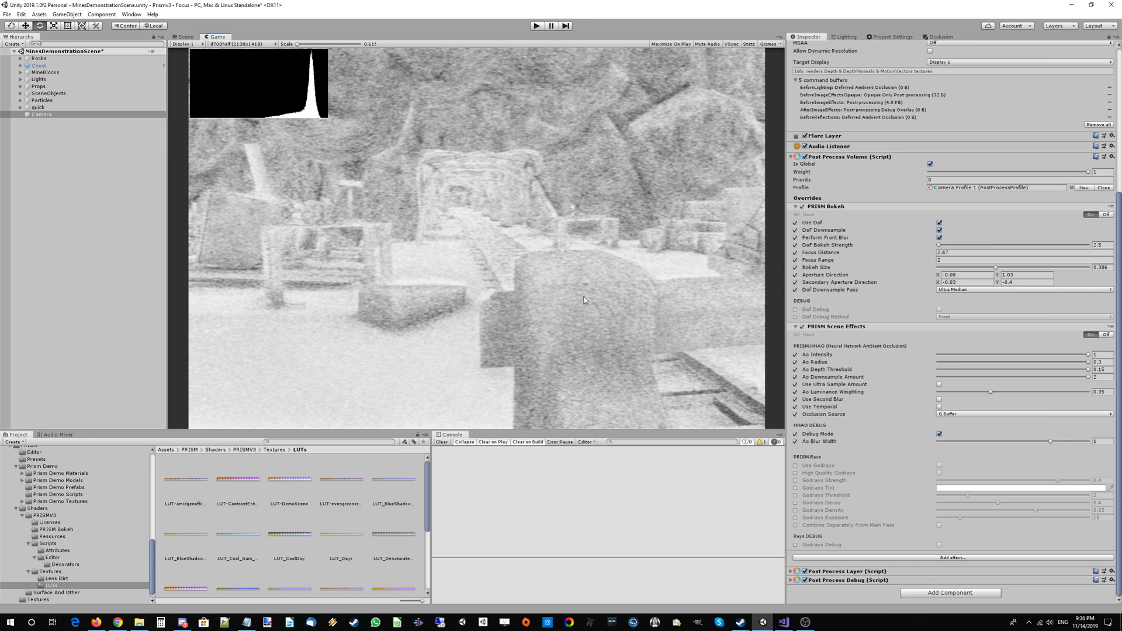
{"action": "mouse_move", "coordinate": [757, 313]}
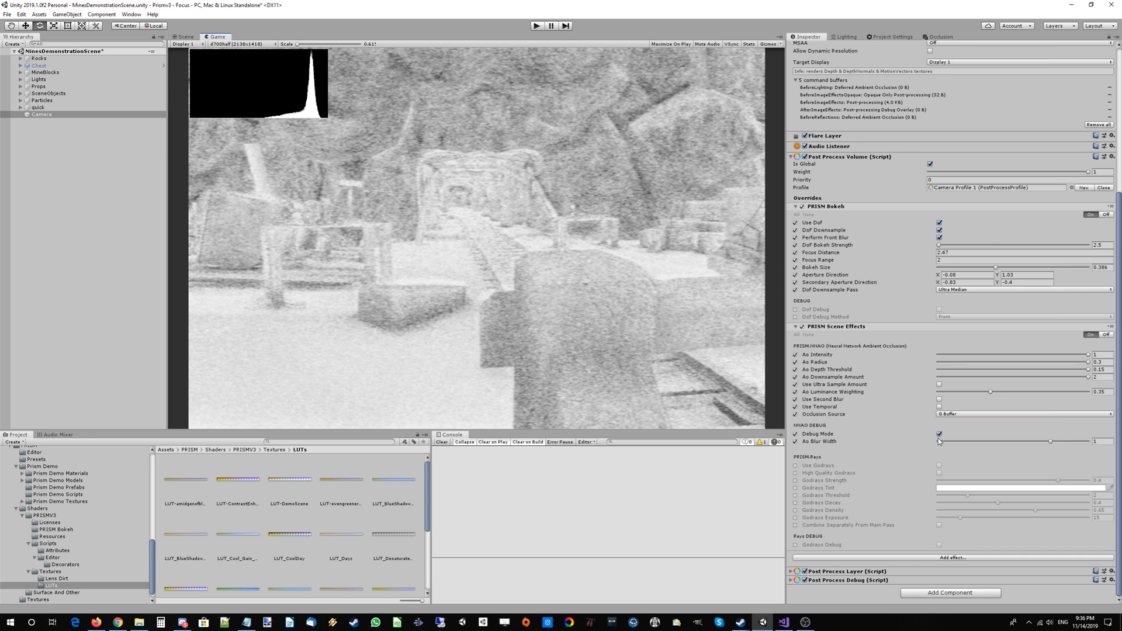
{"action": "left_click", "coordinate": [939, 433]}
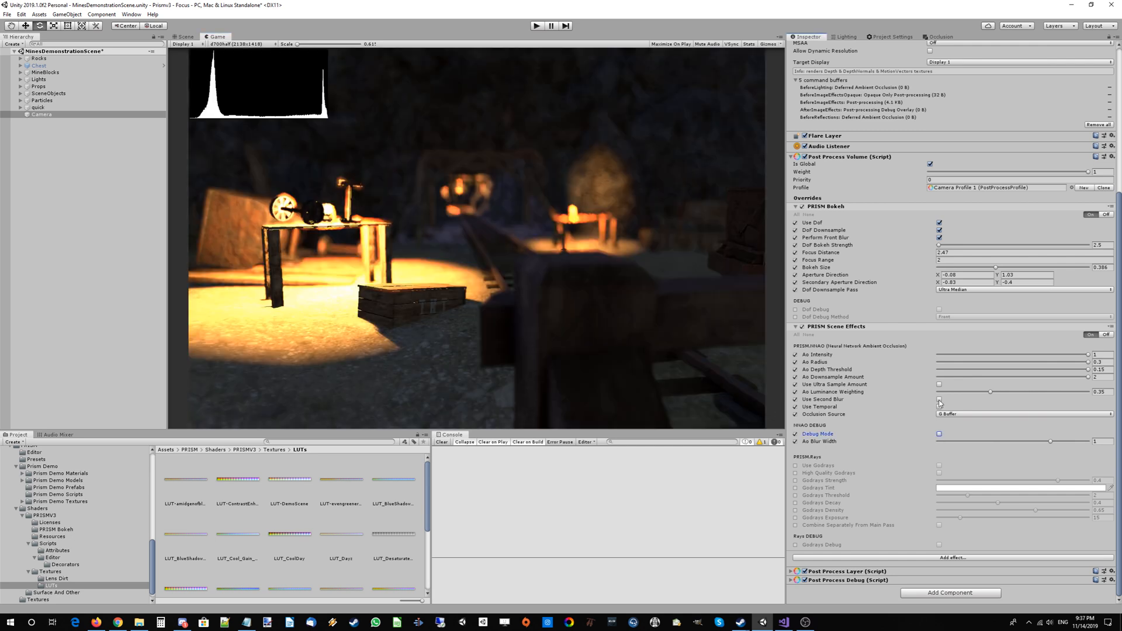
{"action": "left_click", "coordinate": [938, 399]}
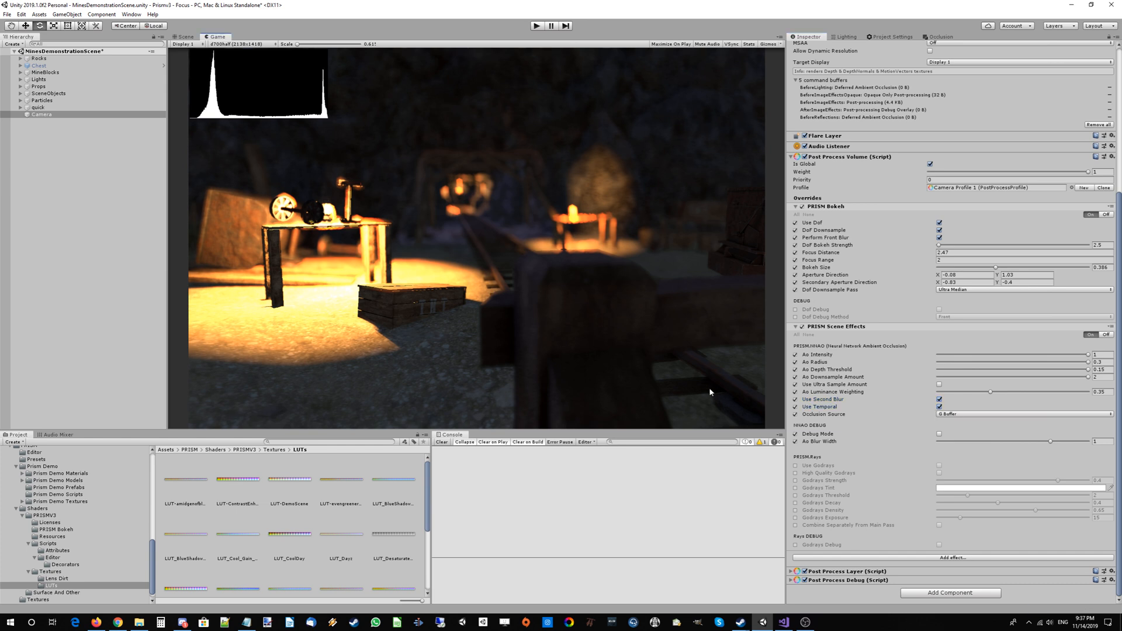
{"action": "mouse_move", "coordinate": [897, 401]}
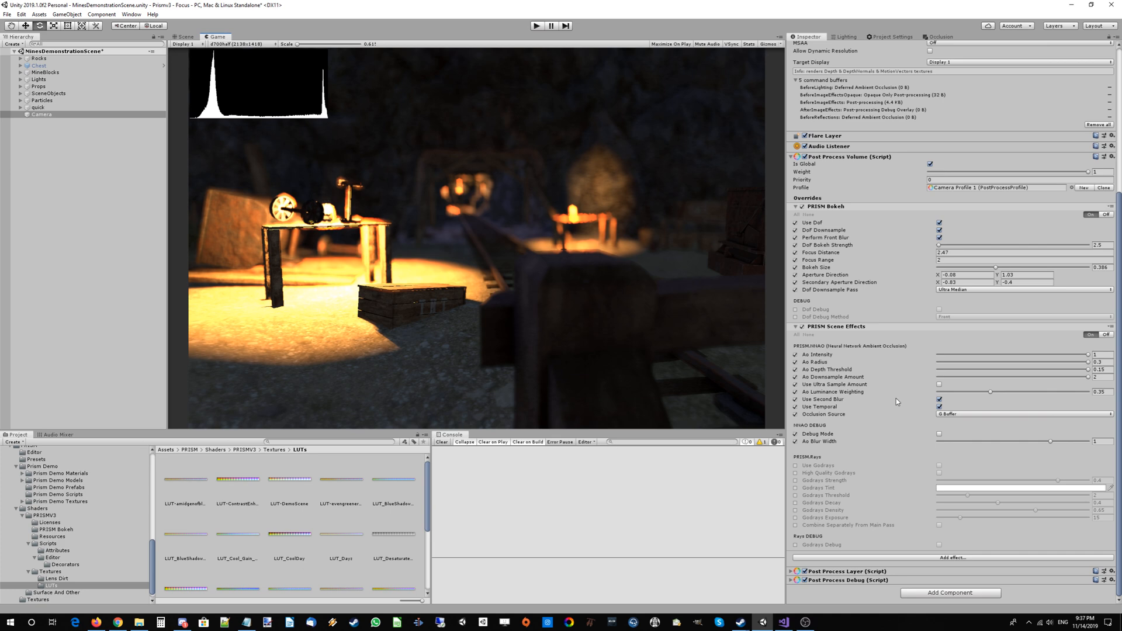
{"action": "mouse_move", "coordinate": [905, 400]}
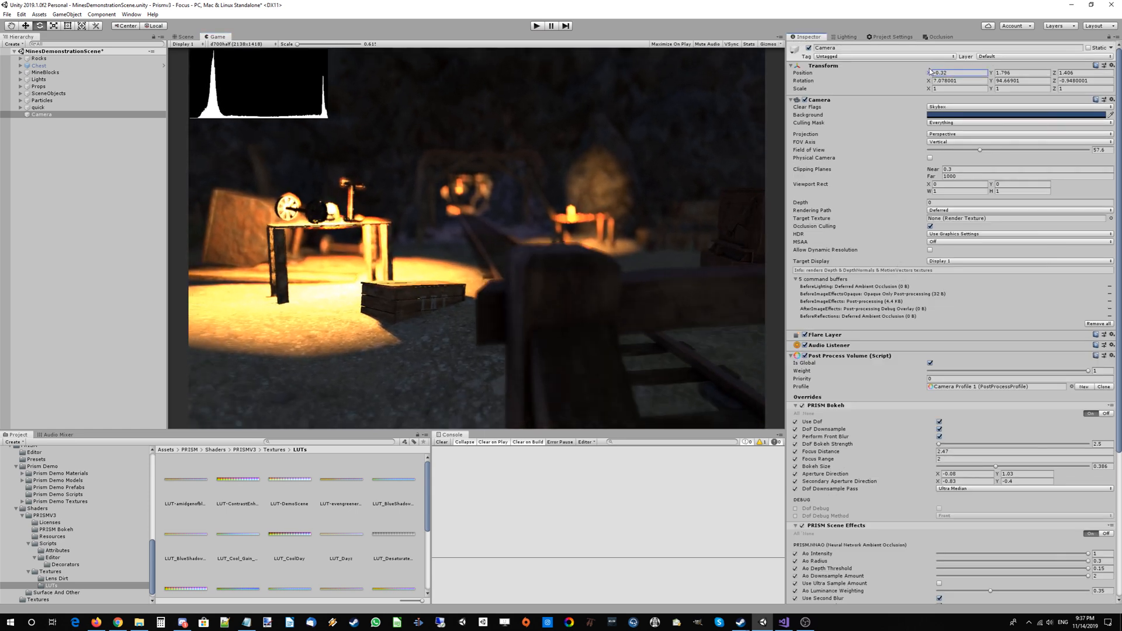
{"action": "scroll", "scroll_direction": "down", "scroll_amount": 3}
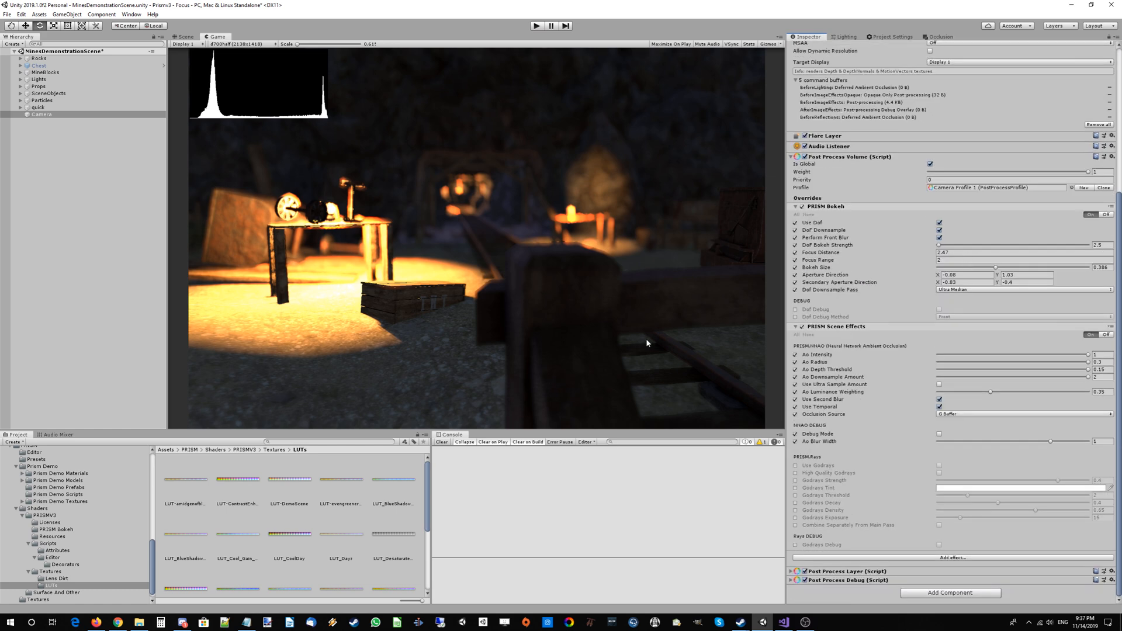
{"action": "left_click", "coordinate": [796, 356]}
{"action": "type", "text": "0"}
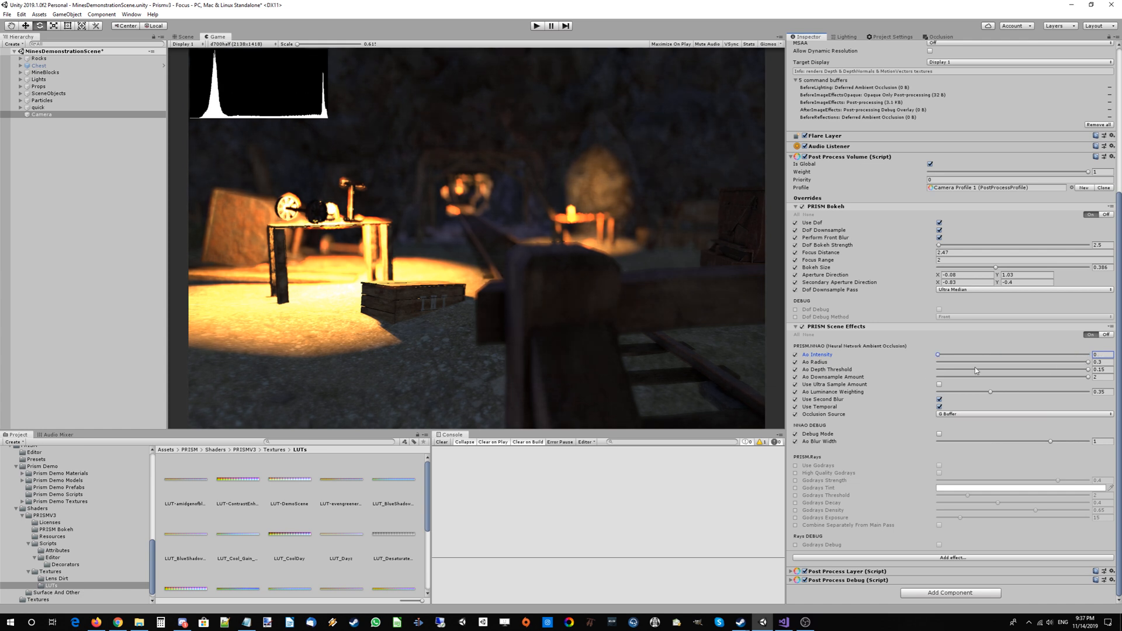
{"action": "left_click_drag", "start_coordinate": [938, 354], "coordinate": [1088, 354]}
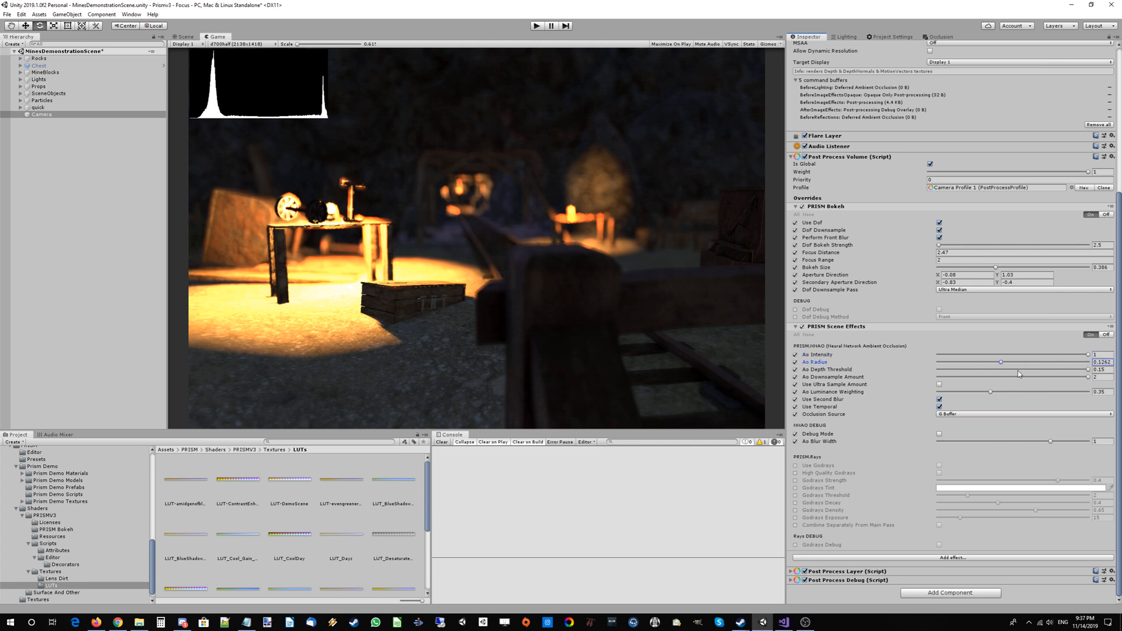
{"action": "left_click_drag", "start_coordinate": [1001, 363], "coordinate": [950, 362]}
{"action": "type", "text": "0.3"}
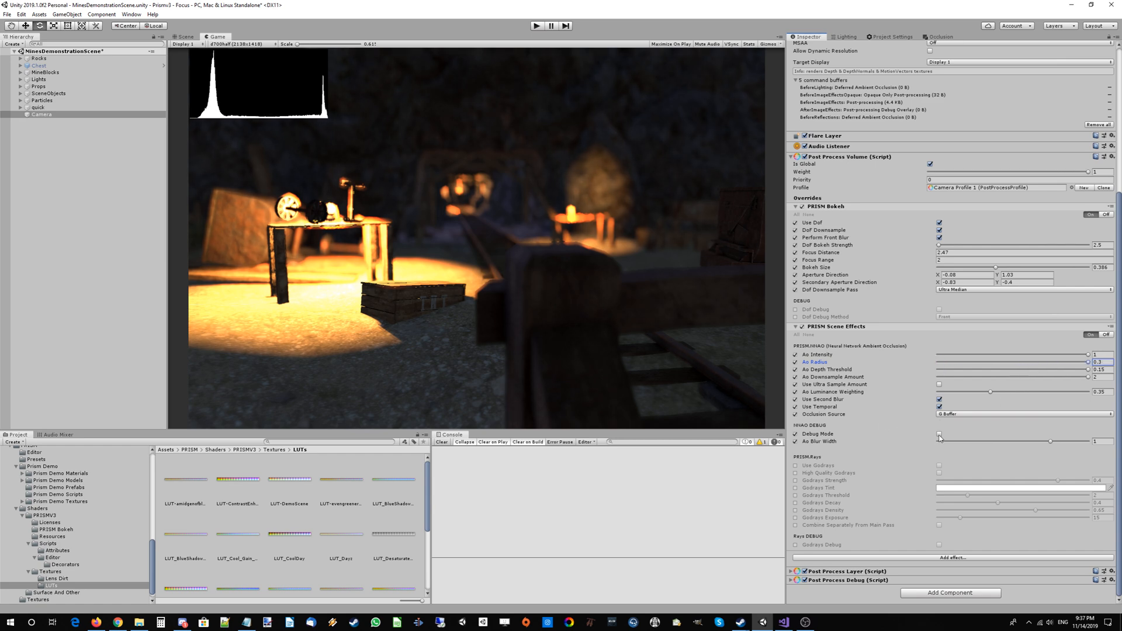
{"action": "left_click", "coordinate": [940, 434]}
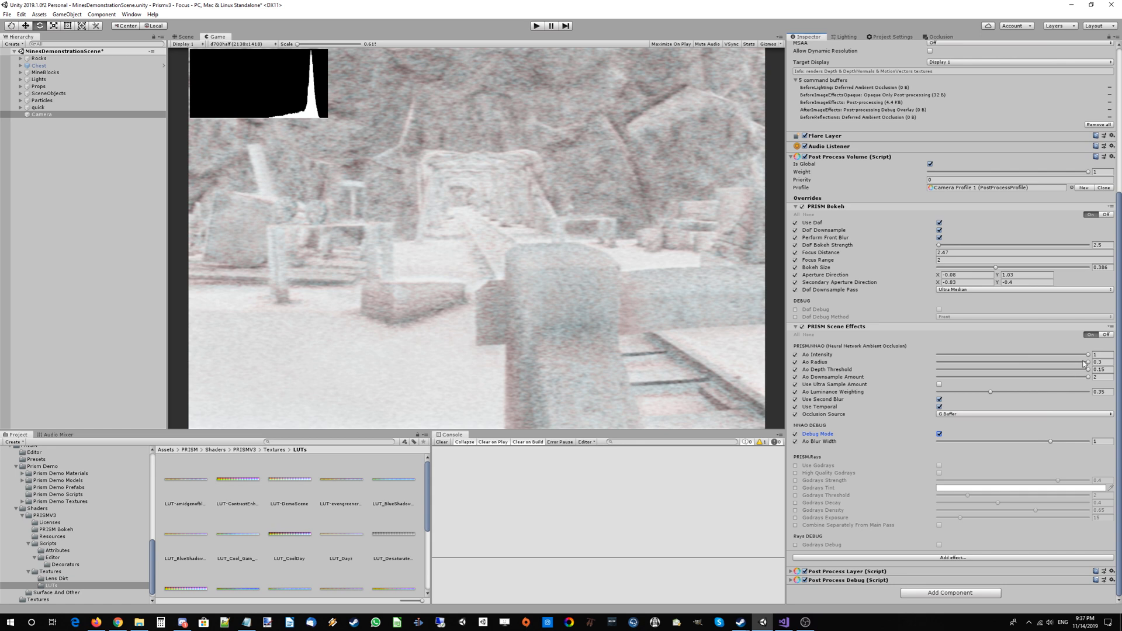
{"action": "left_click_drag", "start_coordinate": [1086, 362], "coordinate": [1024, 363]}
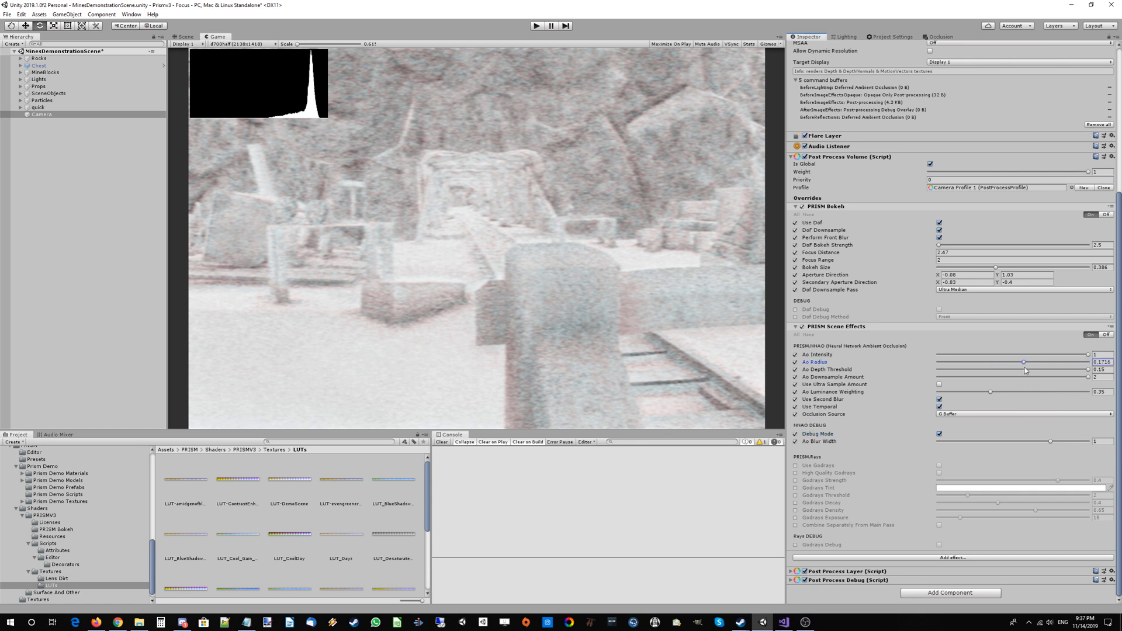
{"action": "left_click_drag", "start_coordinate": [1024, 362], "coordinate": [941, 363]}
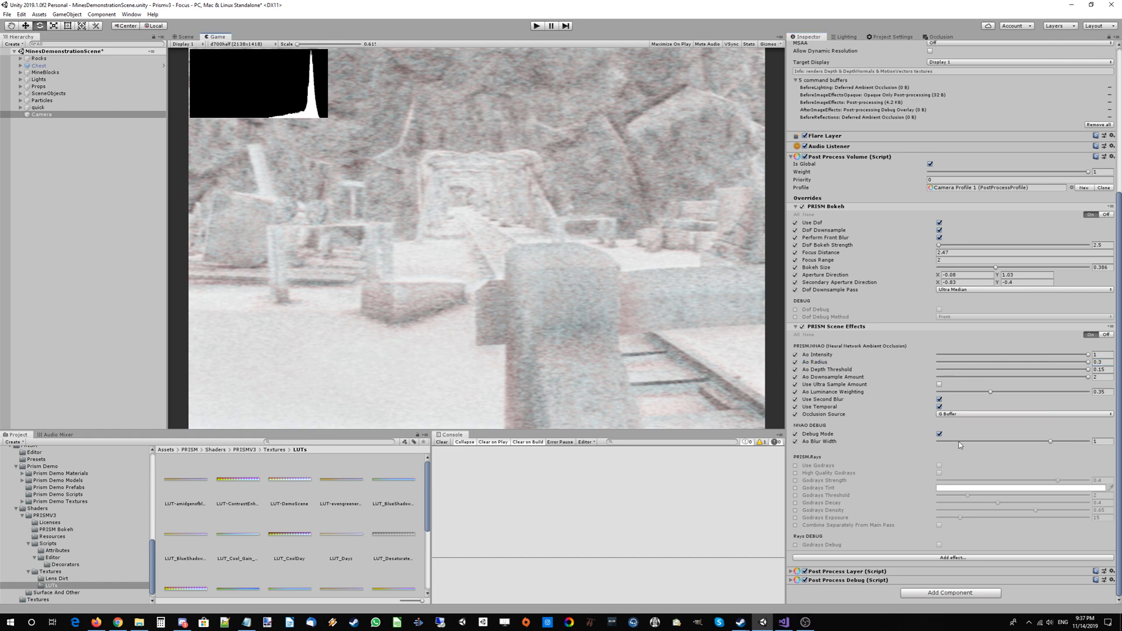
{"action": "left_click", "coordinate": [939, 433]}
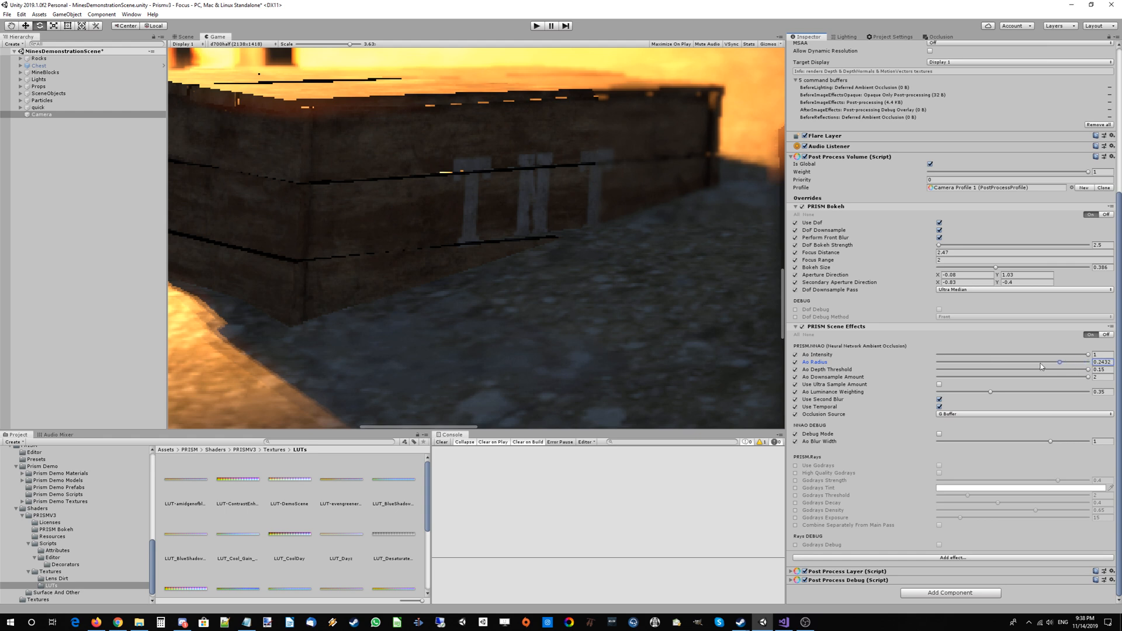
{"action": "left_click_drag", "start_coordinate": [1041, 366], "coordinate": [1082, 368]}
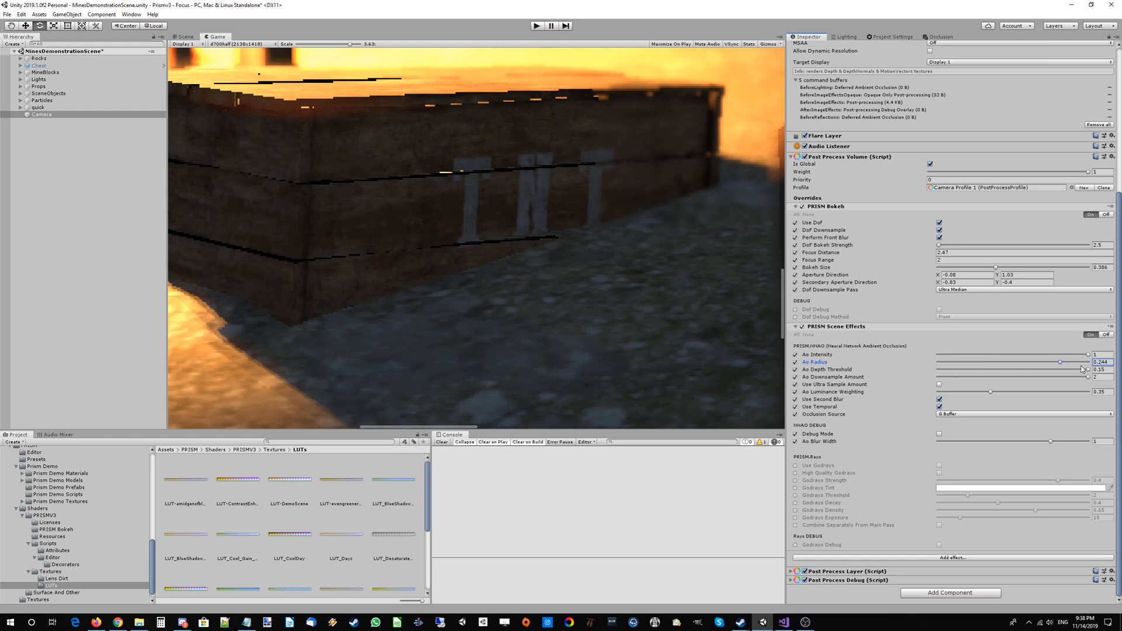
{"action": "left_click_drag", "start_coordinate": [1080, 362], "coordinate": [943, 363]}
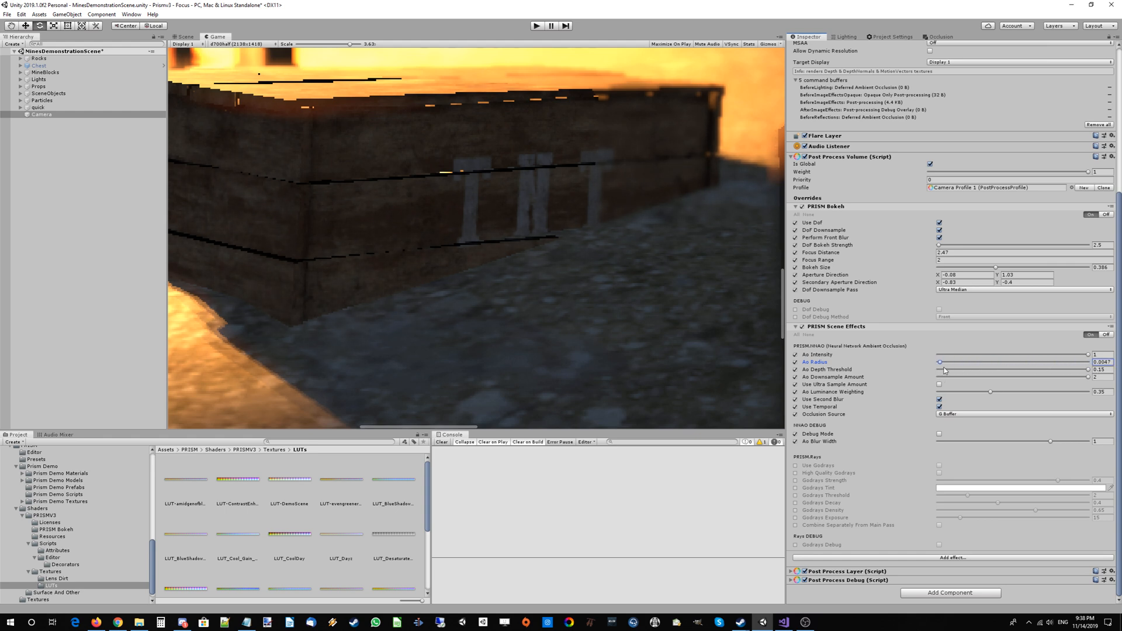
{"action": "left_click_drag", "start_coordinate": [940, 369], "coordinate": [1076, 369]}
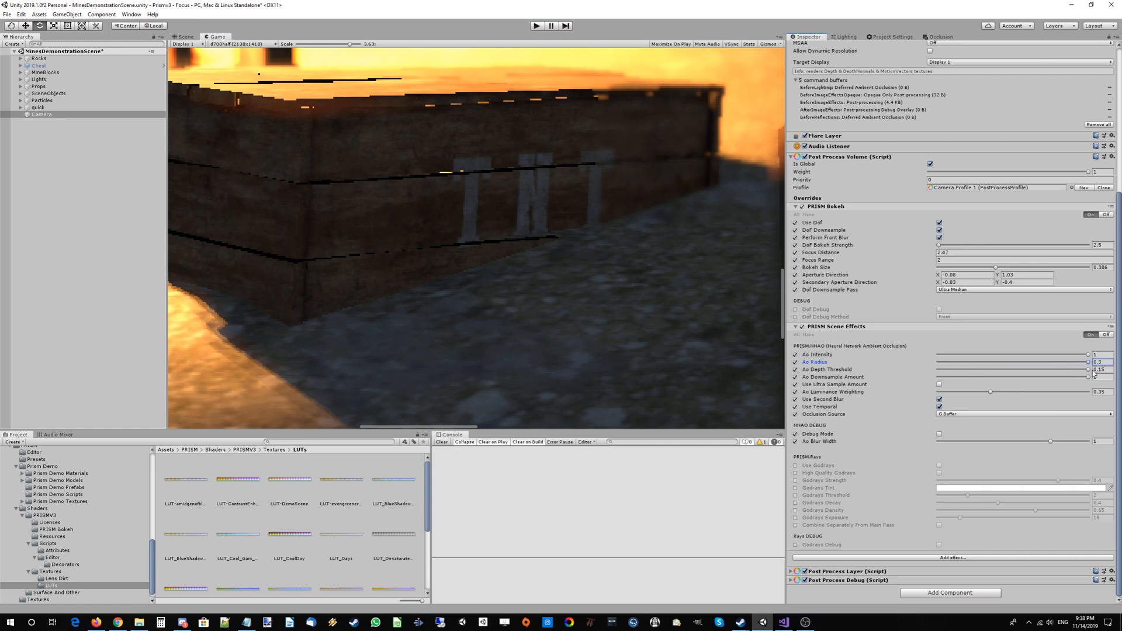
{"action": "left_click_drag", "start_coordinate": [1066, 369], "coordinate": [1082, 369]}
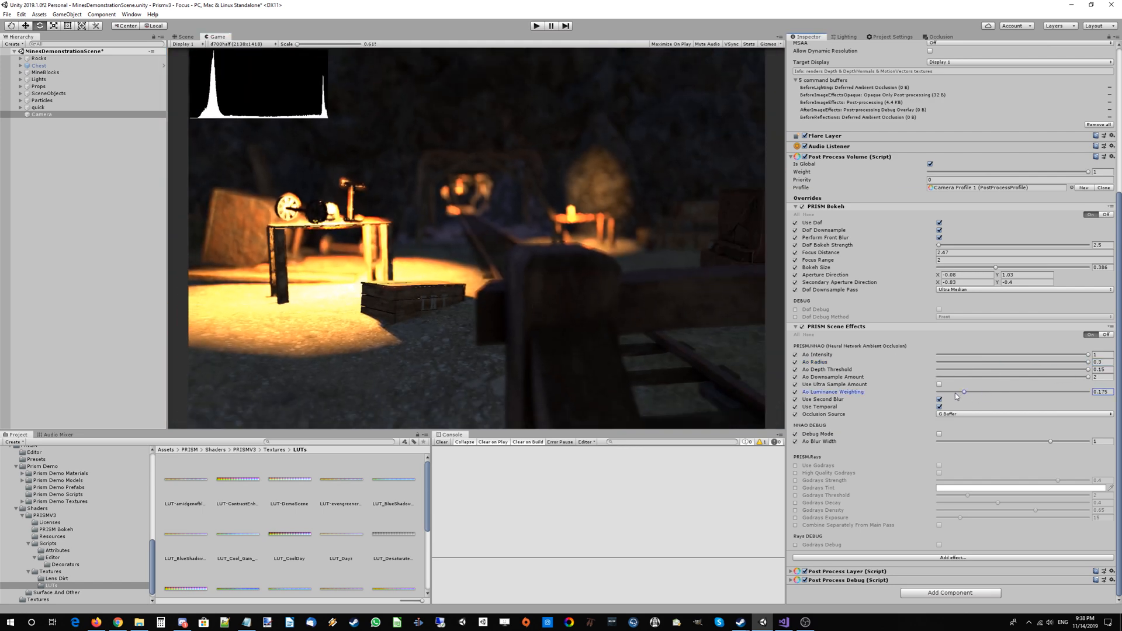
Step: Raise Ao Luminance Weighting to about 0.394
{"action": "left_click_drag", "start_coordinate": [962, 391], "coordinate": [994, 392]}
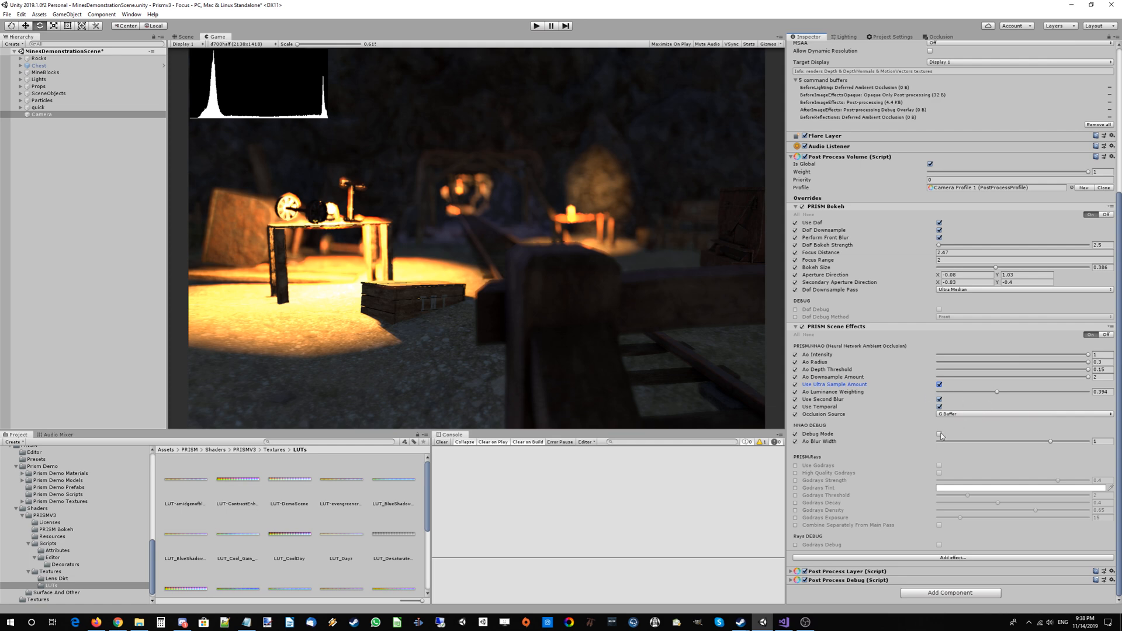
Step: Inspect the NNAO debug output with ultra sampling toggled, then return to the normal render
{"action": "left_click", "coordinate": [939, 433]}
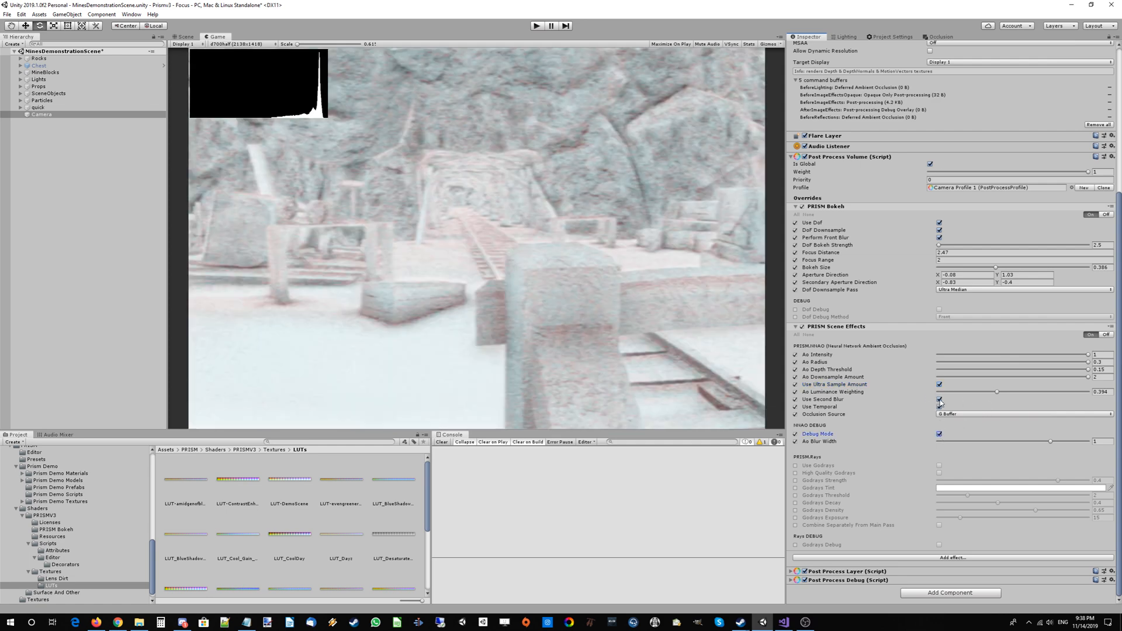
{"action": "left_click", "coordinate": [940, 385]}
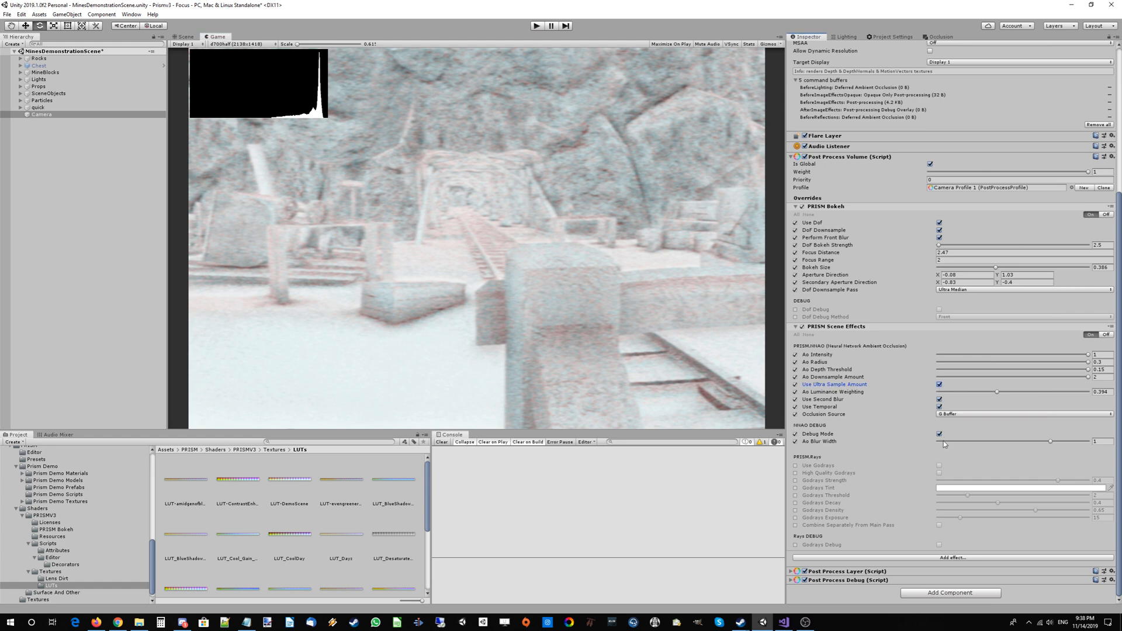
{"action": "left_click", "coordinate": [940, 434]}
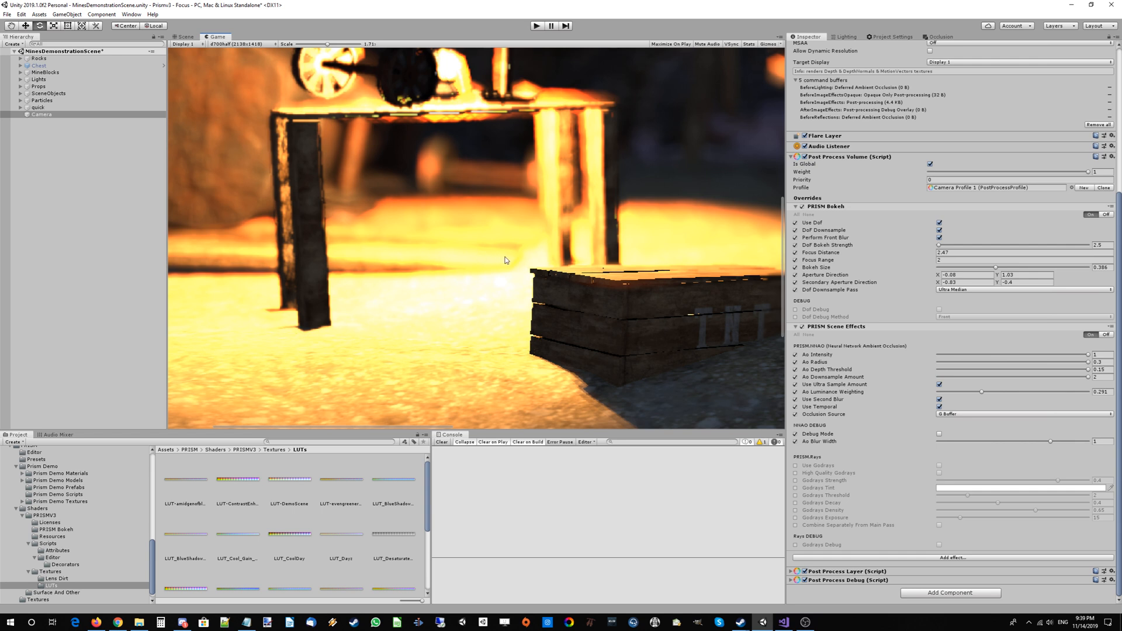
{"action": "mouse_move", "coordinate": [446, 253]}
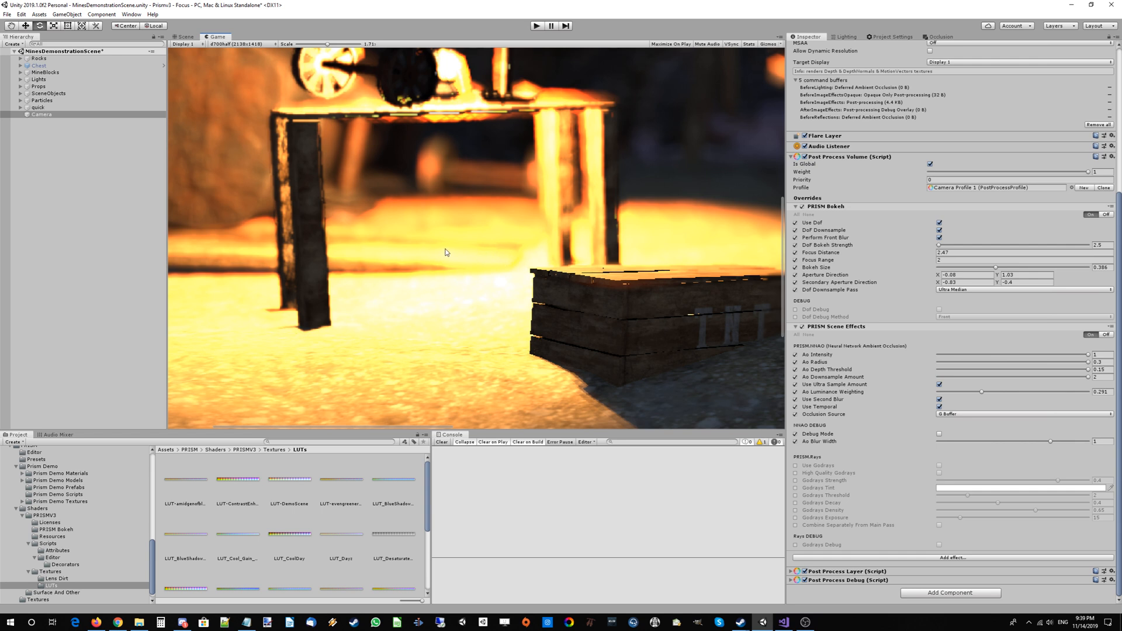
{"action": "mouse_move", "coordinate": [587, 267]}
{"action": "type", "text": "0"}
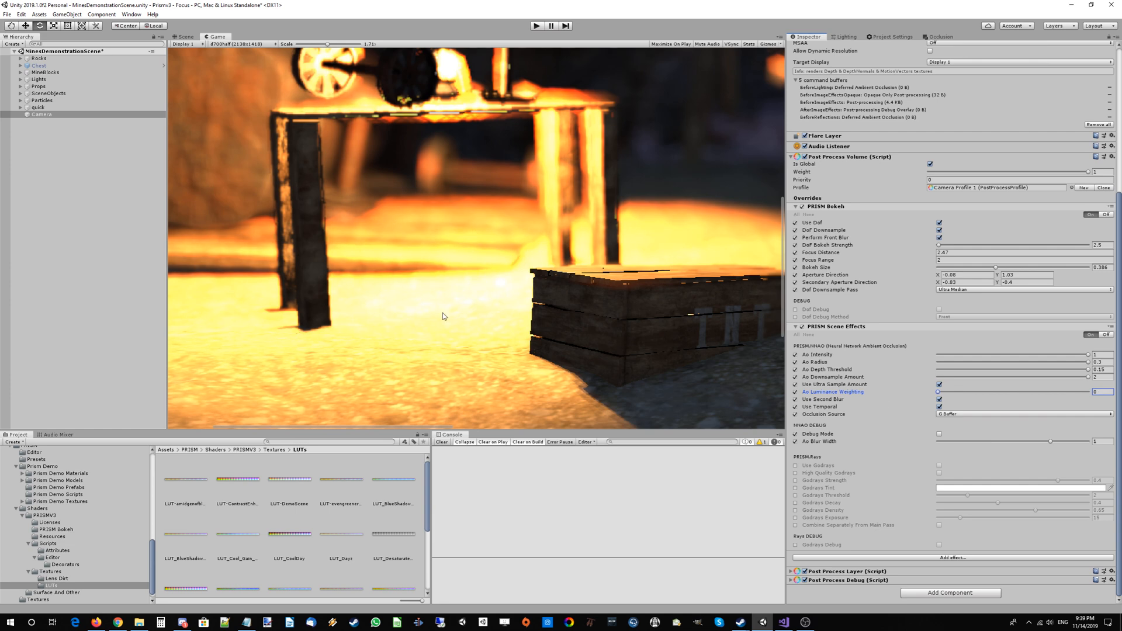
Step: Drag Ao Luminance Weighting down to zero, then back up to about 0.384
{"action": "left_click_drag", "start_coordinate": [937, 392], "coordinate": [992, 391]}
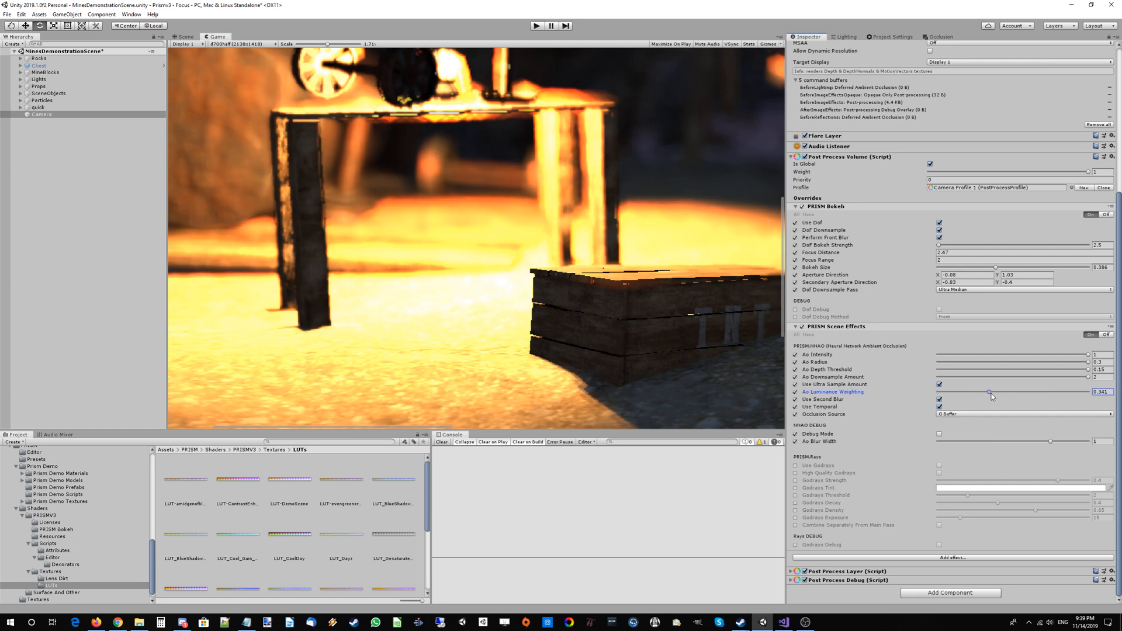
{"action": "left_click_drag", "start_coordinate": [993, 392], "coordinate": [995, 391]}
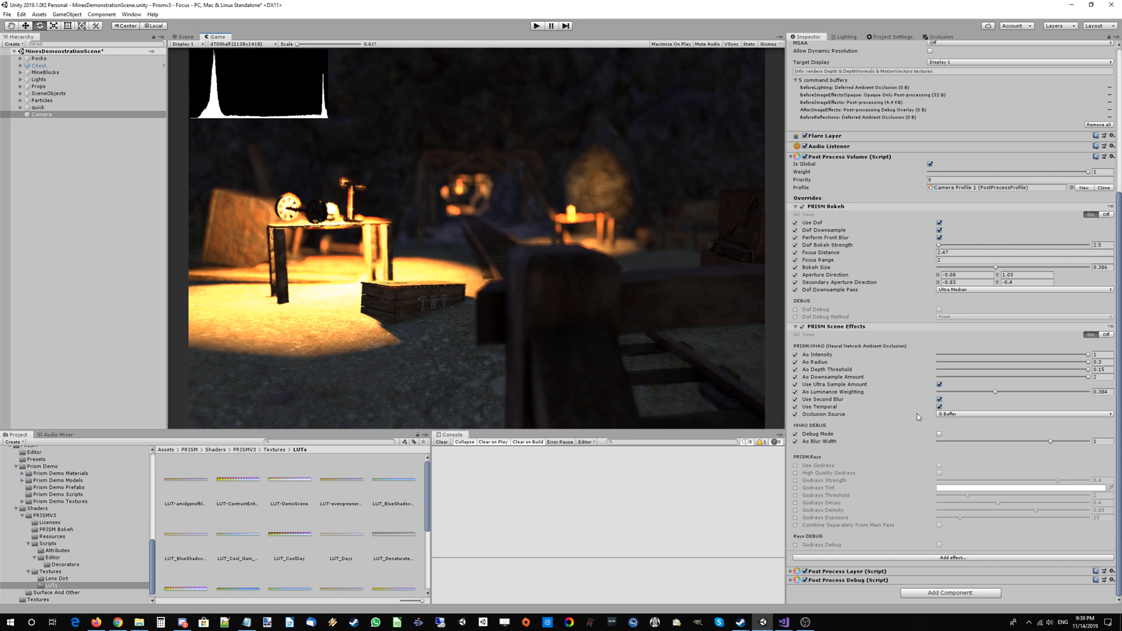
{"action": "mouse_move", "coordinate": [971, 414]}
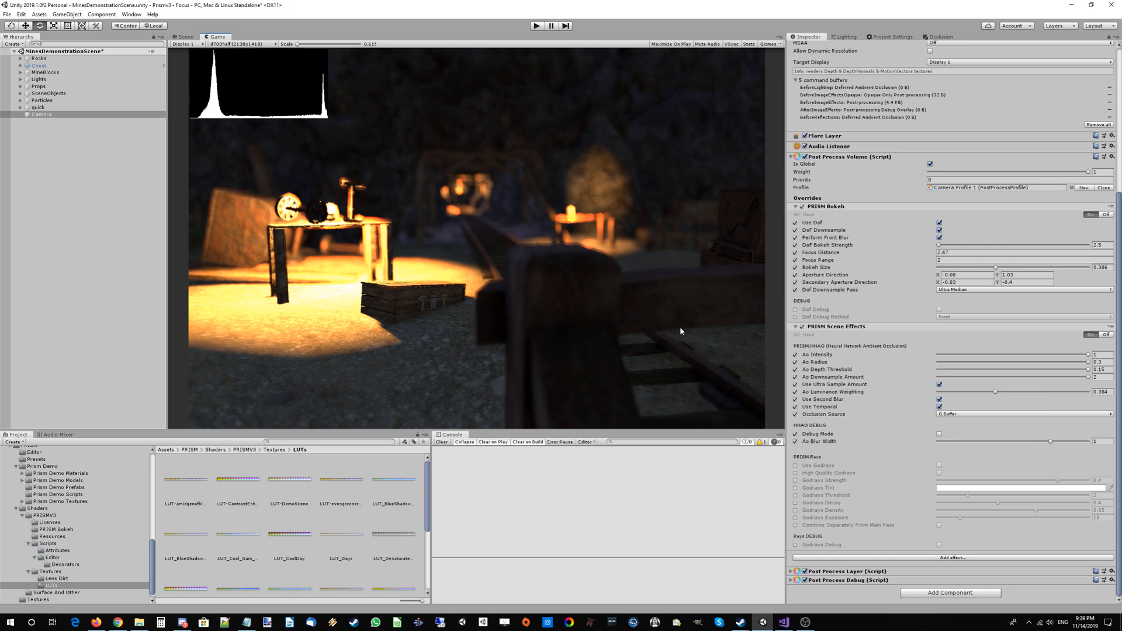
{"action": "mouse_move", "coordinate": [748, 273]}
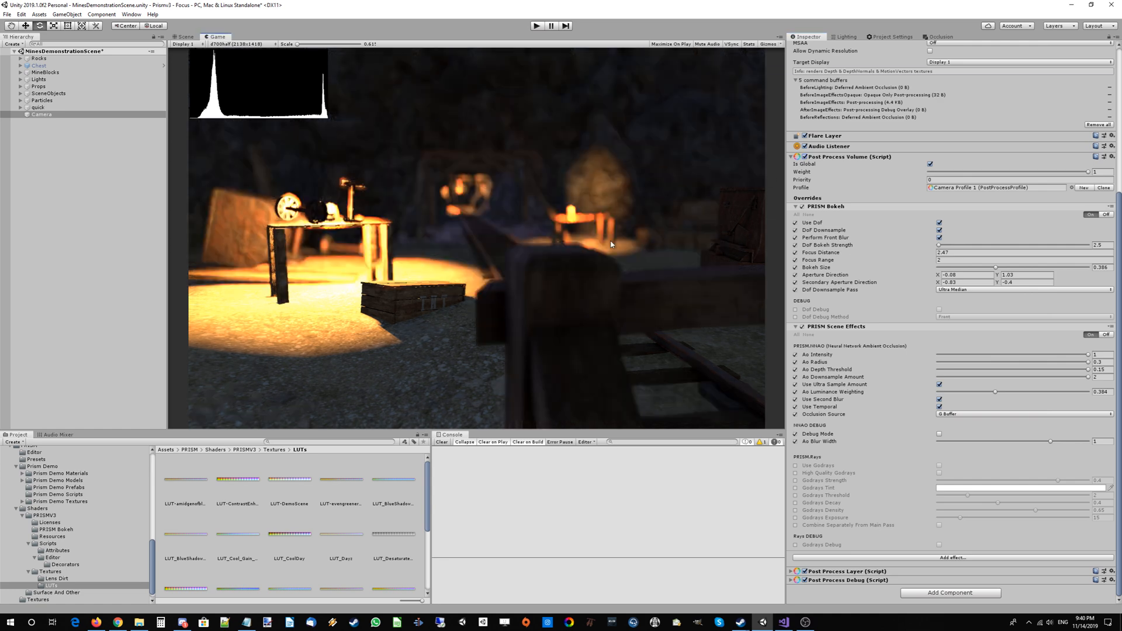
{"action": "mouse_move", "coordinate": [614, 254]}
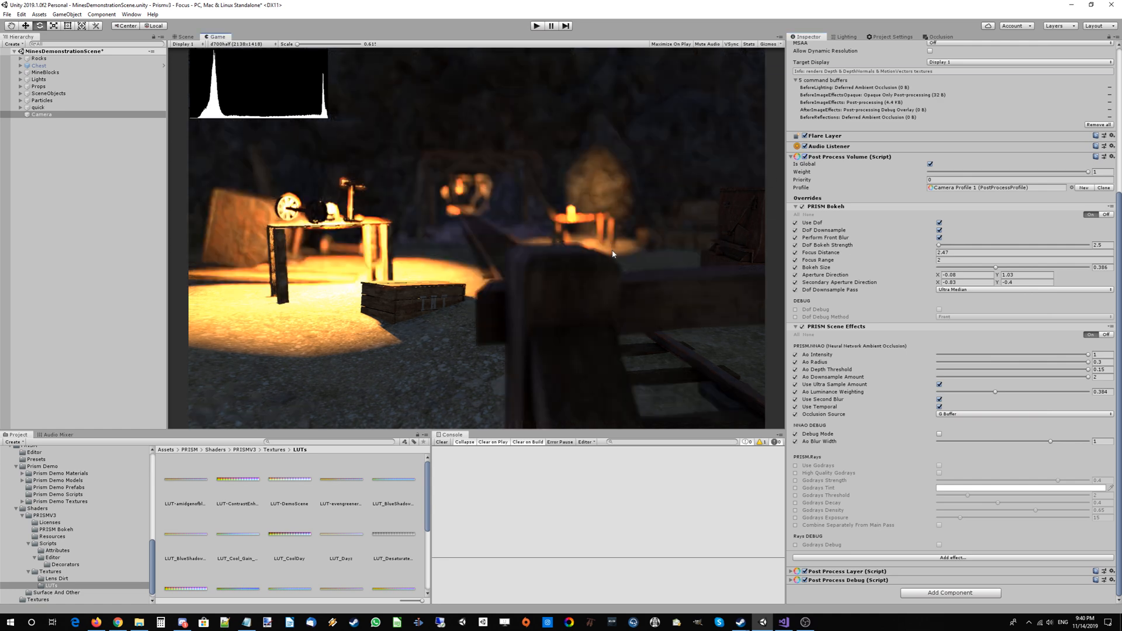